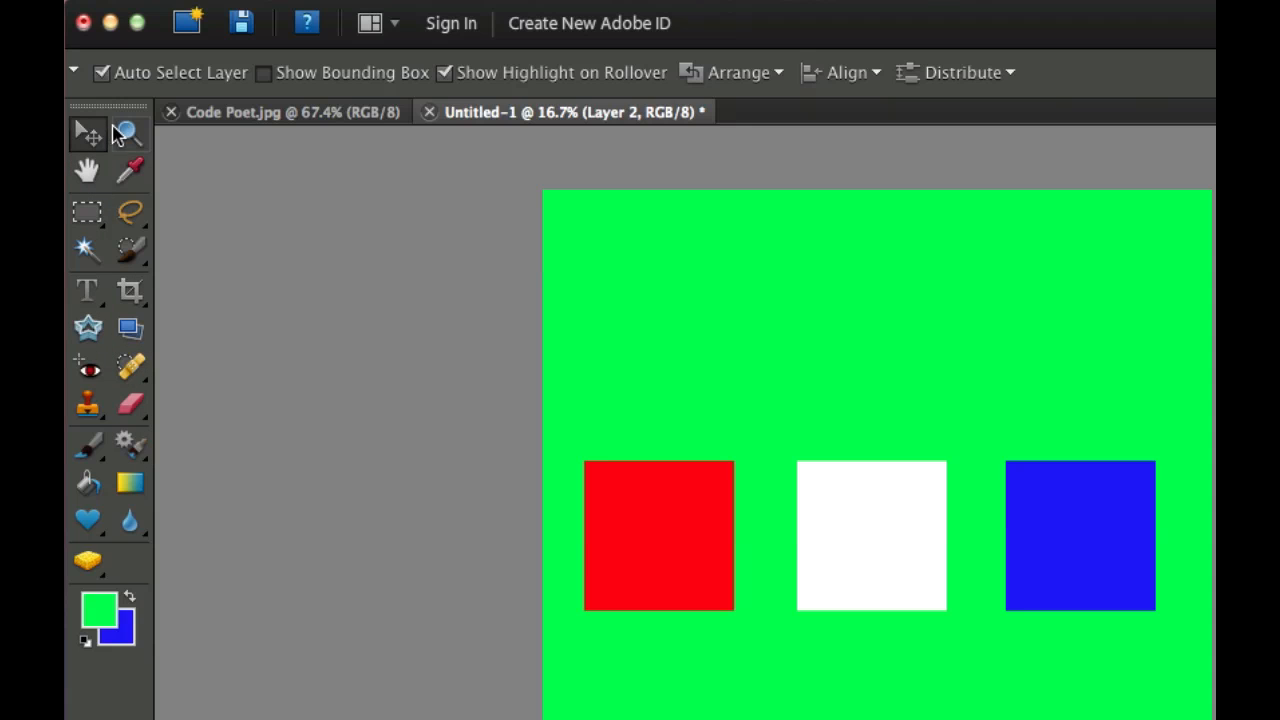
pyautogui.moveTo(1126, 76)
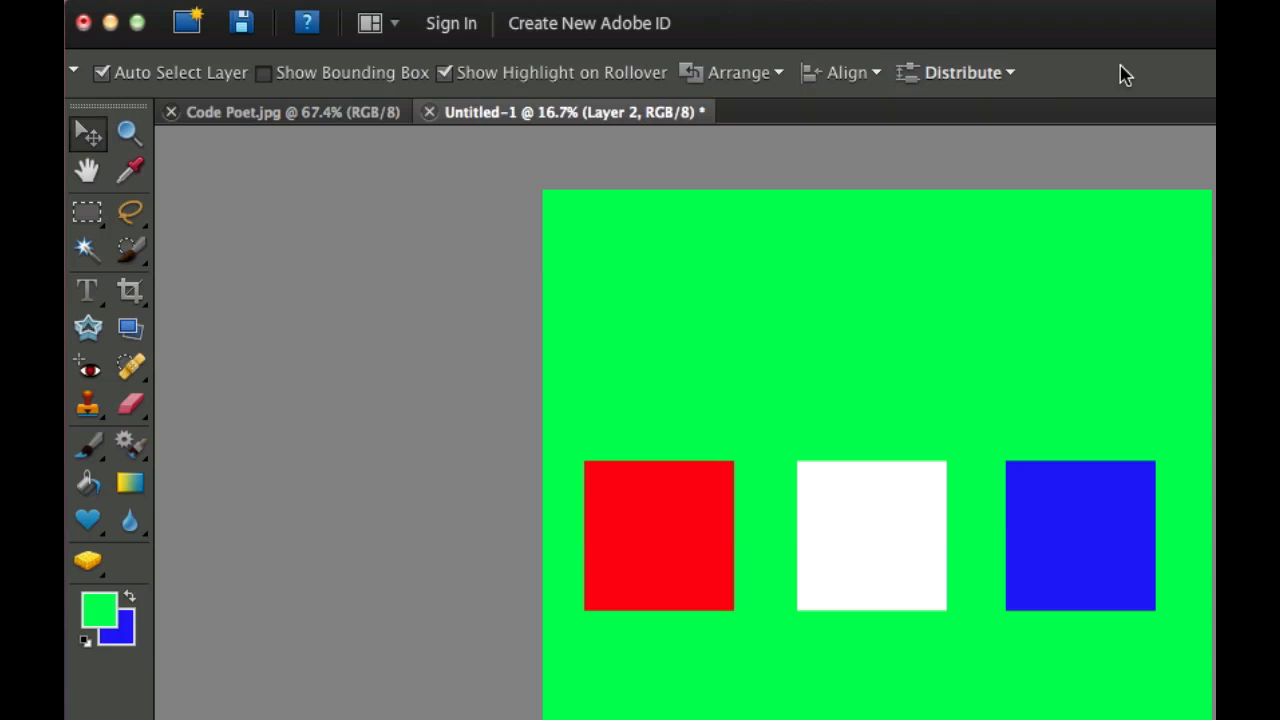
pyautogui.moveTo(1130, 90)
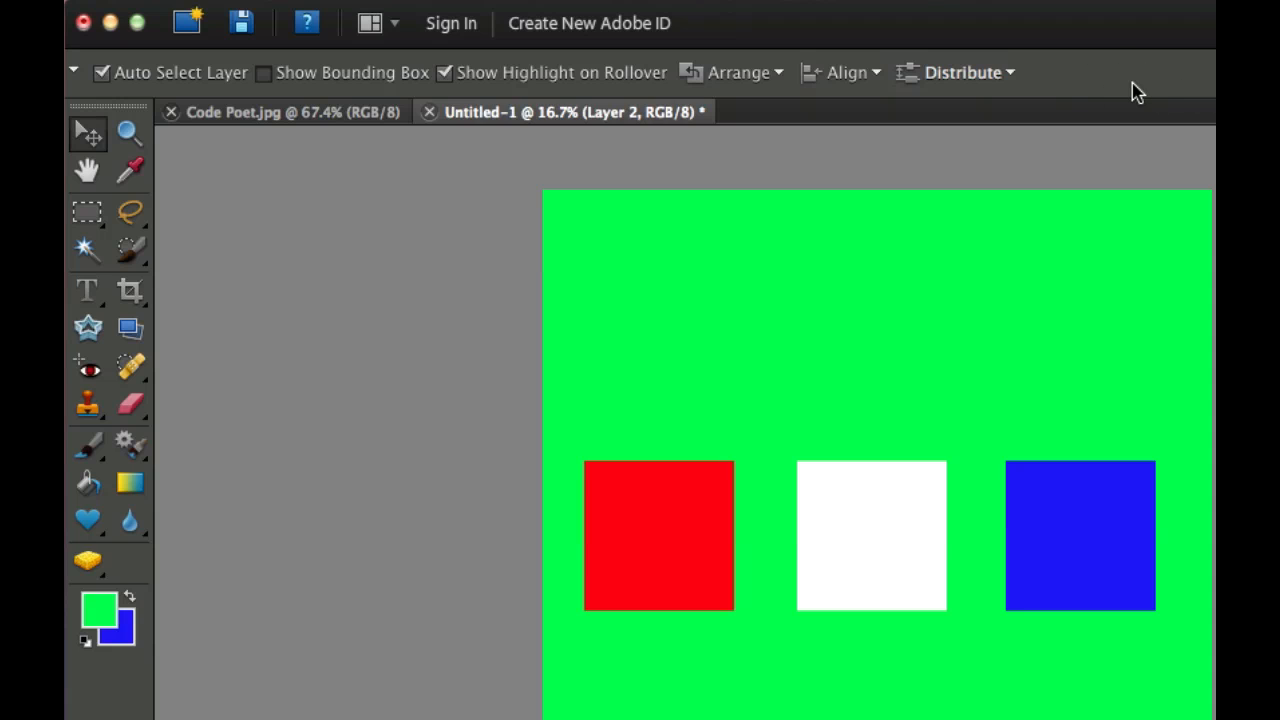
# Try the Lasso and Custom Shape tools, then return to the Move tool.
pyautogui.click(132, 212)
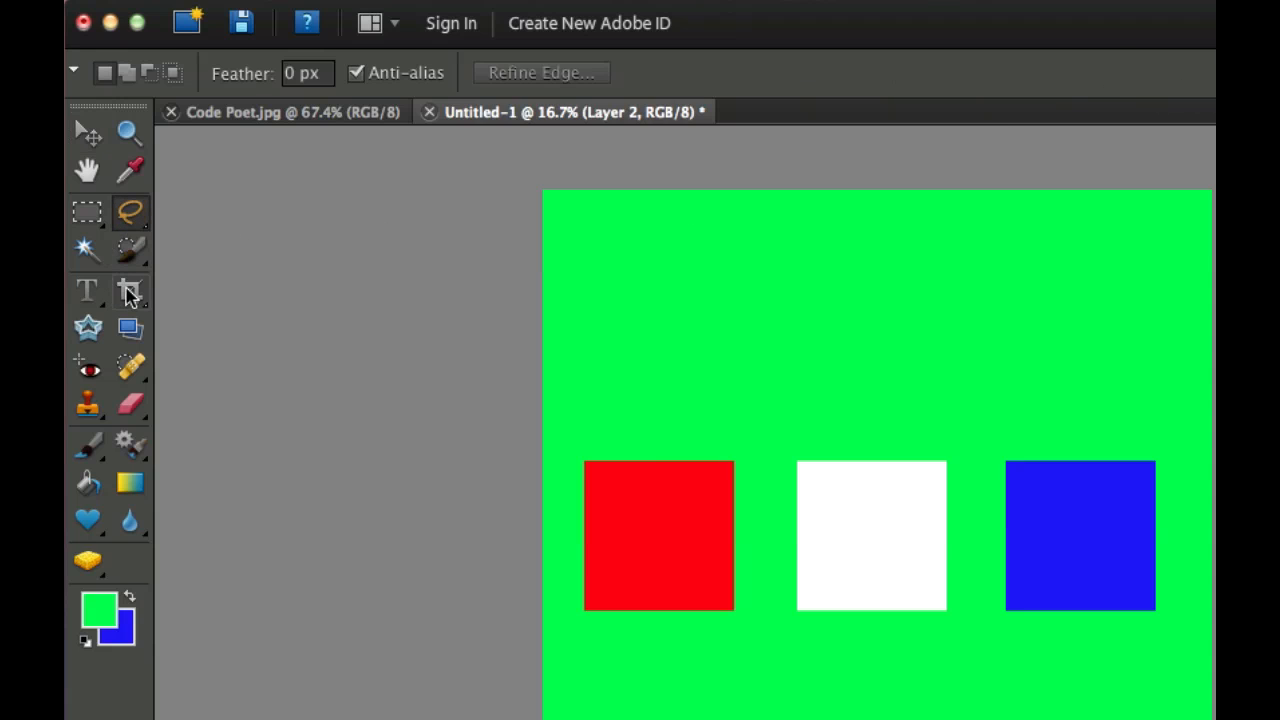
pyautogui.click(128, 292)
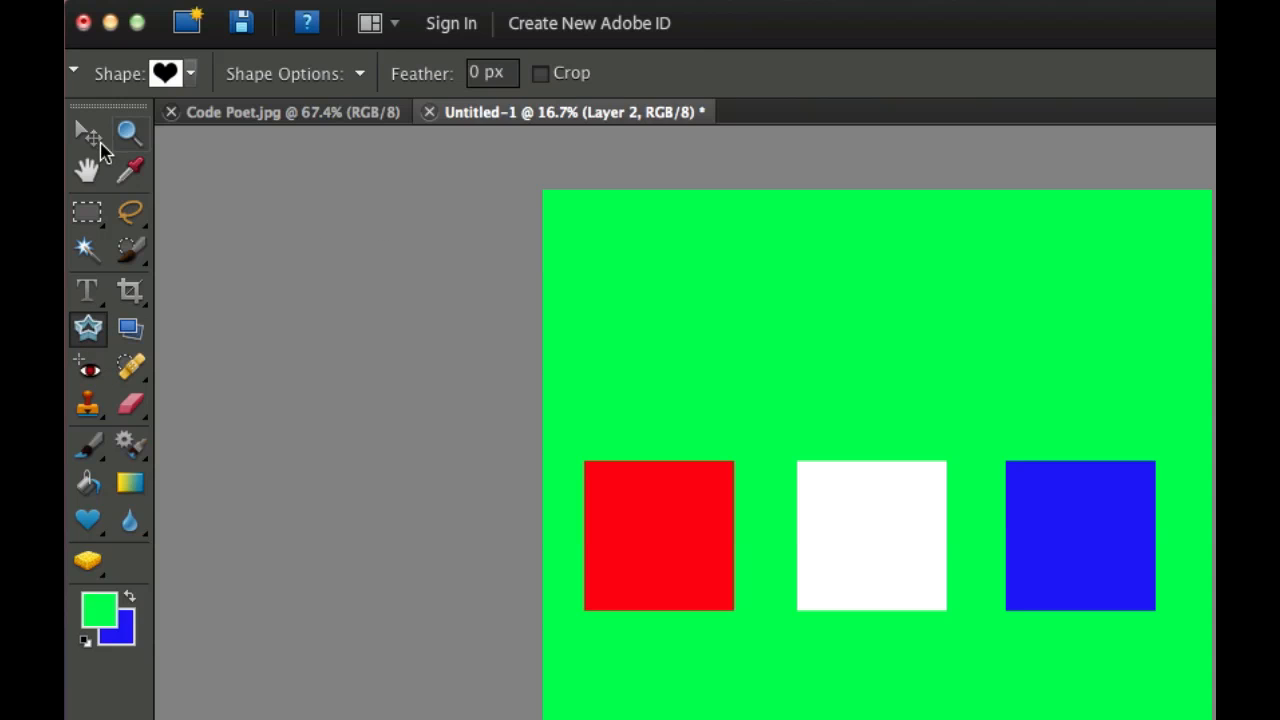
pyautogui.moveTo(84, 132)
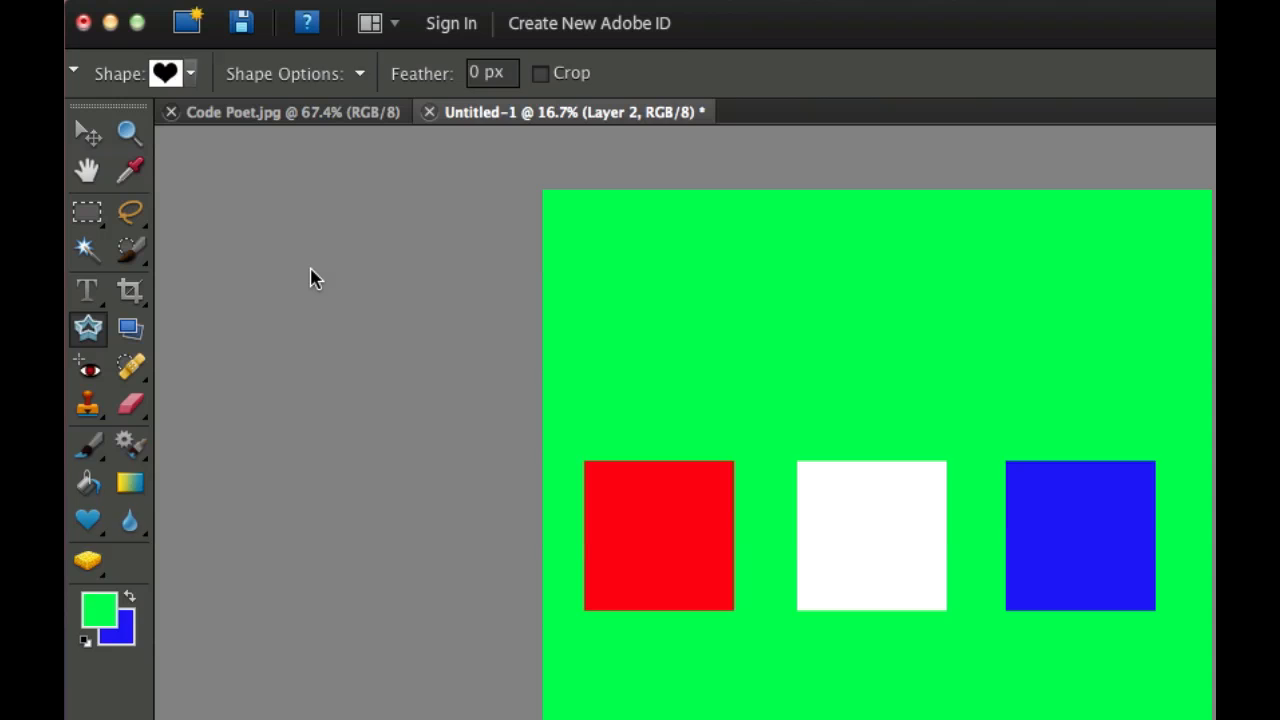
pyautogui.click(88, 132)
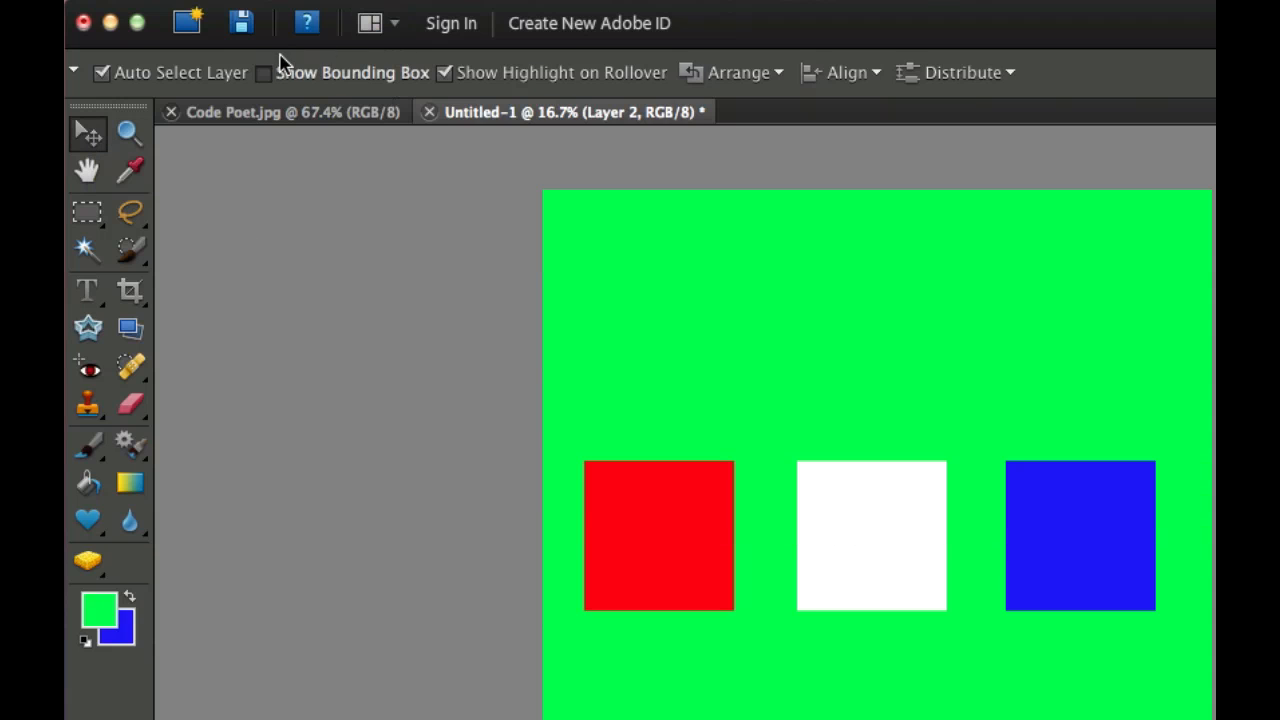
pyautogui.click(264, 72)
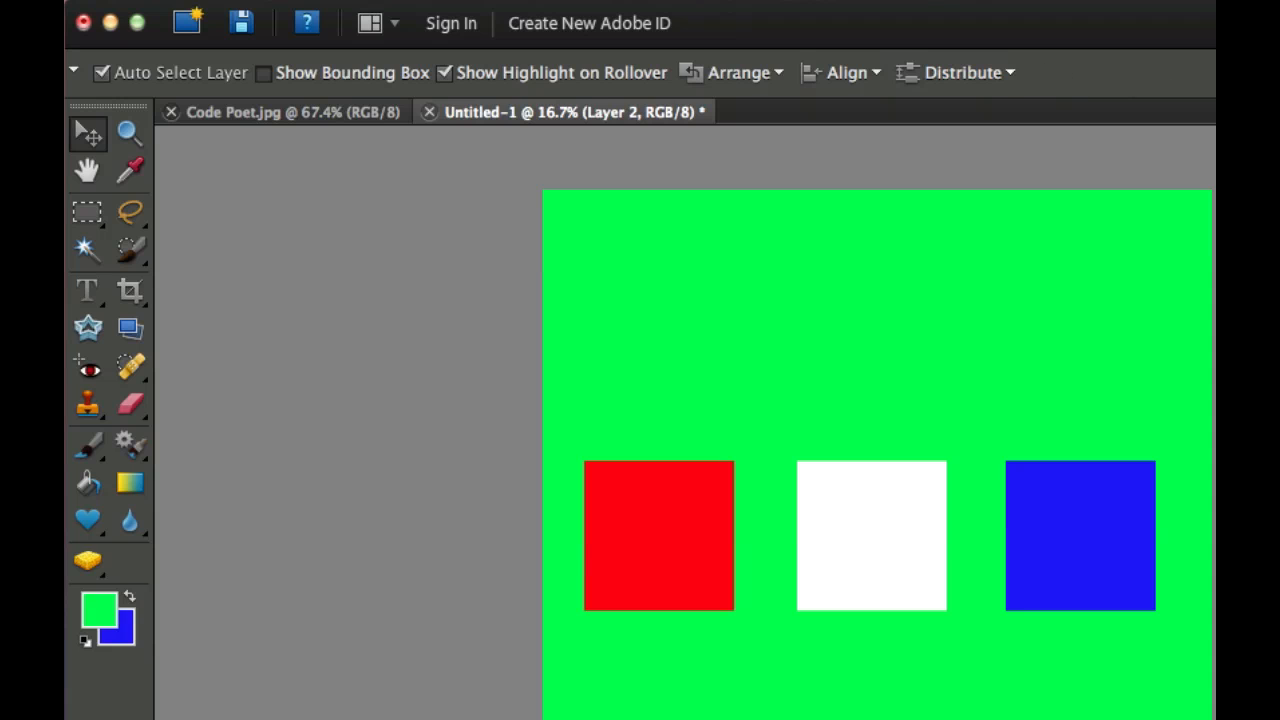
pyautogui.moveTo(712, 356)
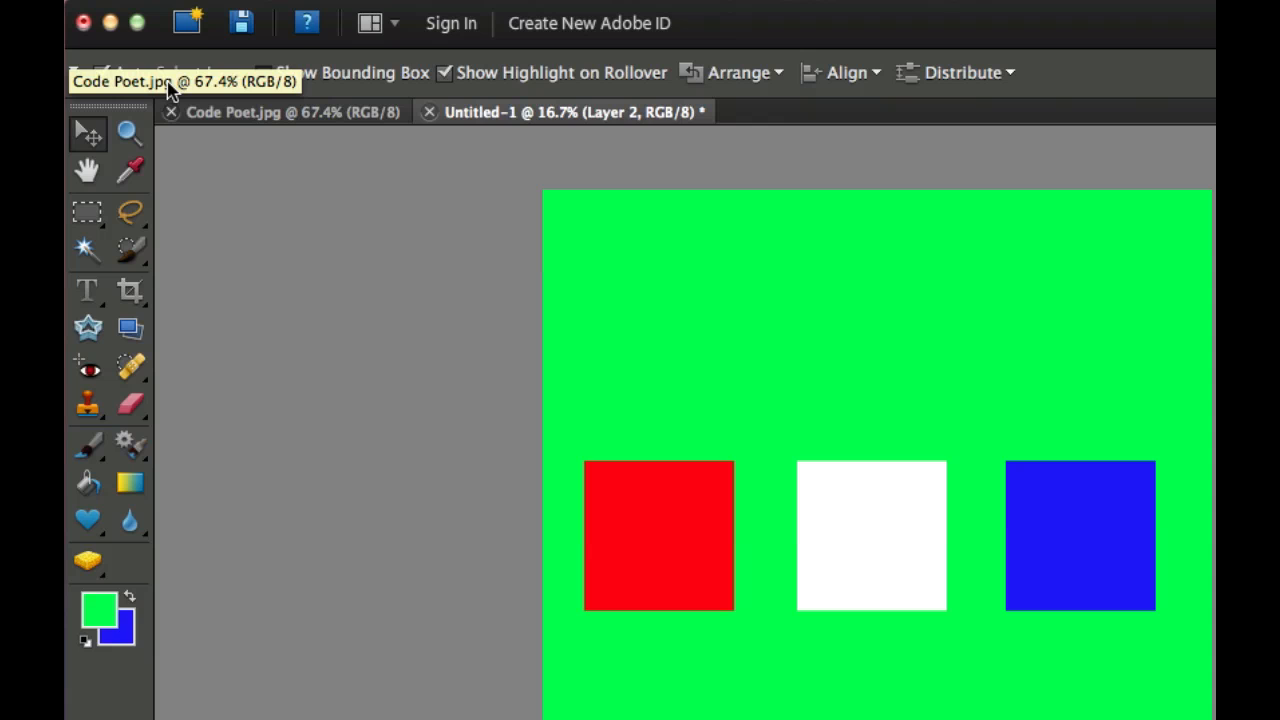
pyautogui.moveTo(750, 538)
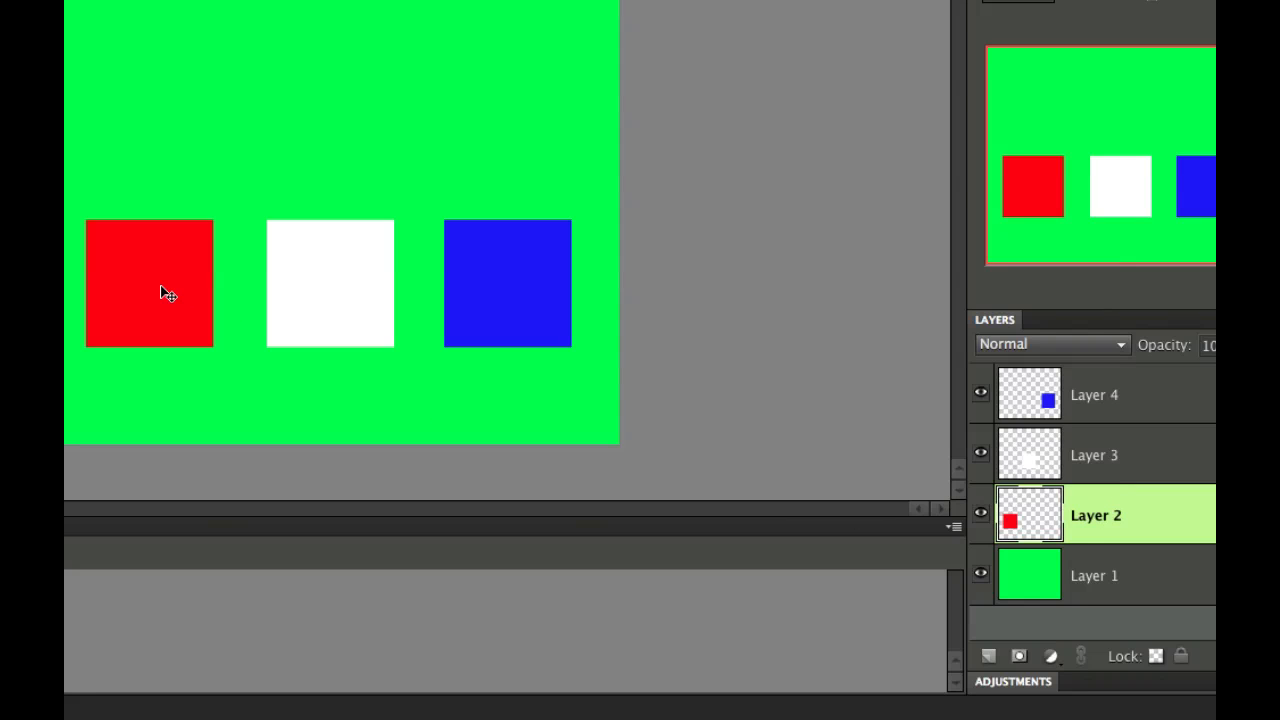
# Drag the red square up-left and the white square lower on the green canvas.
pyautogui.moveTo(148, 284); pyautogui.dragTo(132, 120)
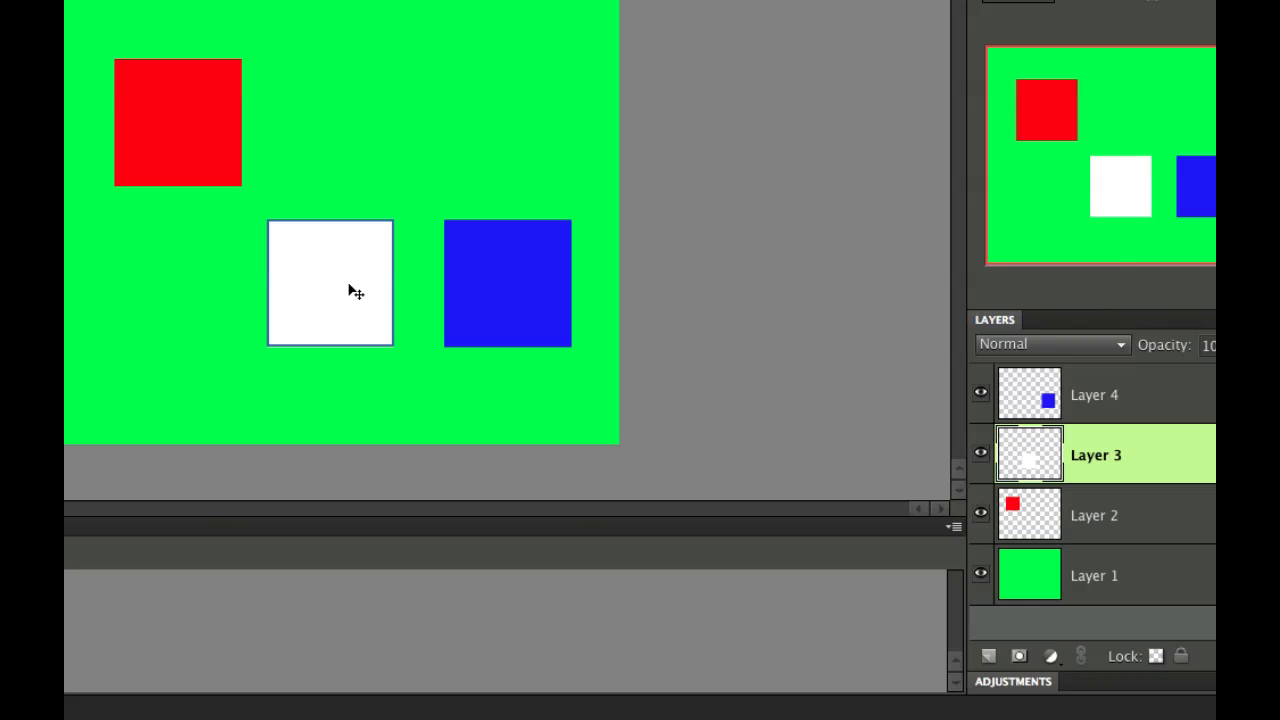
pyautogui.moveTo(330, 284); pyautogui.dragTo(360, 124)
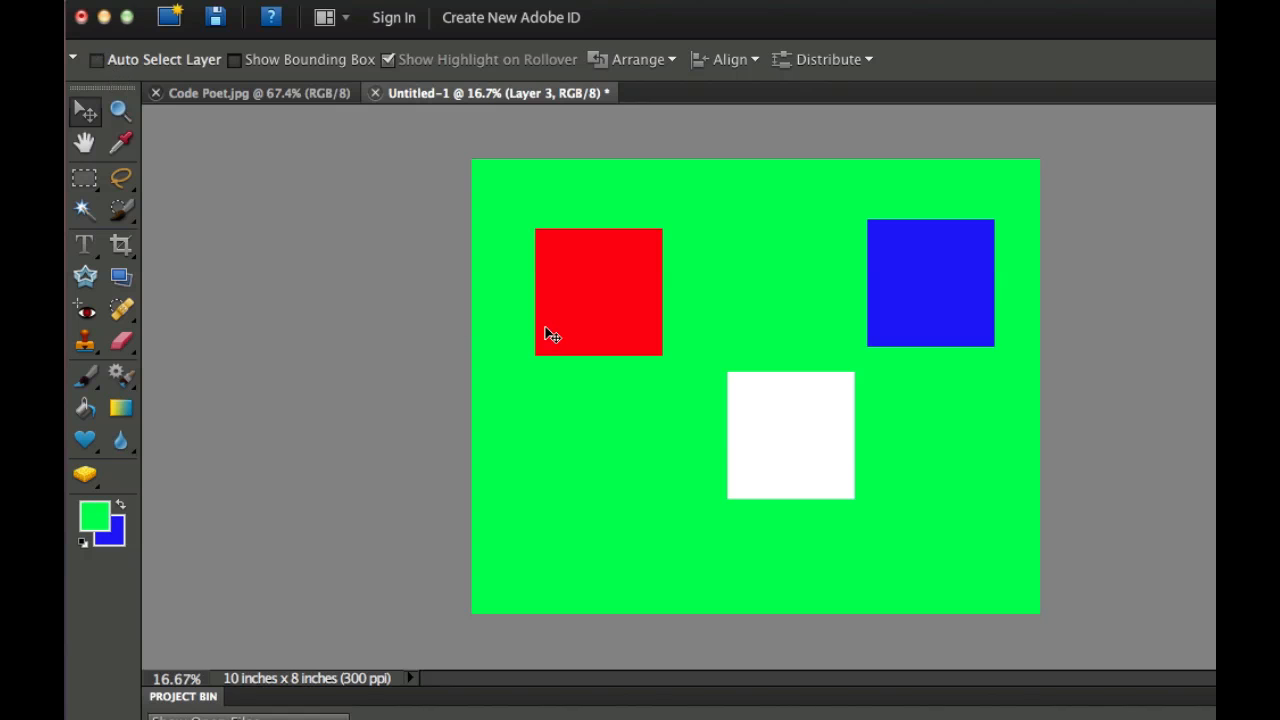
pyautogui.moveTo(936, 424)
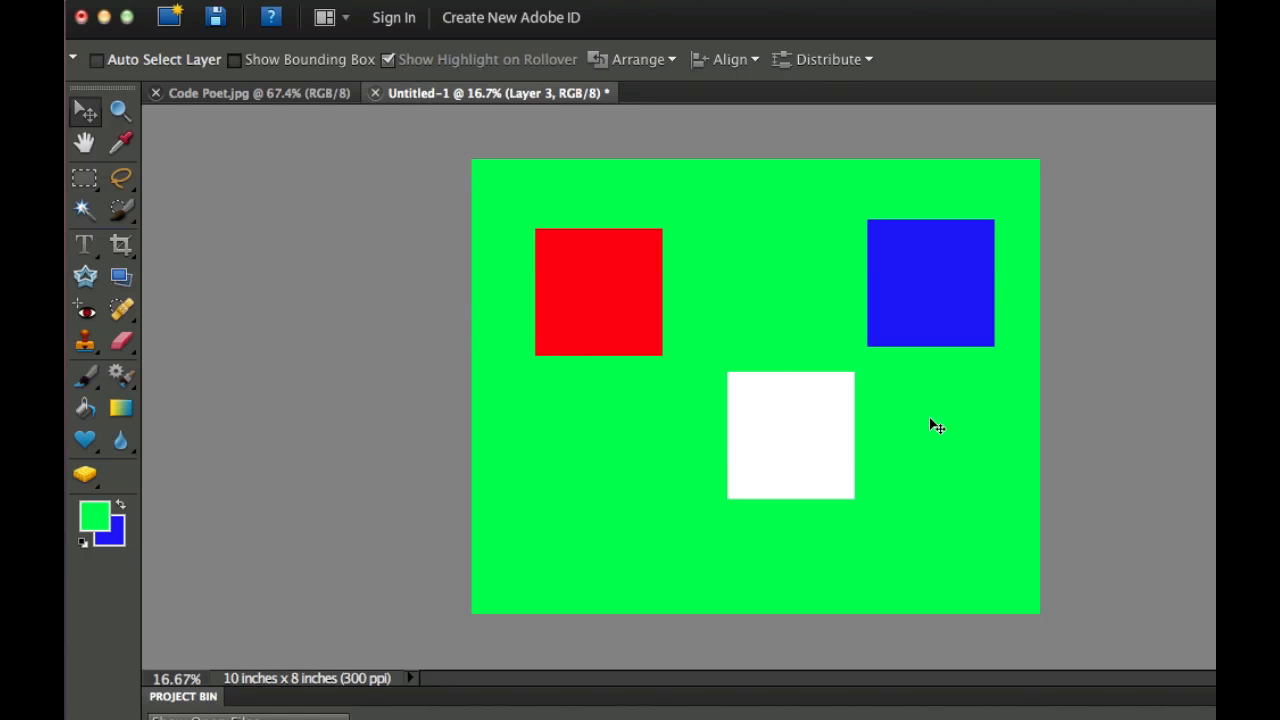
pyautogui.moveTo(600, 292)
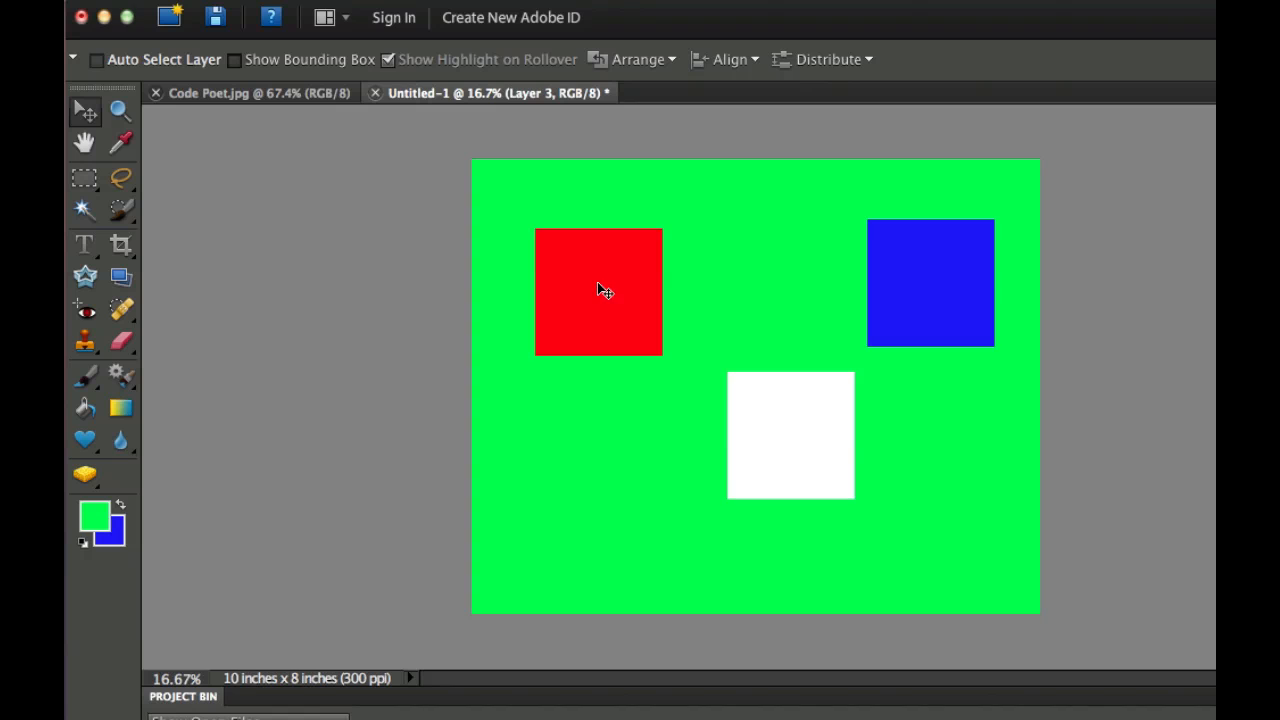
# Nudge the white square slightly up-left and enable Auto Select Layer for the Move tool.
pyautogui.moveTo(790, 436); pyautogui.dragTo(760, 324)
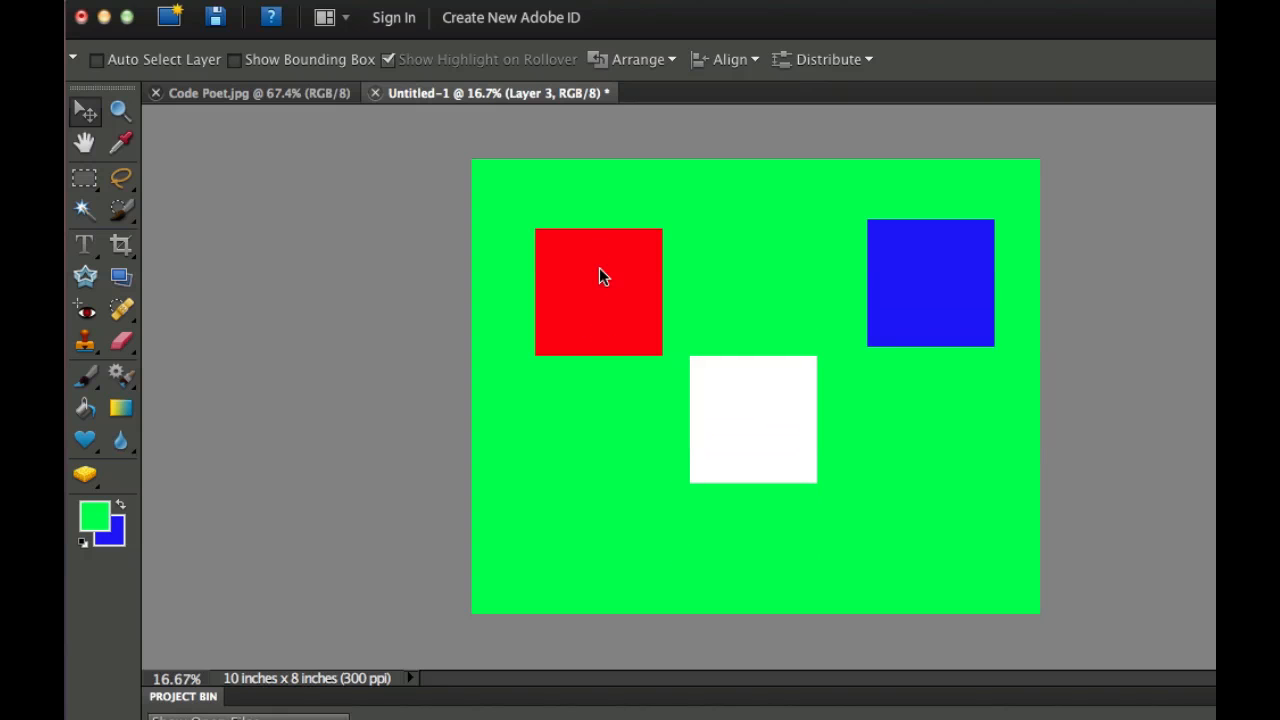
pyautogui.moveTo(700, 324)
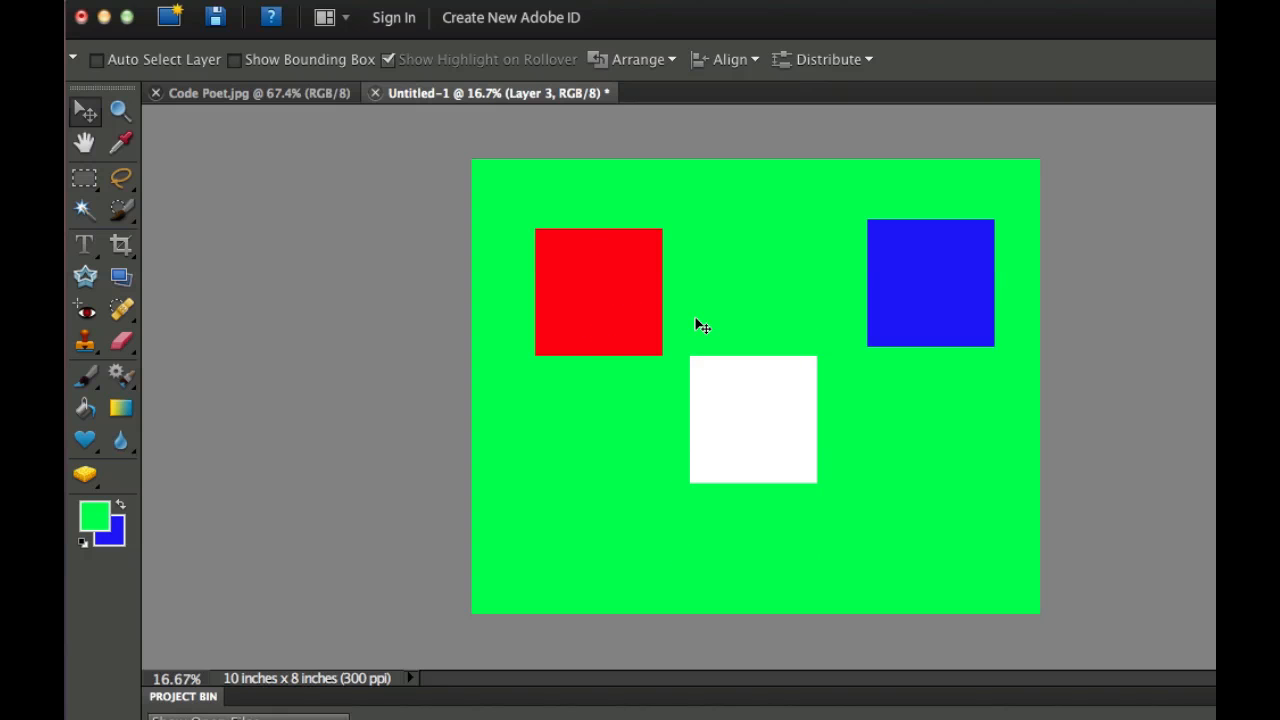
pyautogui.moveTo(620, 272)
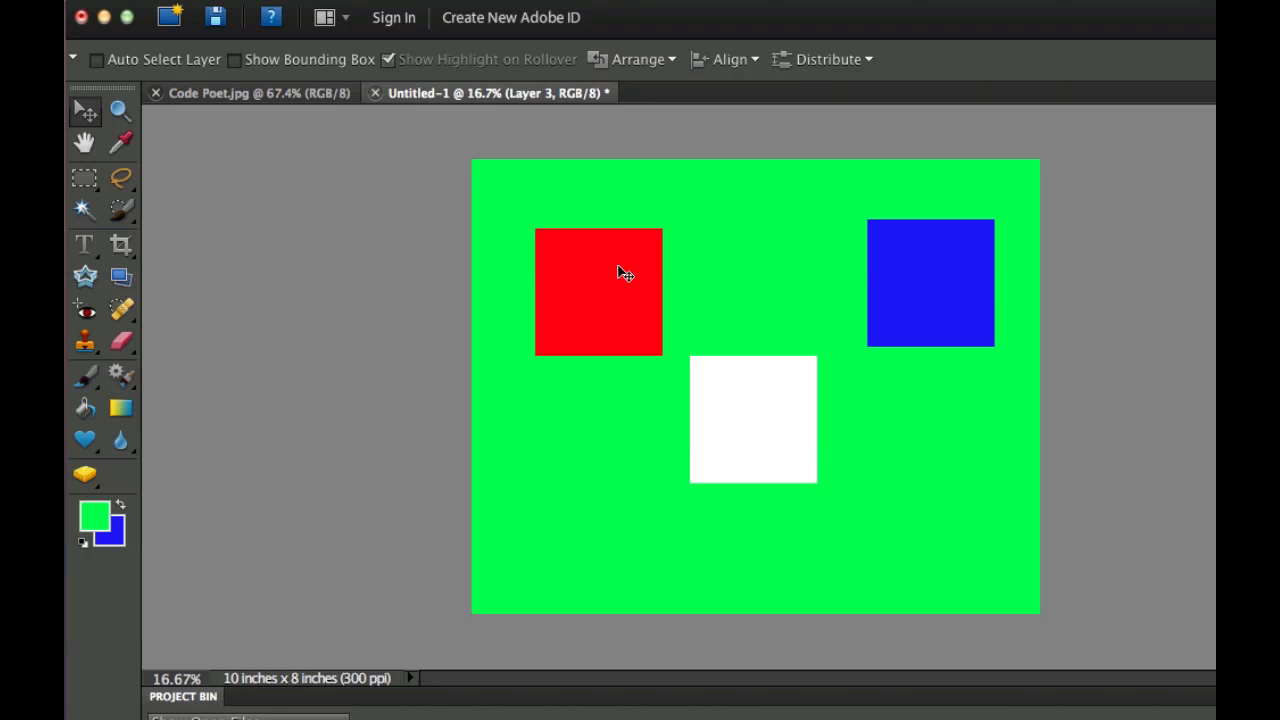
pyautogui.moveTo(640, 226)
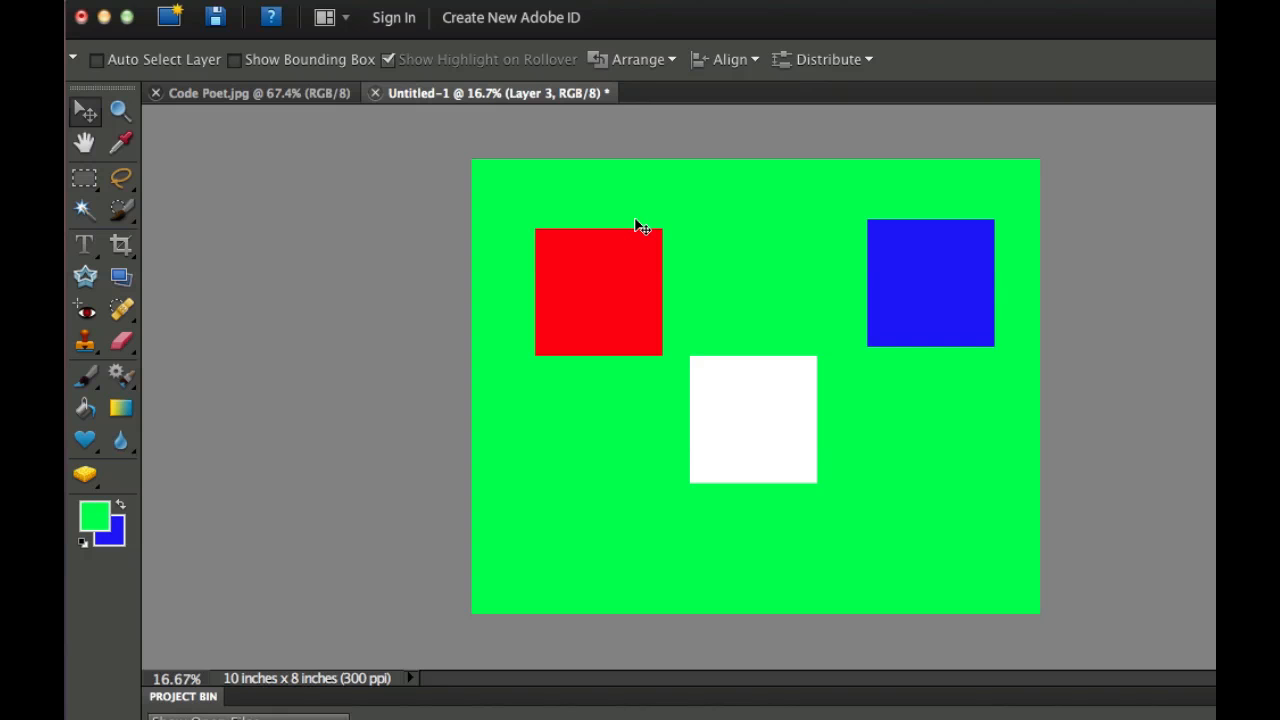
pyautogui.moveTo(668, 258)
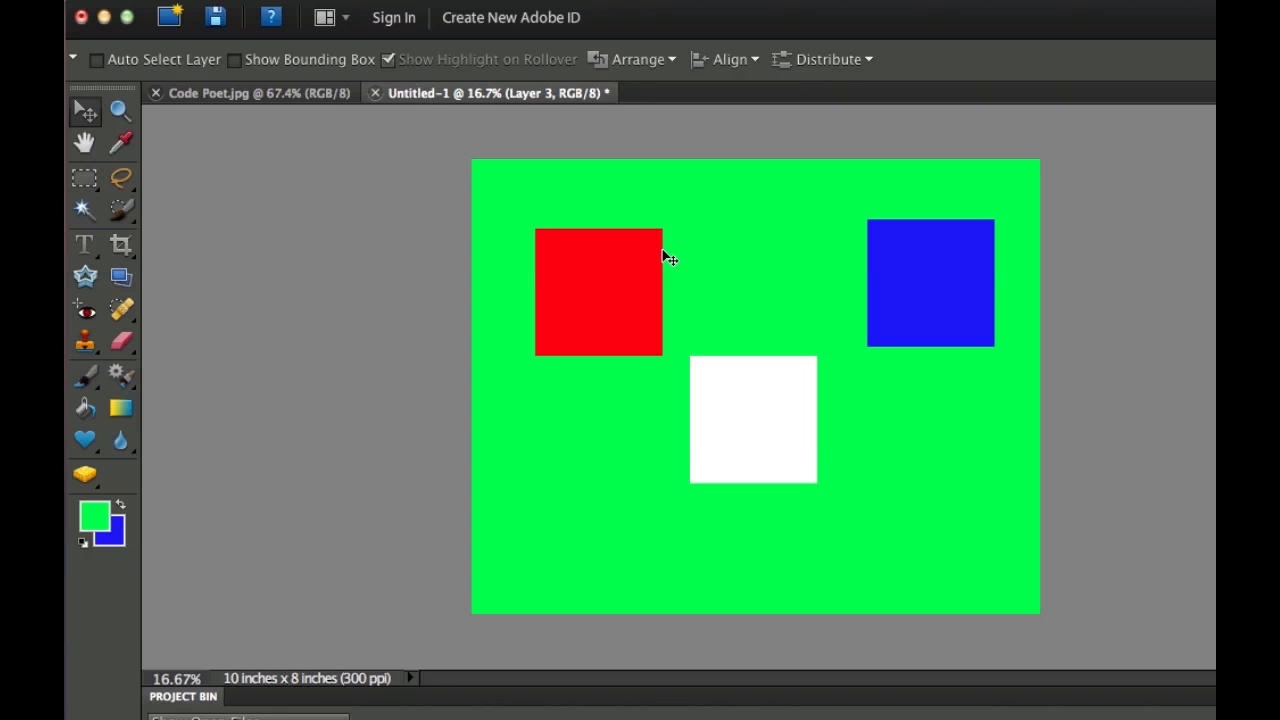
pyautogui.moveTo(648, 292)
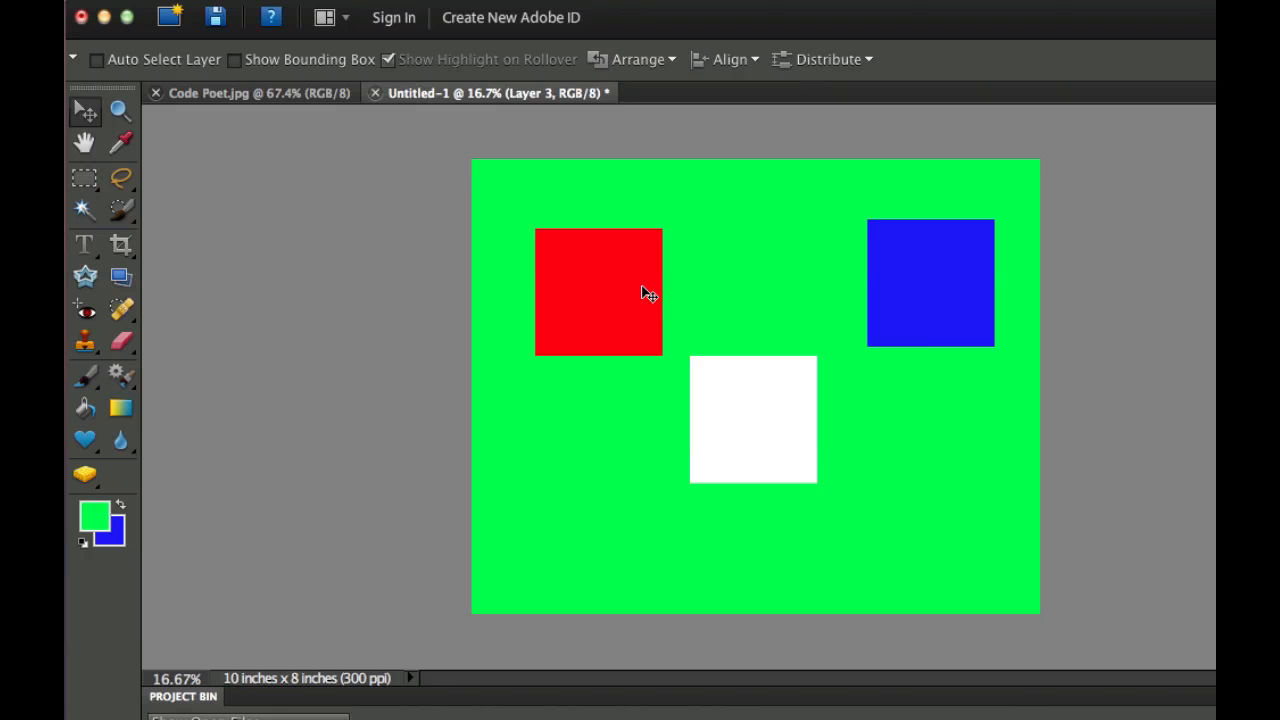
pyautogui.moveTo(226, 244)
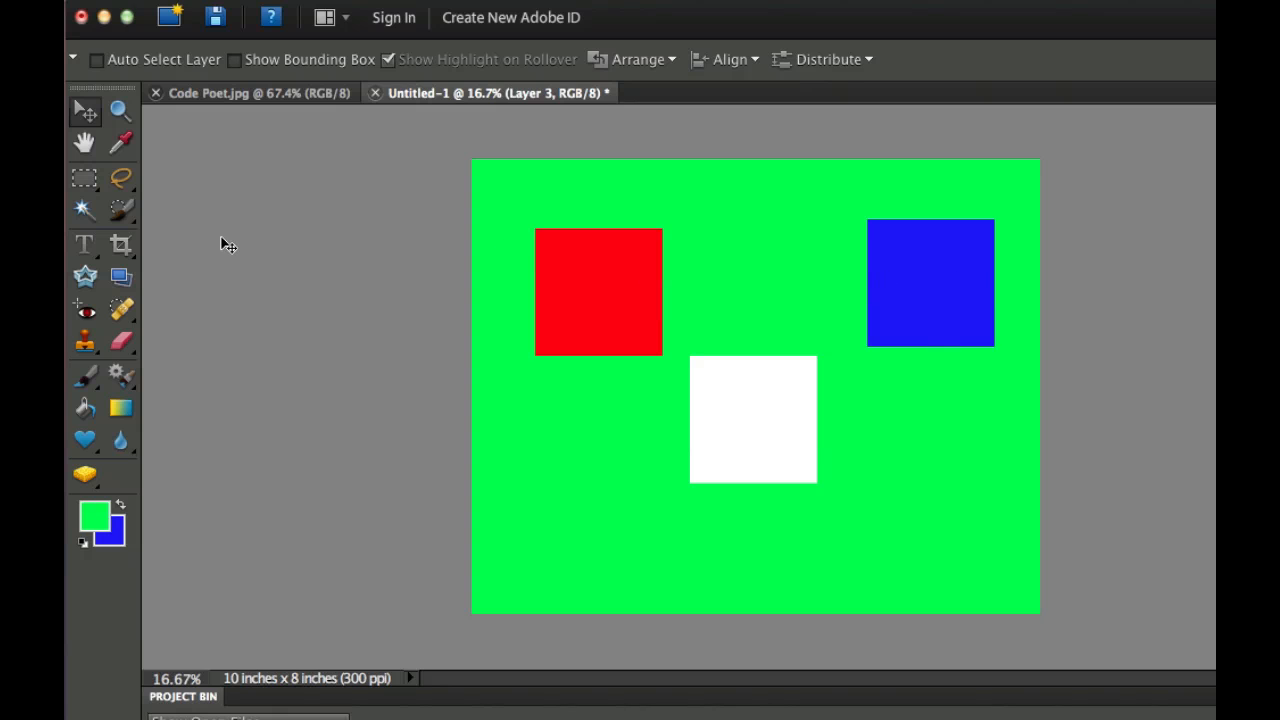
pyautogui.click(96, 60)
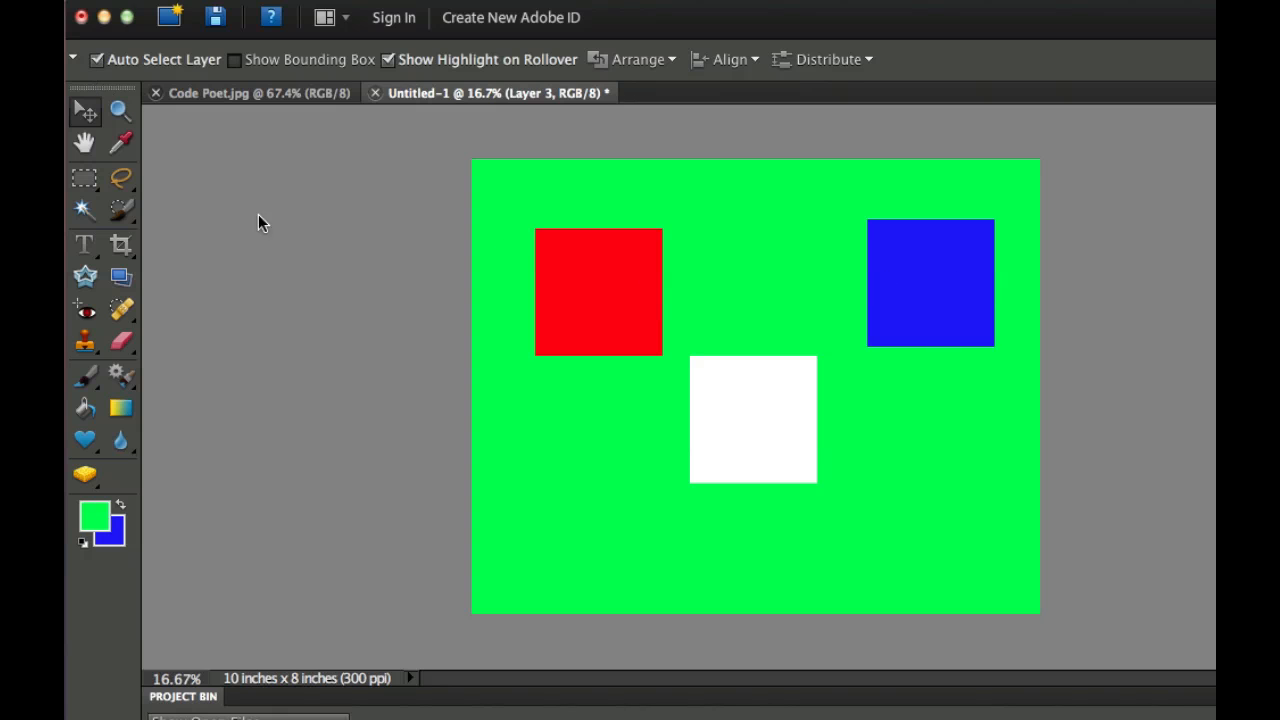
pyautogui.moveTo(410, 104)
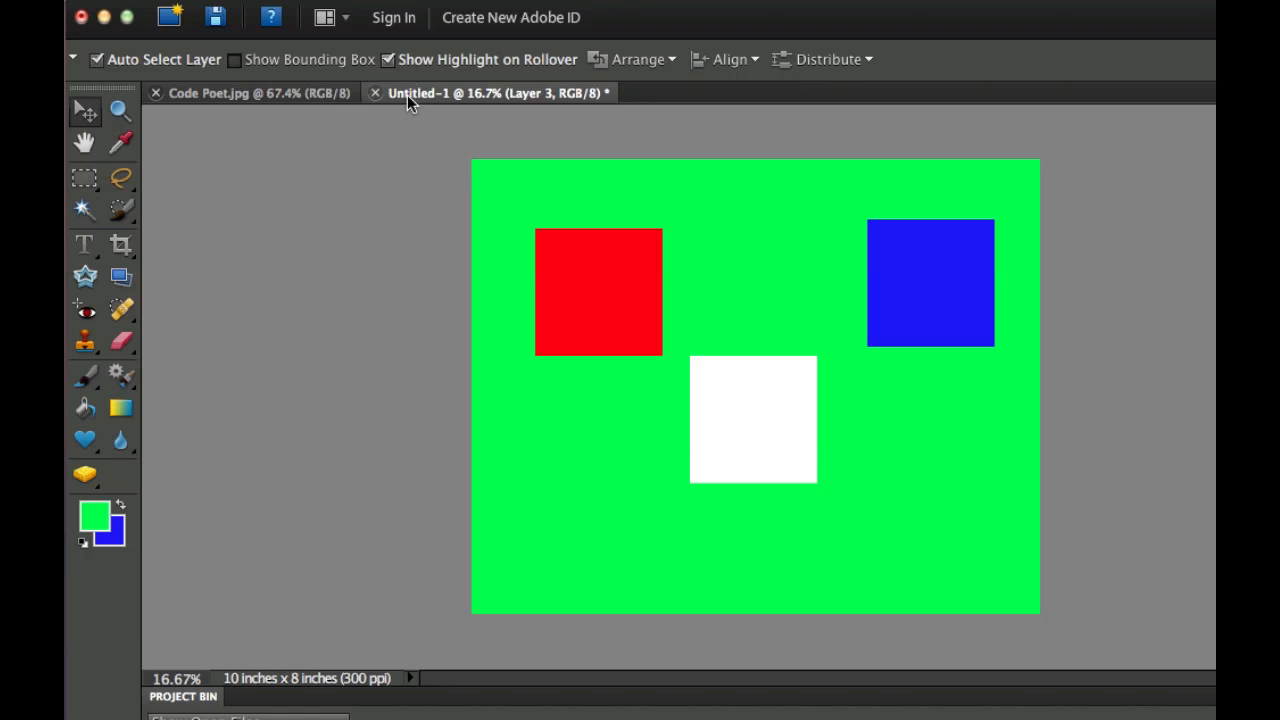
pyautogui.moveTo(404, 218)
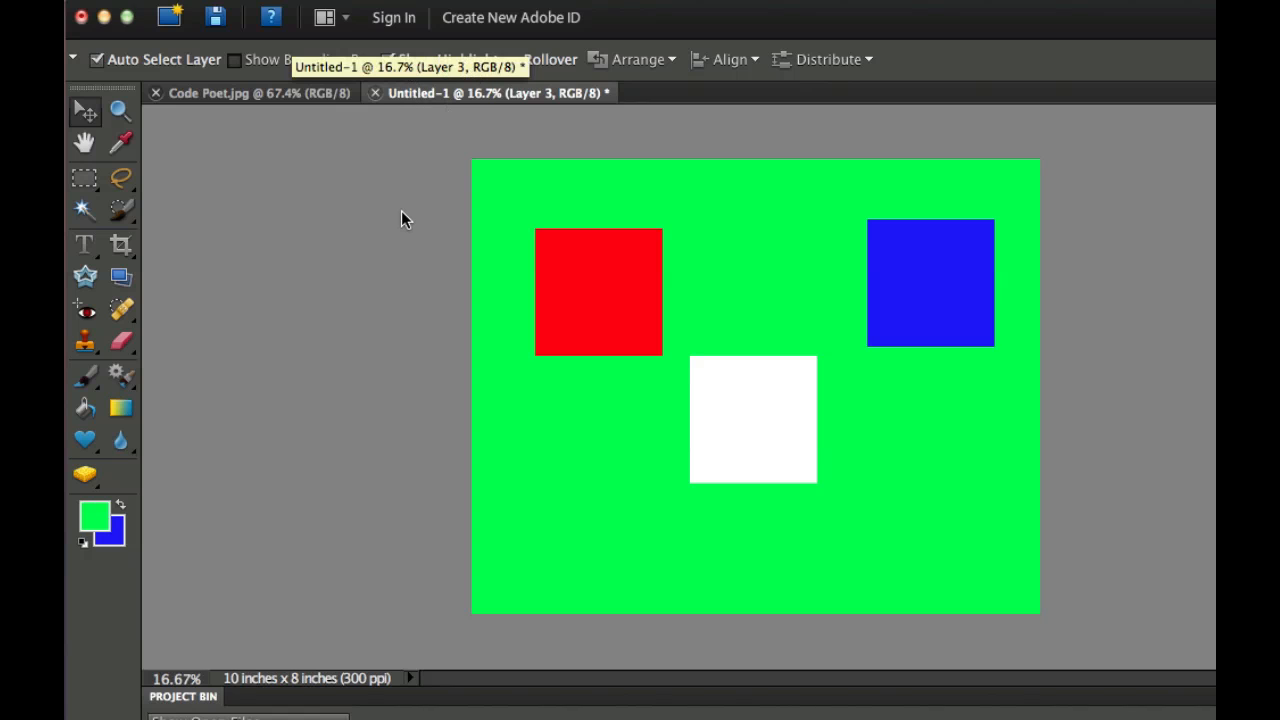
pyautogui.moveTo(572, 132)
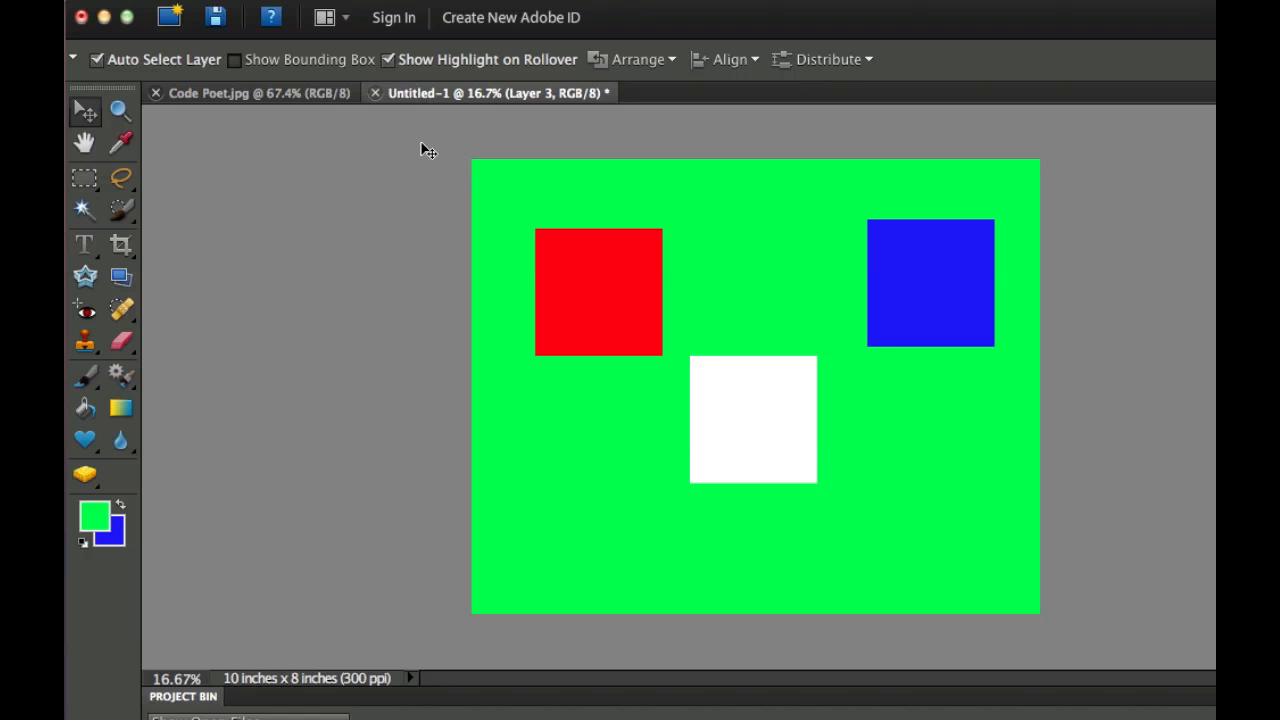
pyautogui.moveTo(390, 292)
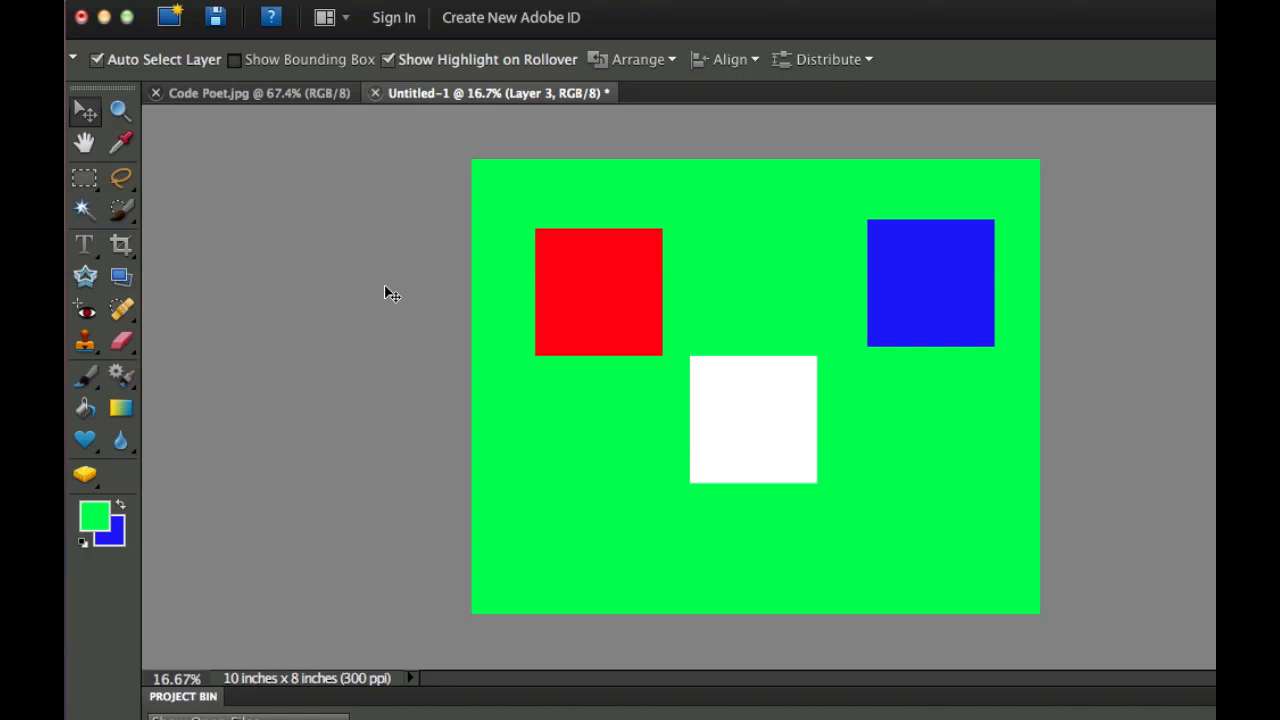
pyautogui.moveTo(330, 236)
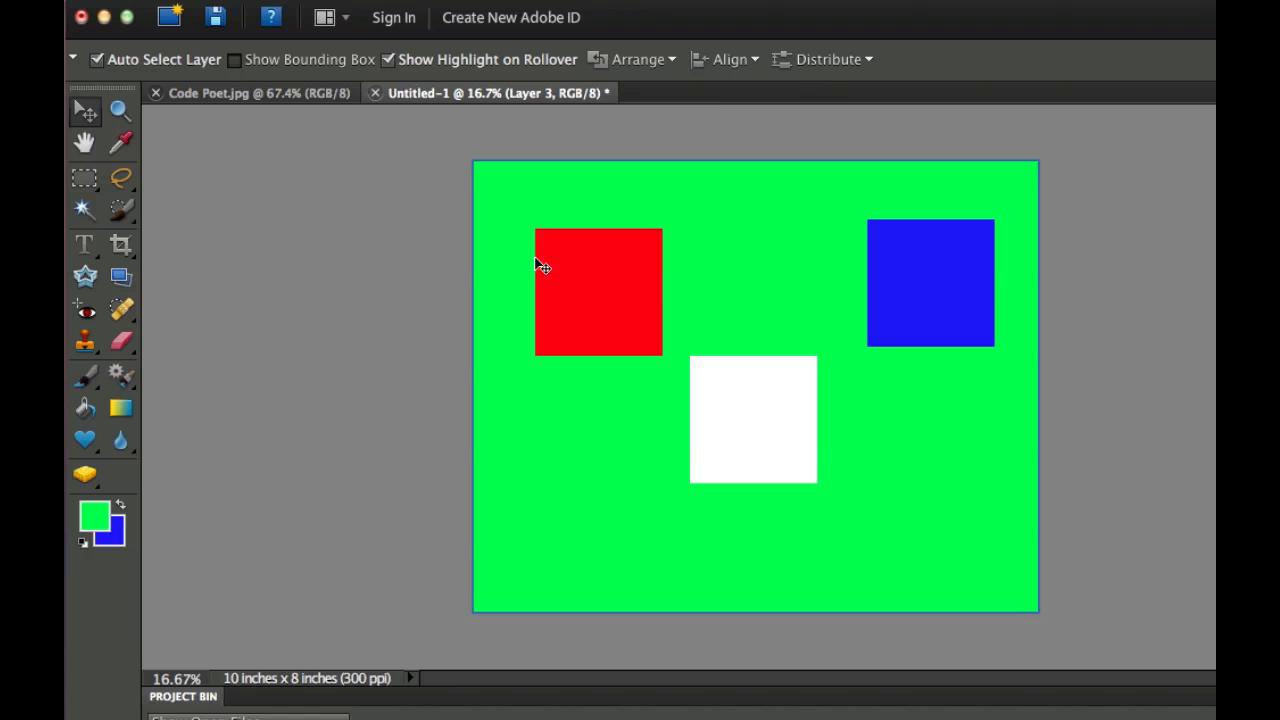
pyautogui.moveTo(590, 270)
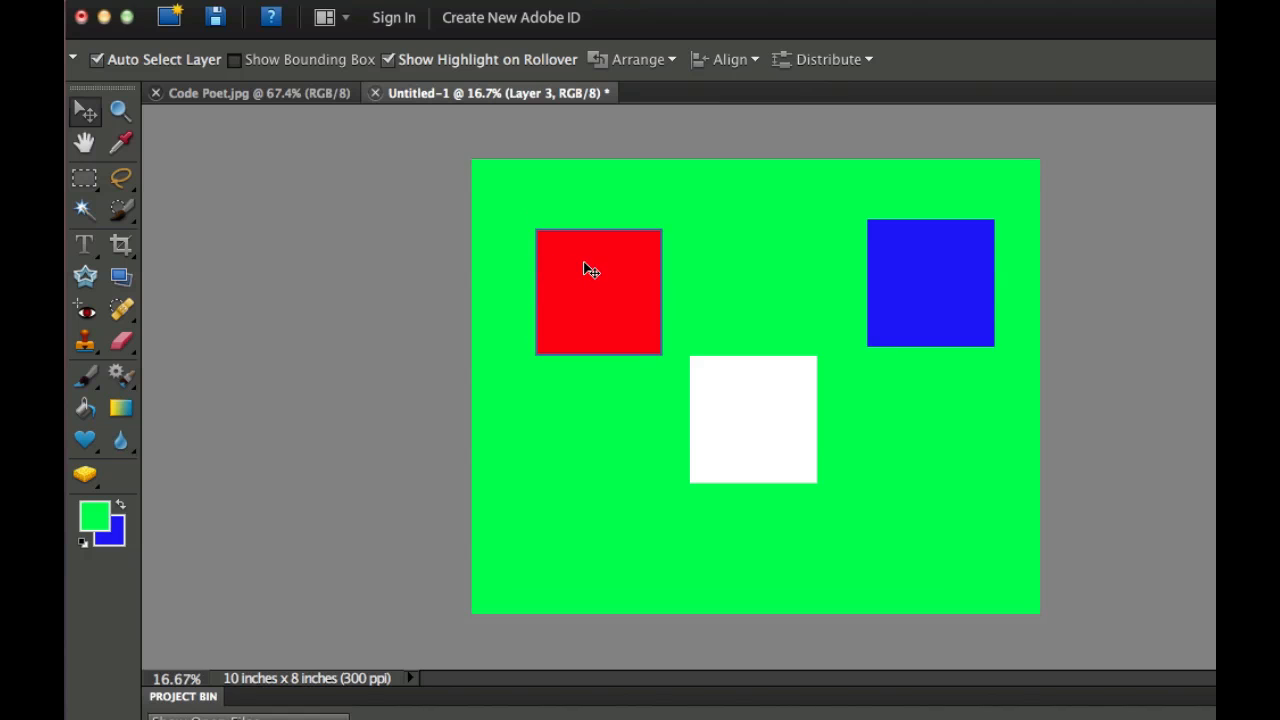
pyautogui.moveTo(582, 276)
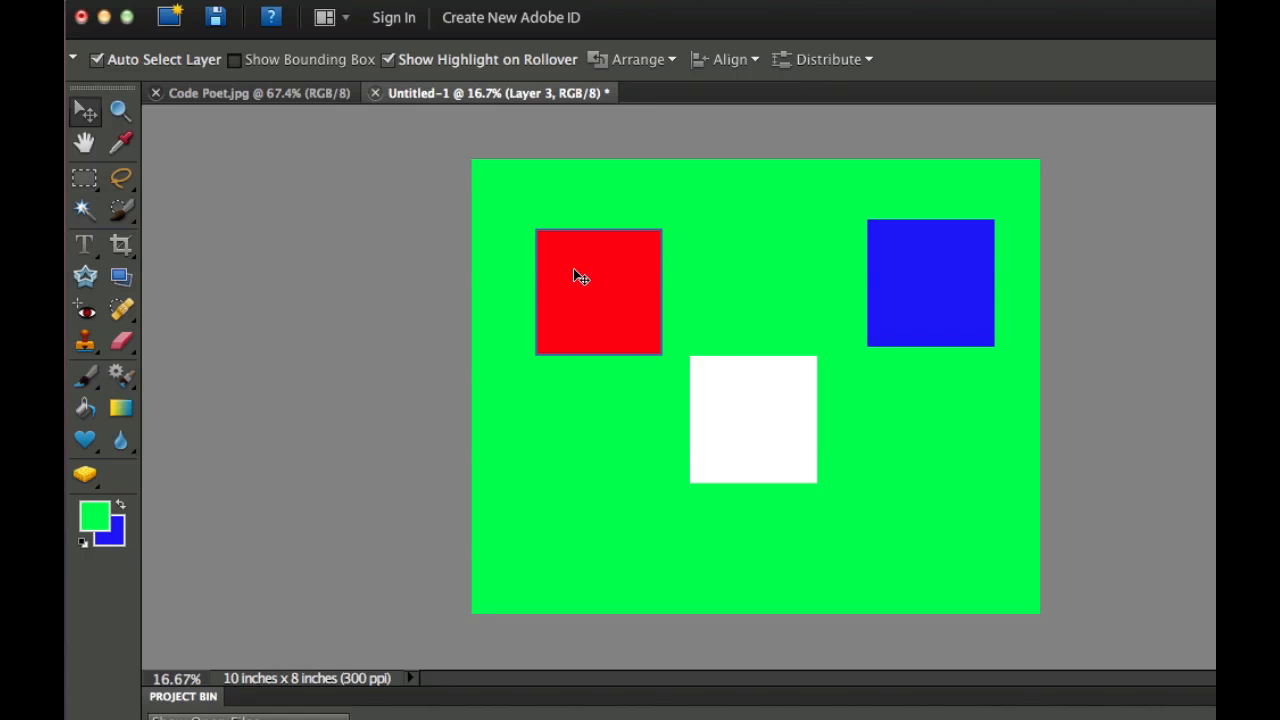
# Pick the blue and white square layers by clicking them and show transform bounds.
pyautogui.click(598, 292)
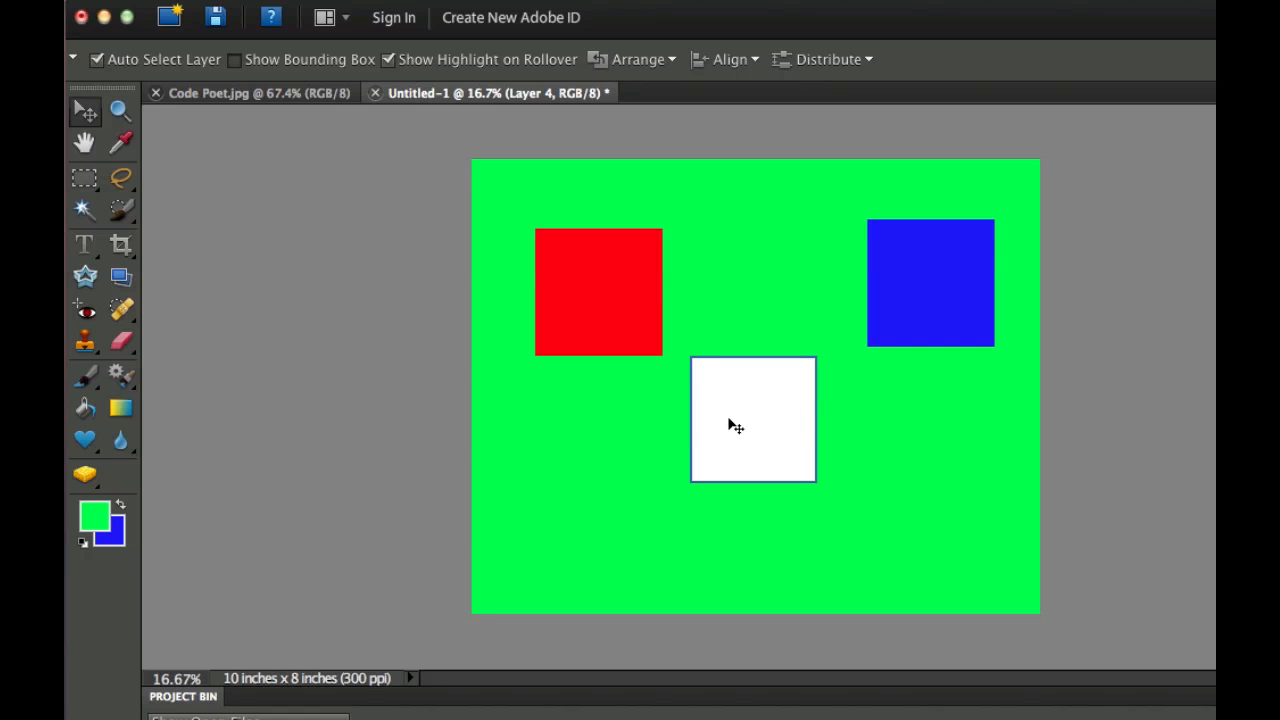
pyautogui.click(752, 420)
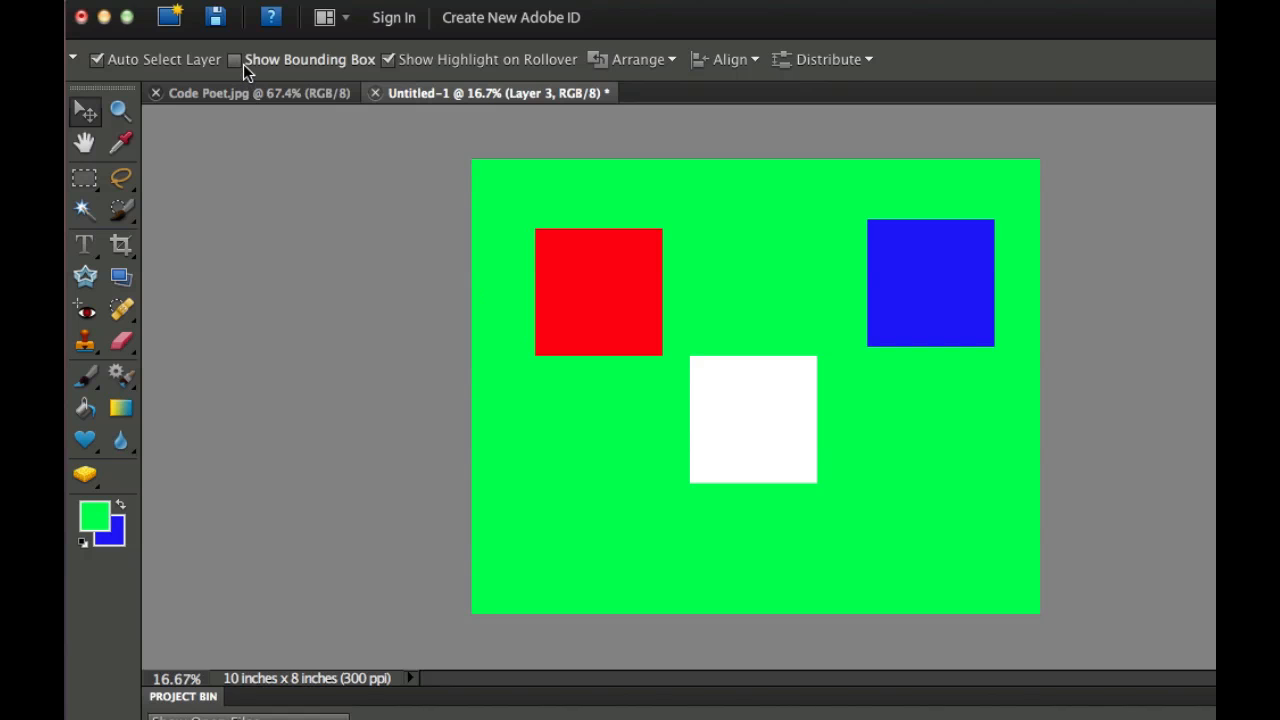
pyautogui.click(234, 60)
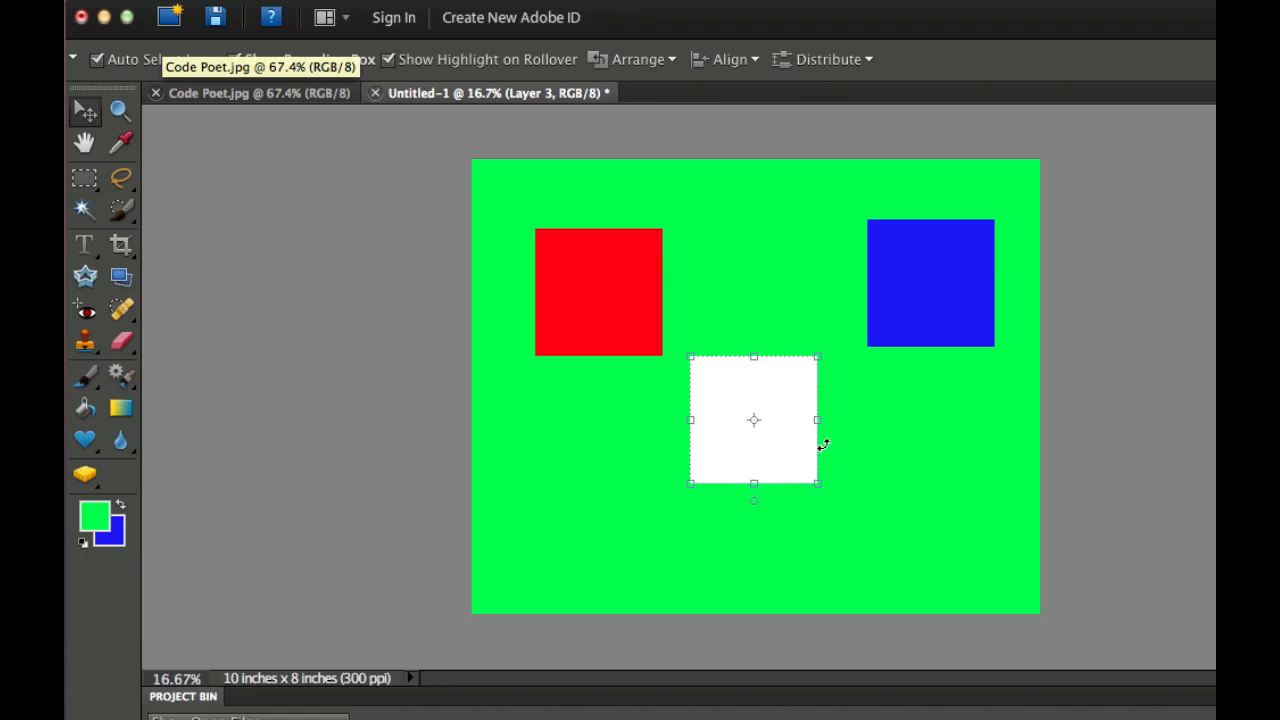
# Rotate the blue square, commit it, then undo so it sits upright on the right.
pyautogui.click(600, 292)
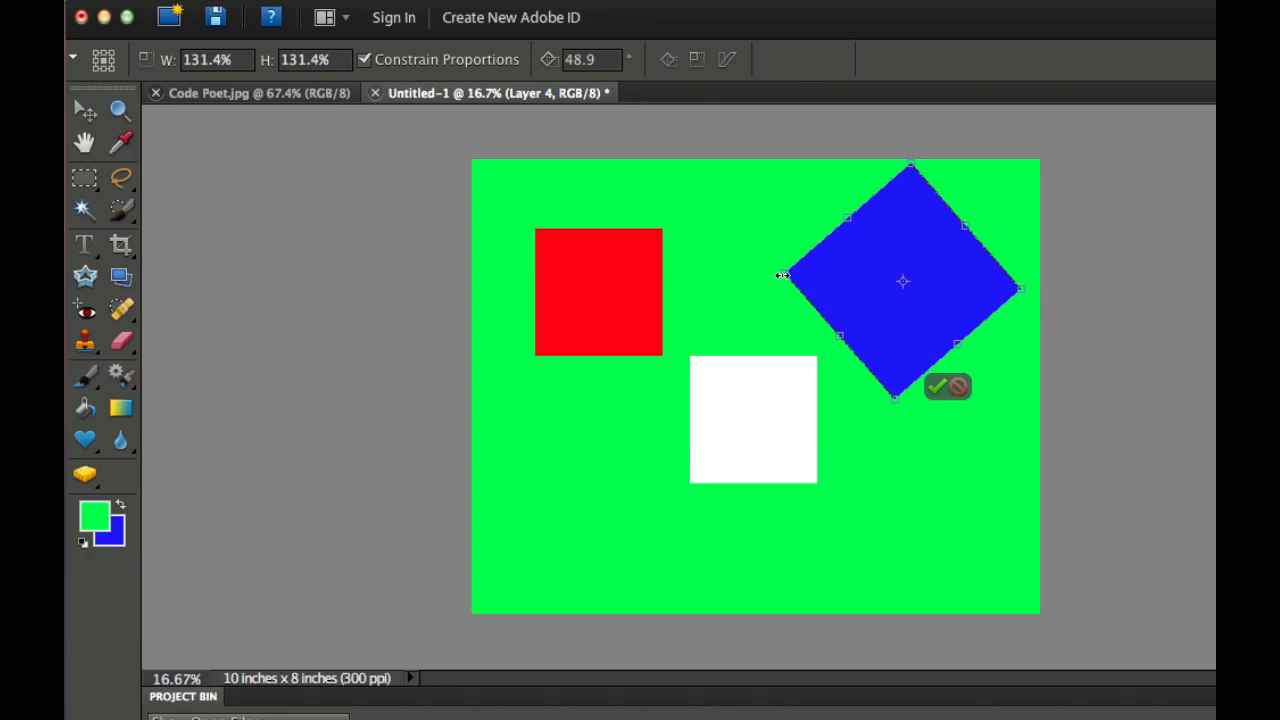
pyautogui.click(936, 388)
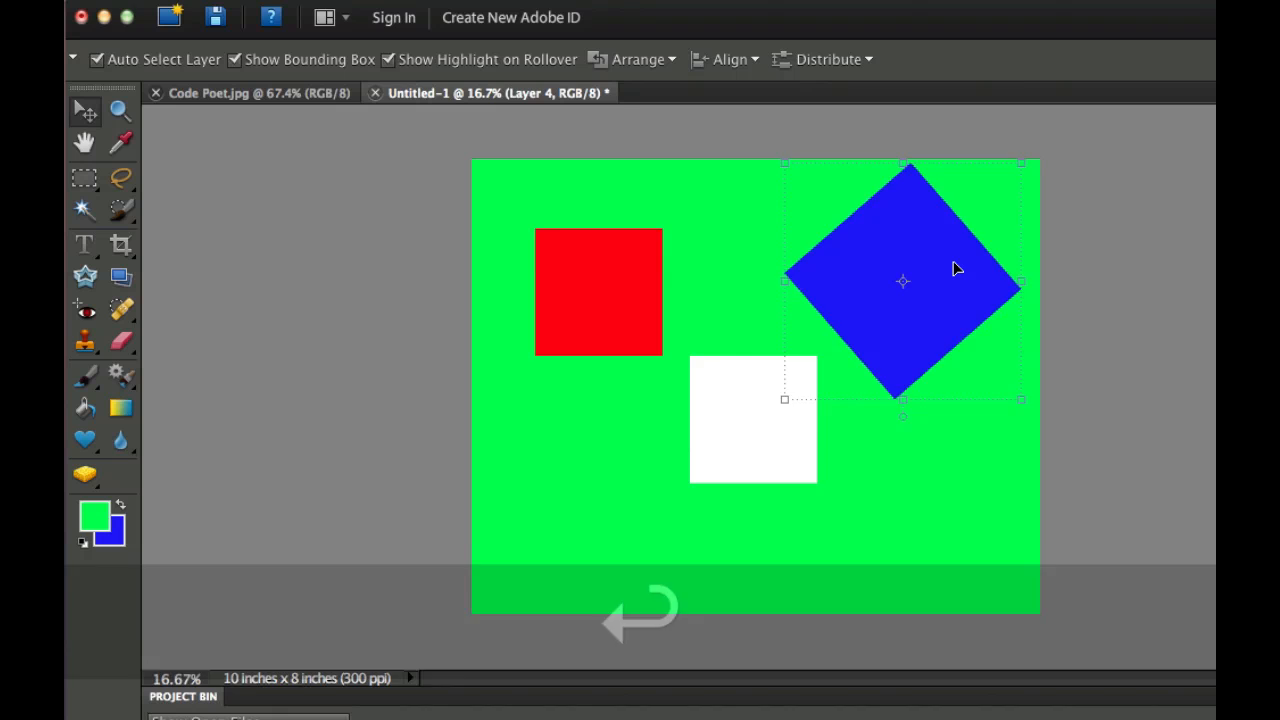
pyautogui.press('cmd+z')
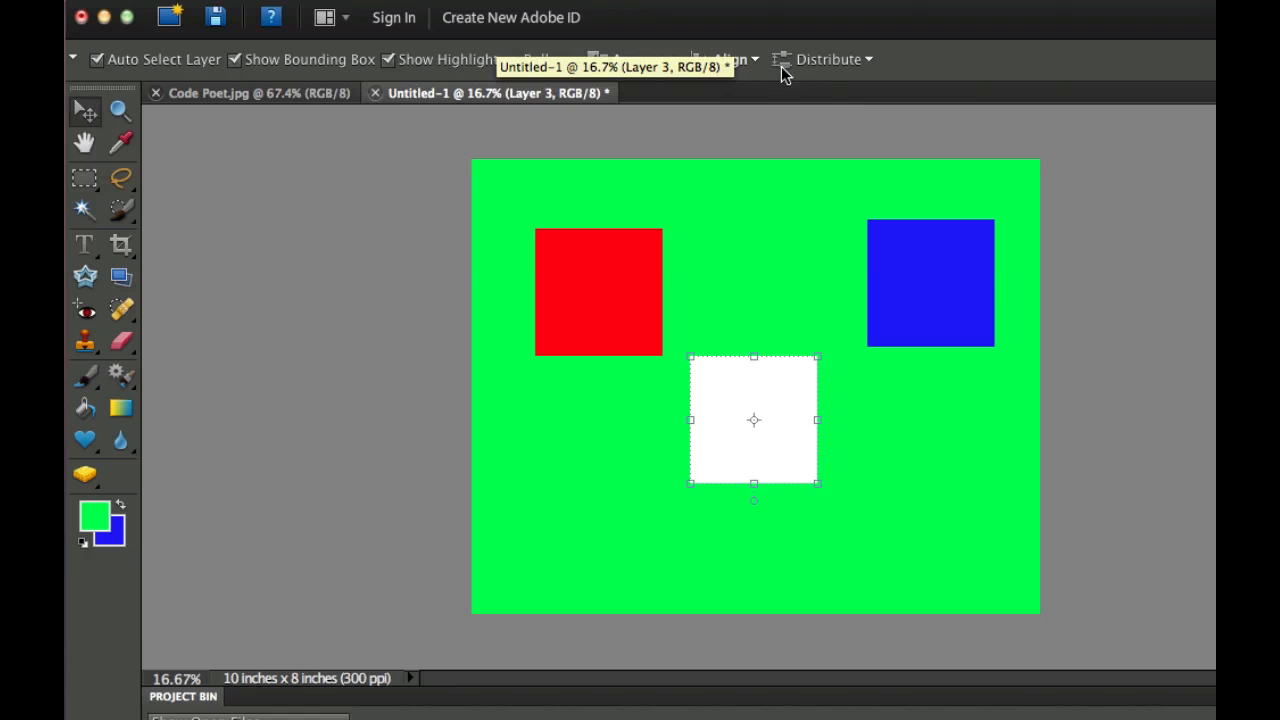
pyautogui.moveTo(1050, 348)
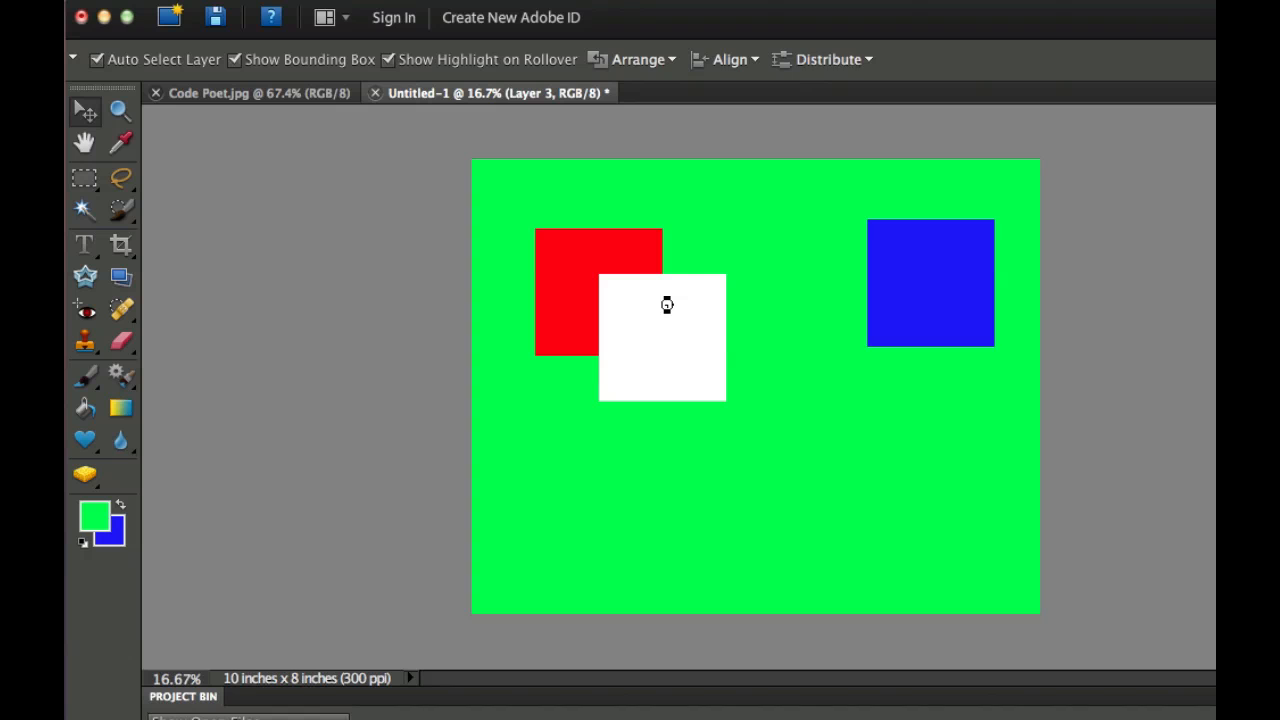
# Place the white square over the red one and send the red square to the back via Arrange.
pyautogui.click(662, 336)
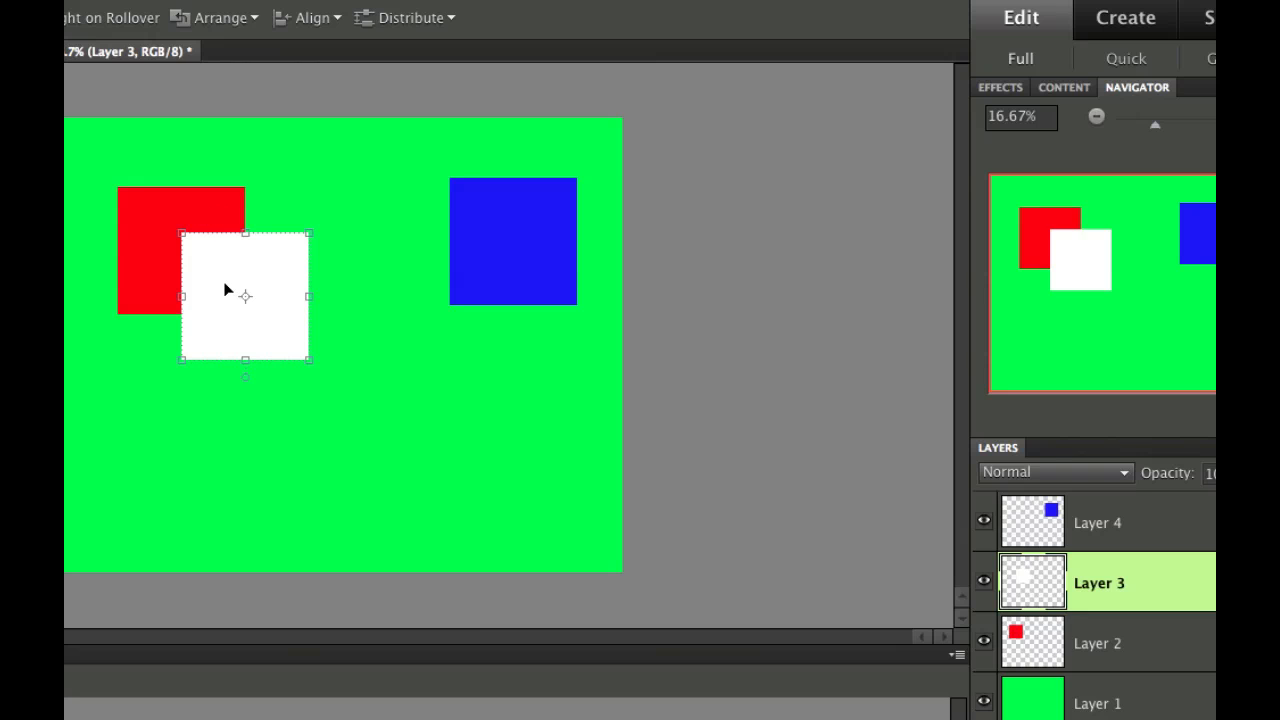
pyautogui.moveTo(1070, 644)
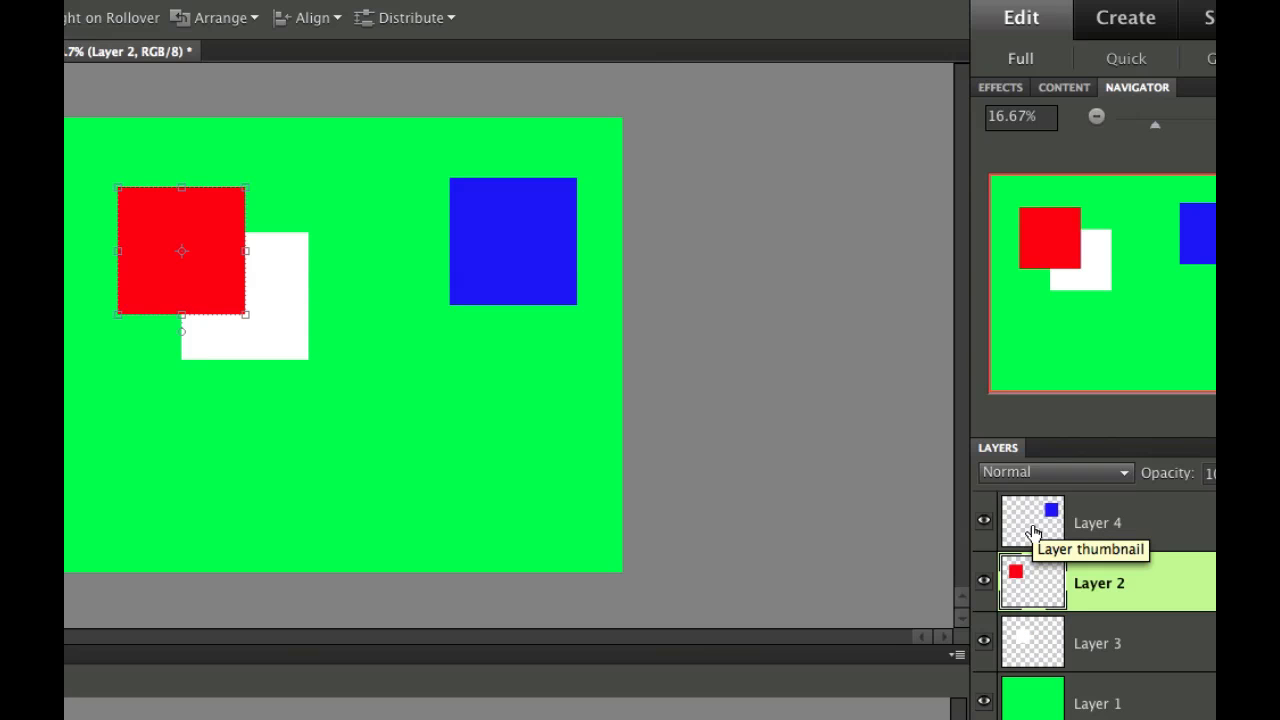
pyautogui.moveTo(268, 104)
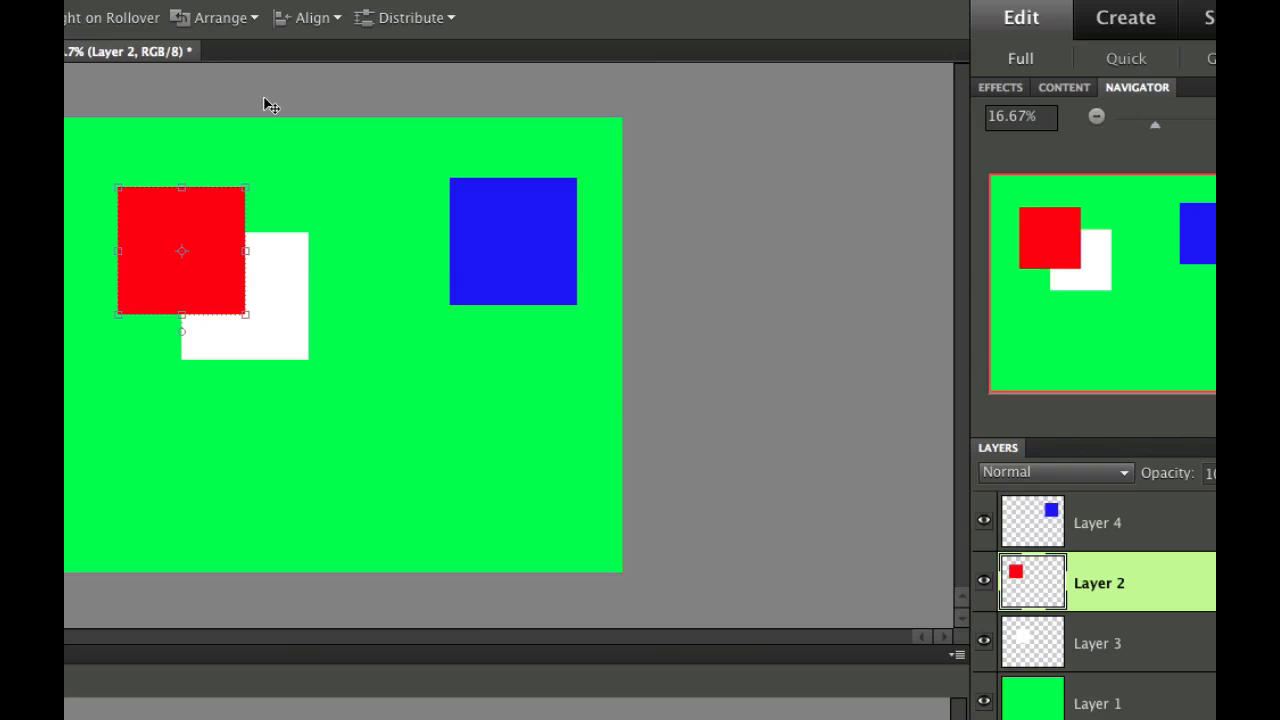
pyautogui.click(214, 18)
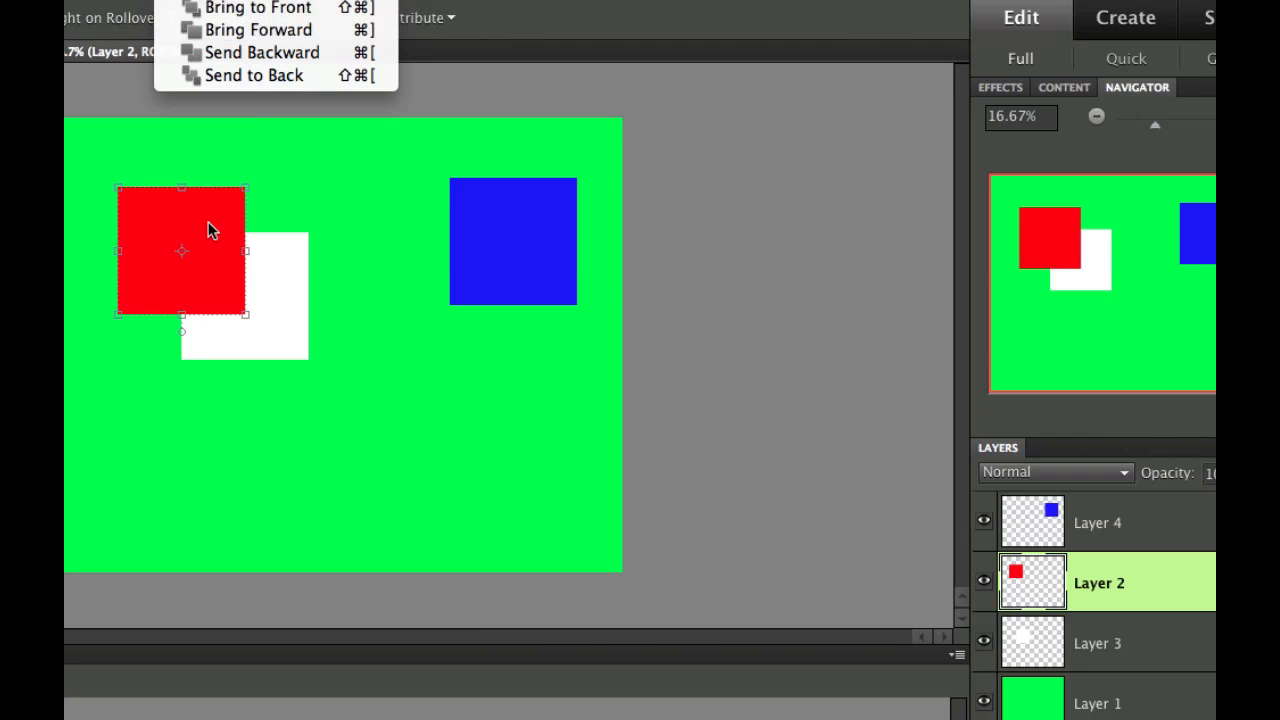
pyautogui.moveTo(252, 76)
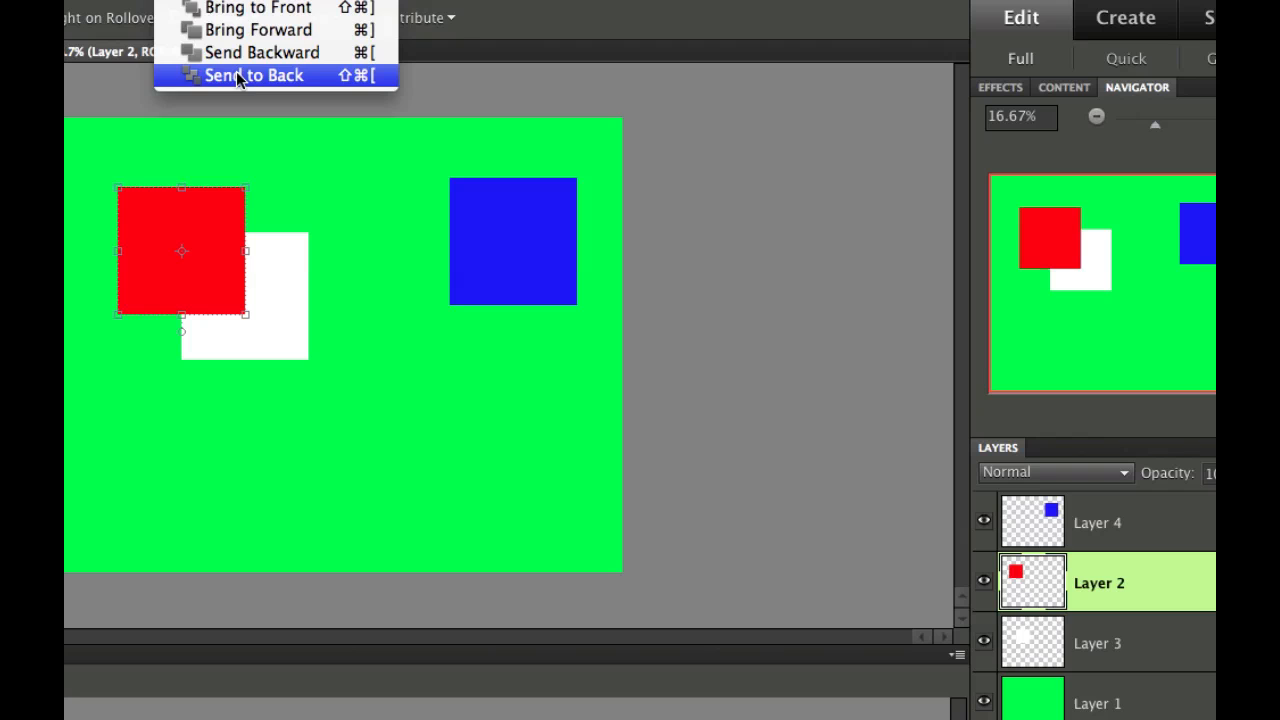
pyautogui.click(254, 76)
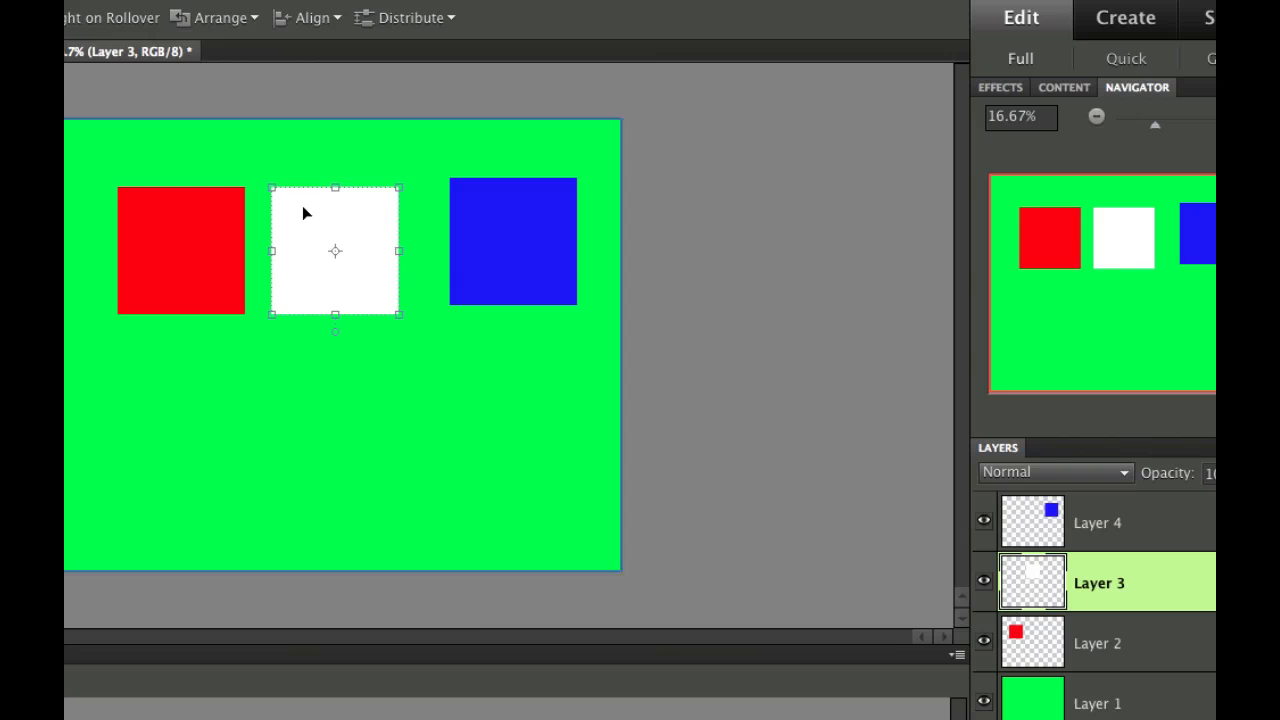
# Move the white square between red and blue, undoing an accidental background change.
pyautogui.moveTo(336, 250); pyautogui.dragTo(352, 316)
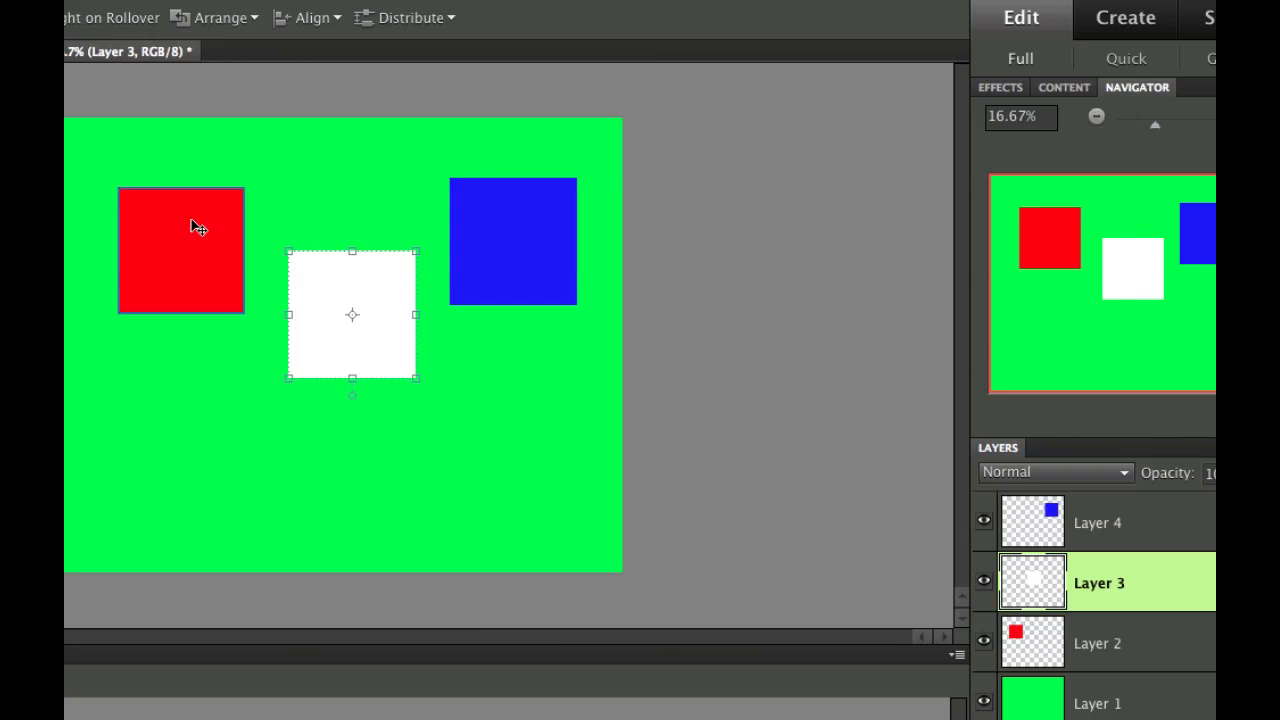
pyautogui.moveTo(460, 348)
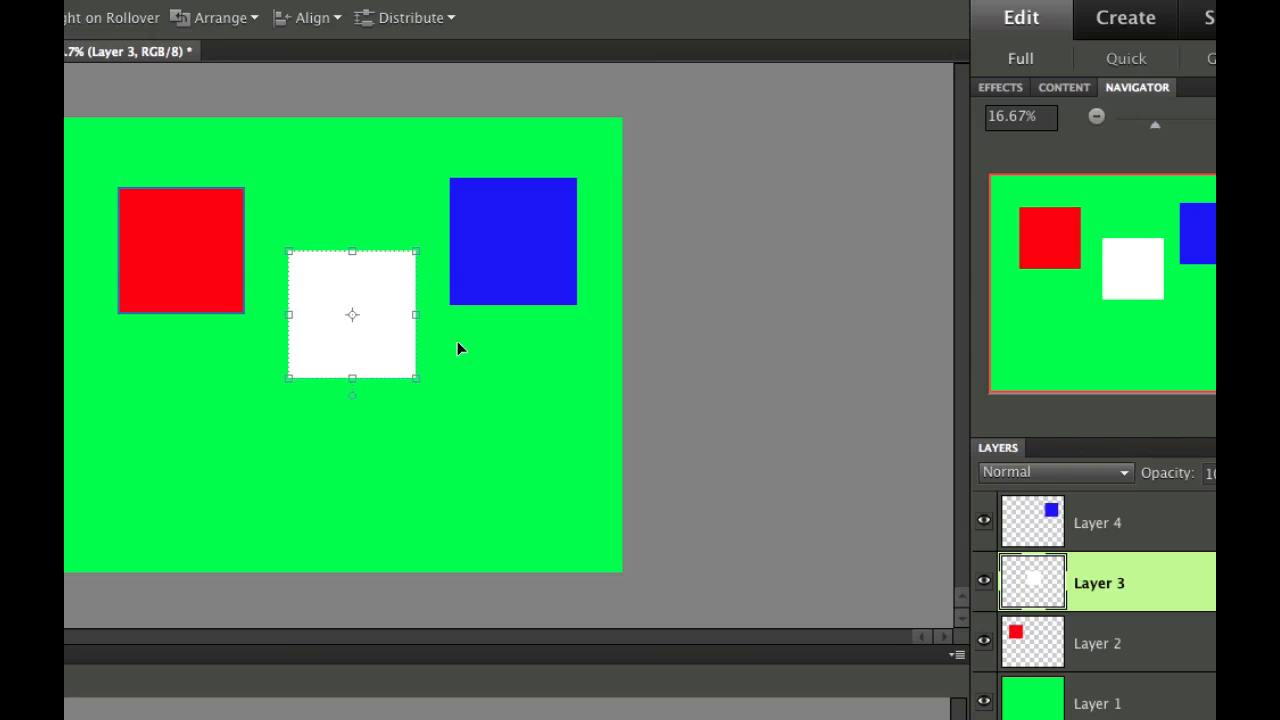
pyautogui.moveTo(136, 184)
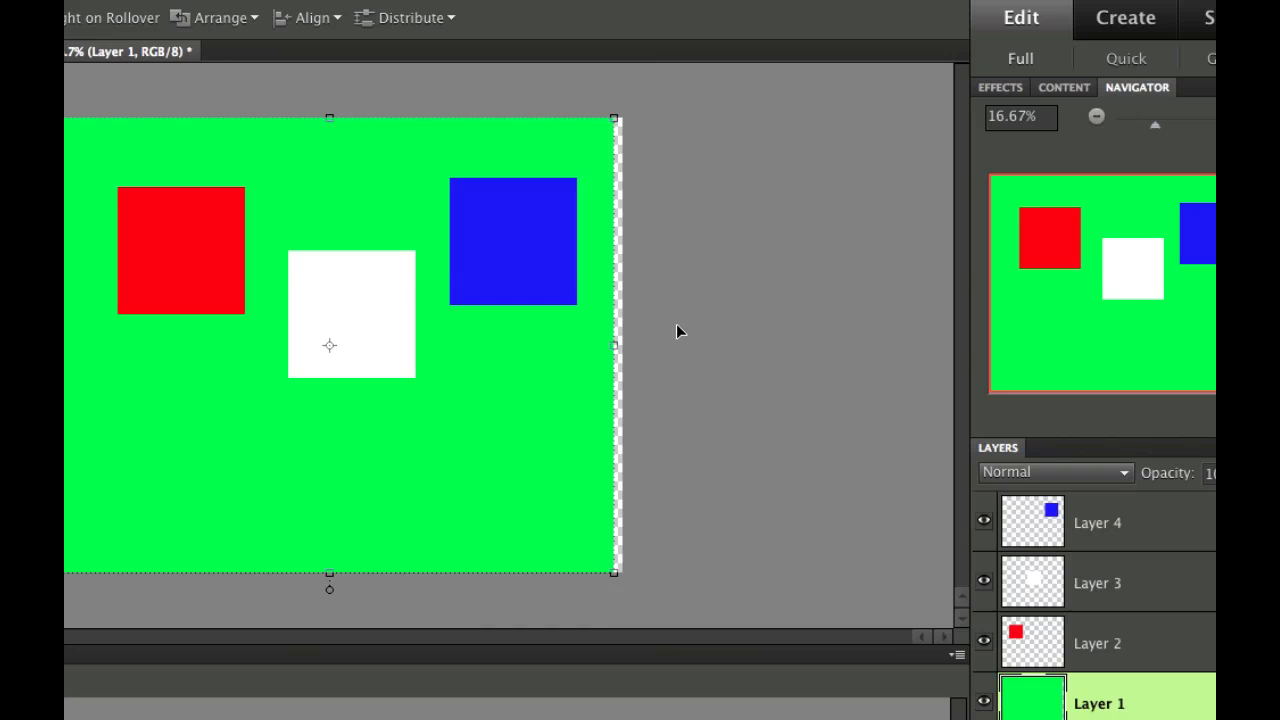
pyautogui.press('cmd+z')
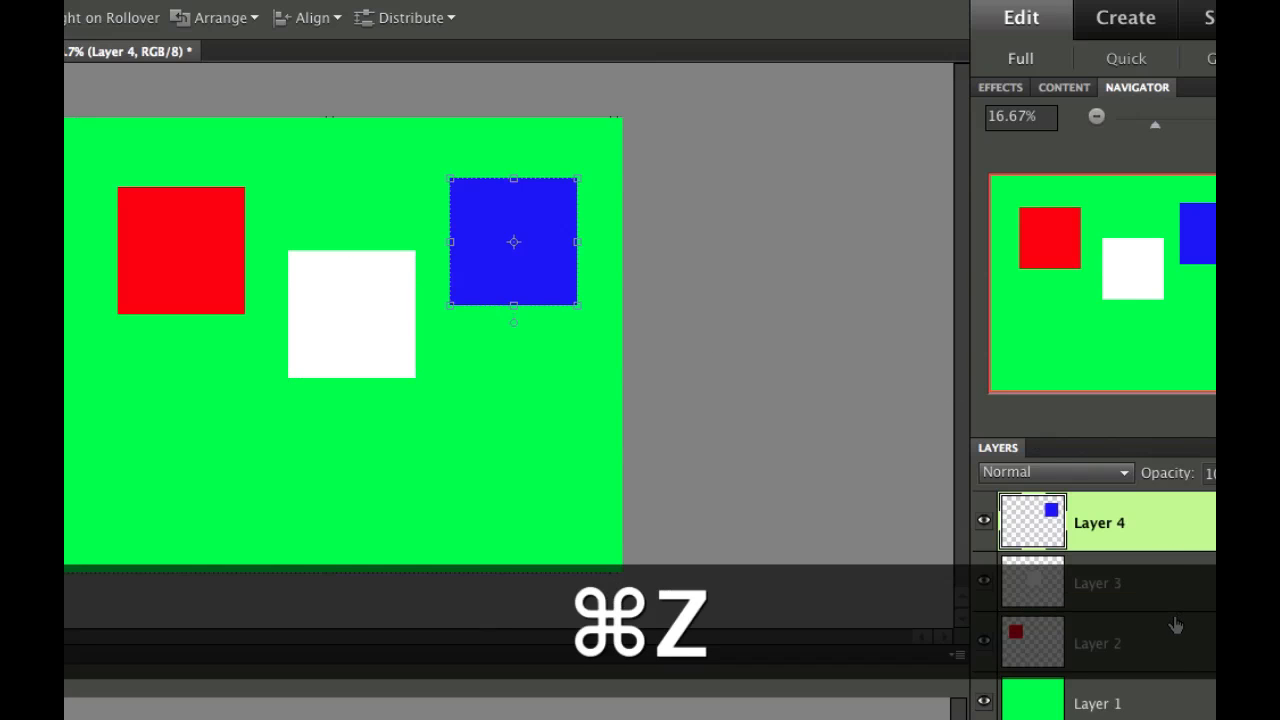
pyautogui.press('cmd+z')
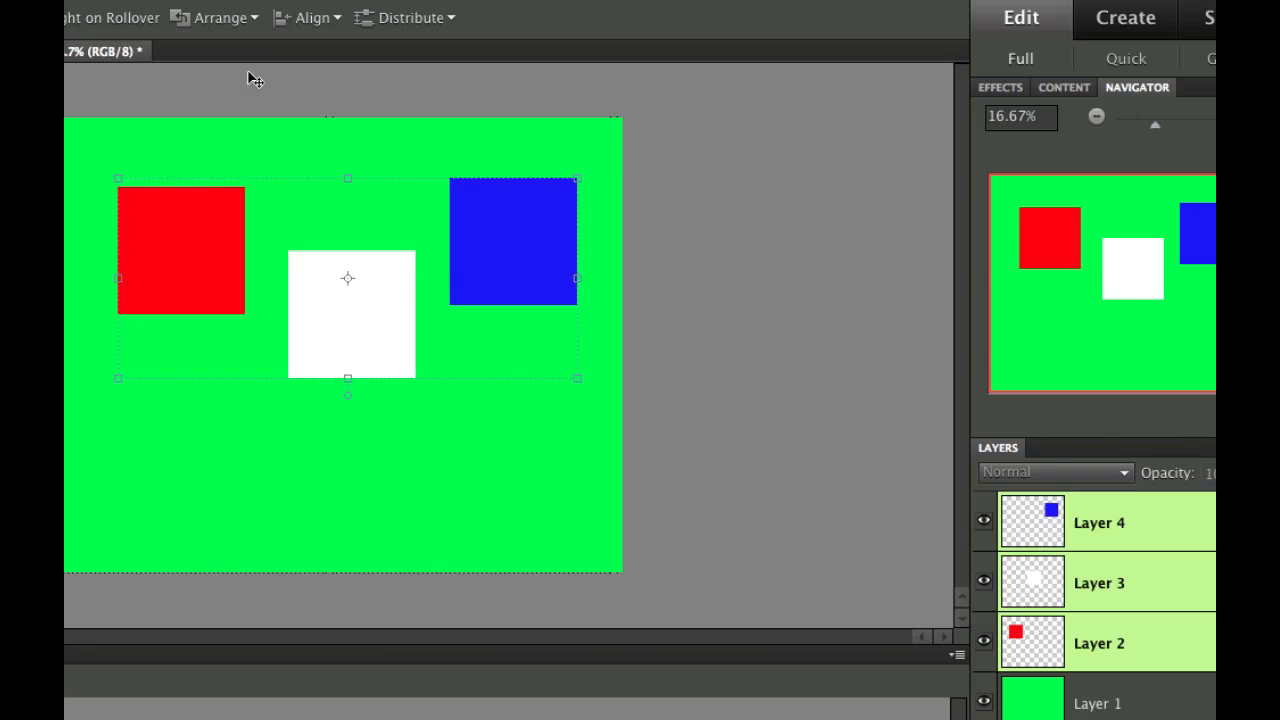
# Align the three square layers by their top edges into an even row.
pyautogui.click(308, 16)
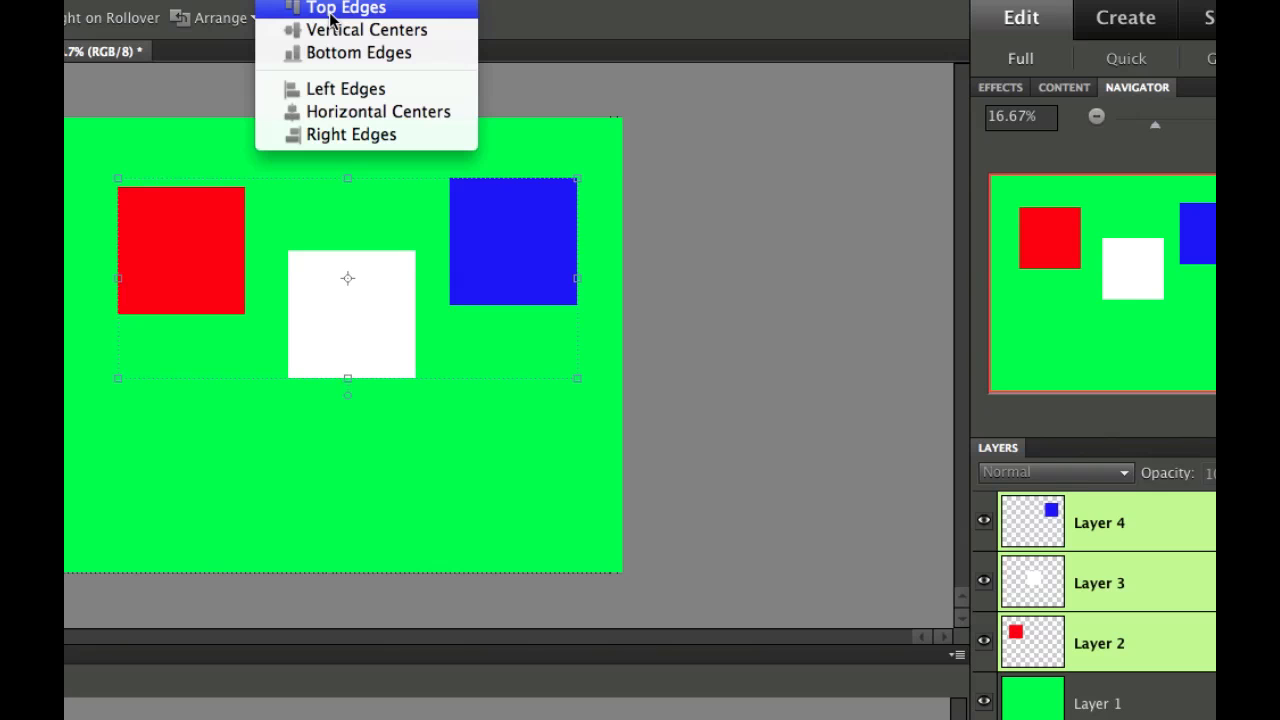
pyautogui.click(346, 8)
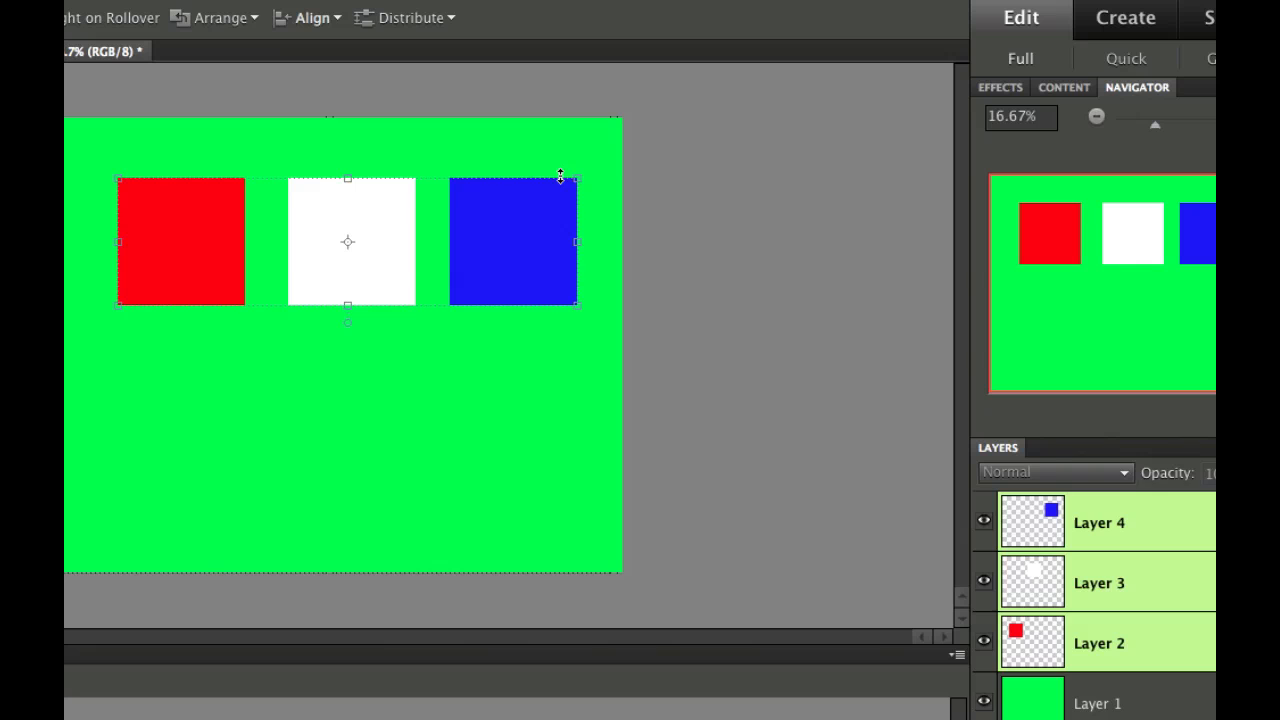
pyautogui.moveTo(336, 218)
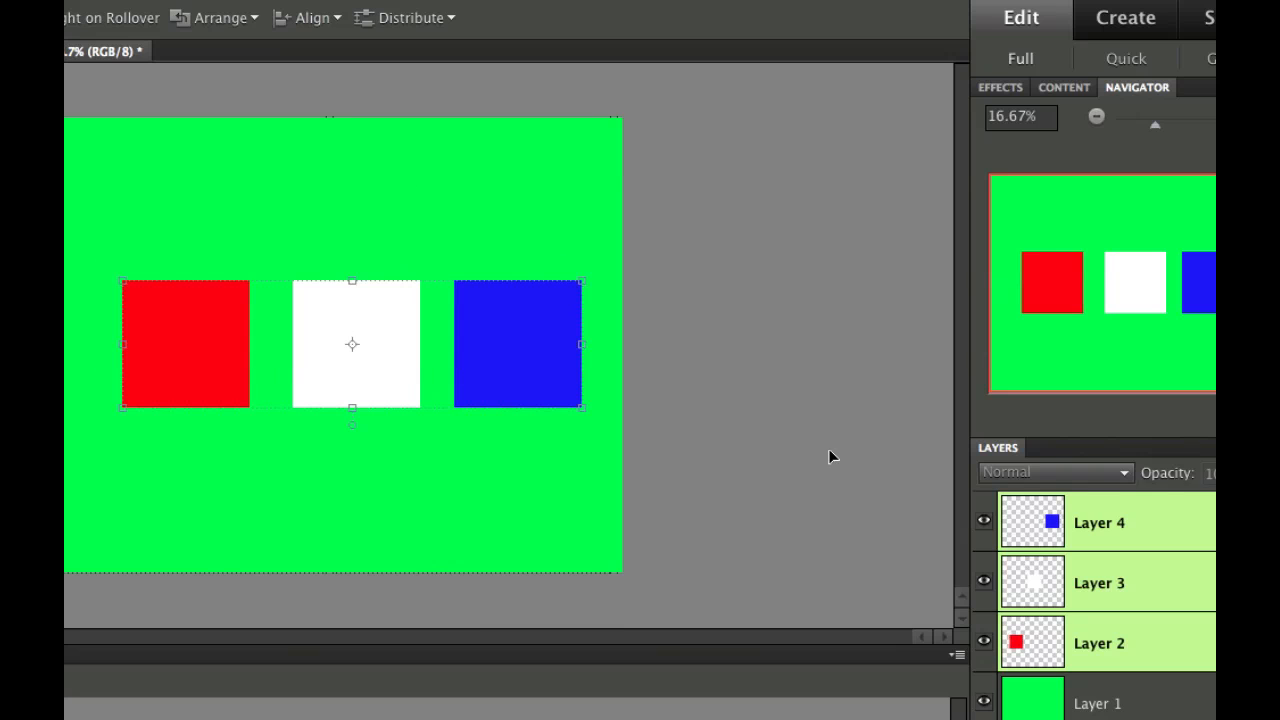
pyautogui.click(1098, 644)
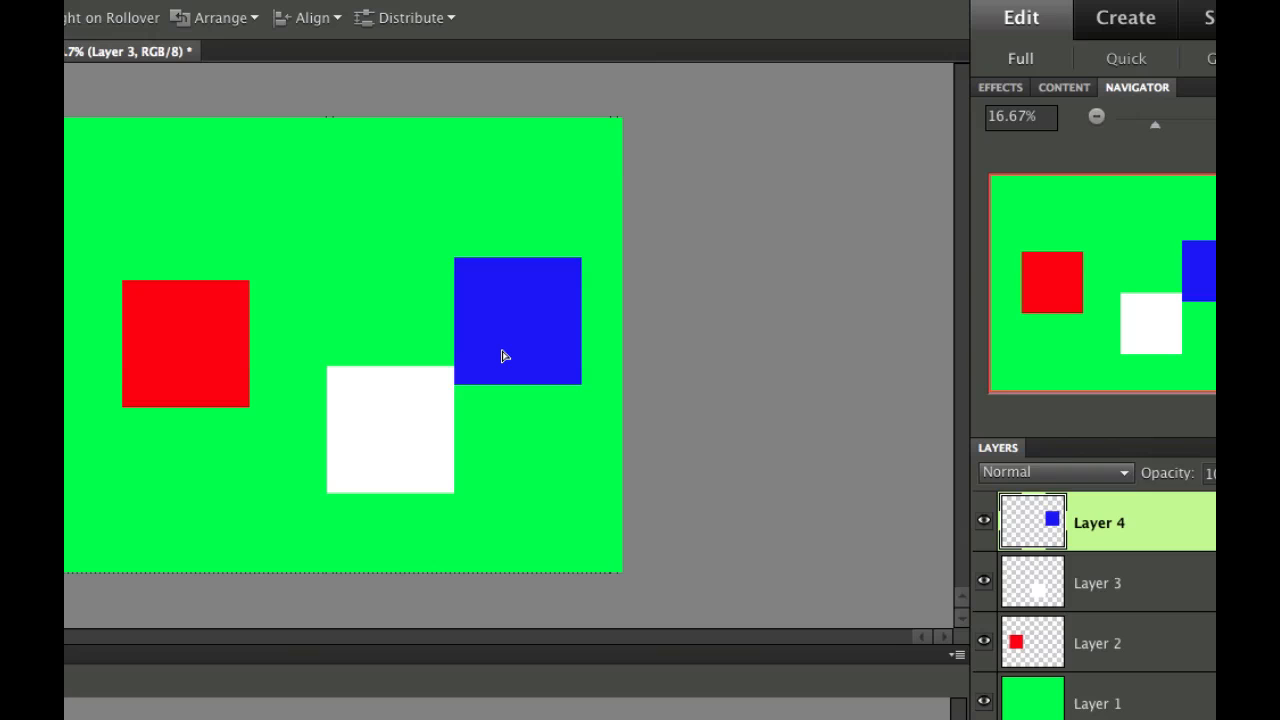
pyautogui.click(516, 320)
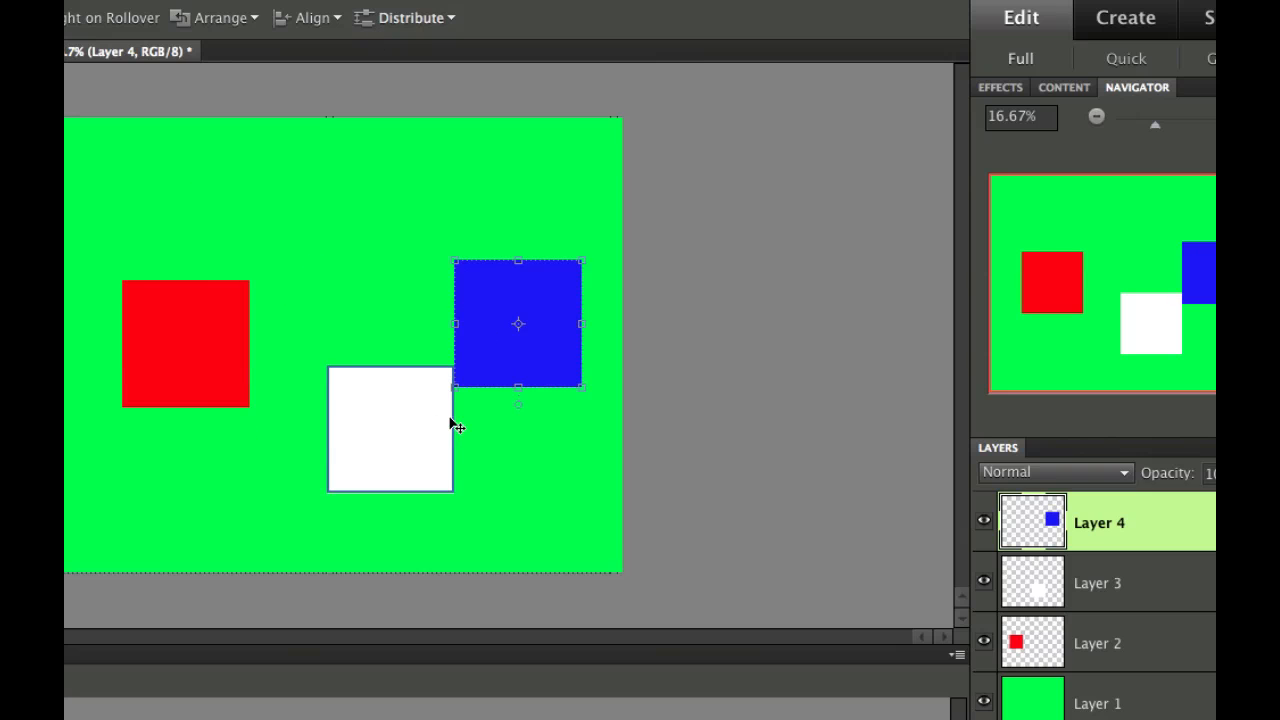
pyautogui.moveTo(344, 396)
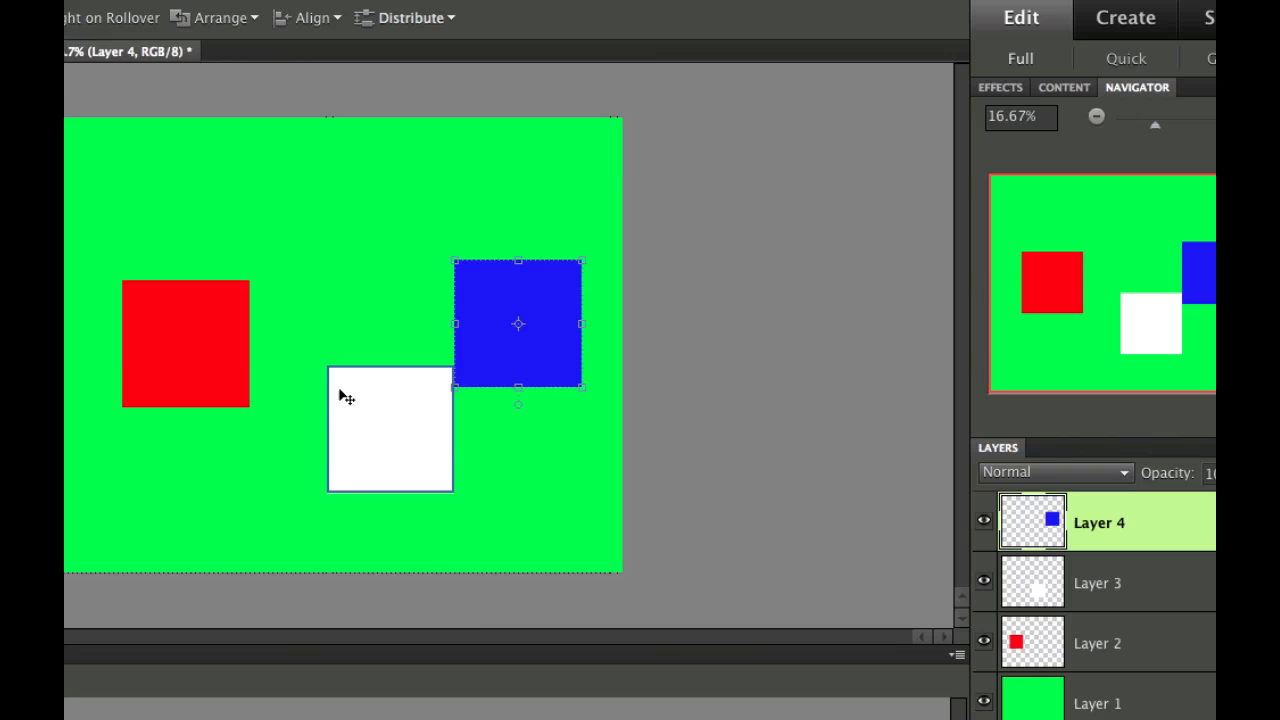
pyautogui.moveTo(444, 310)
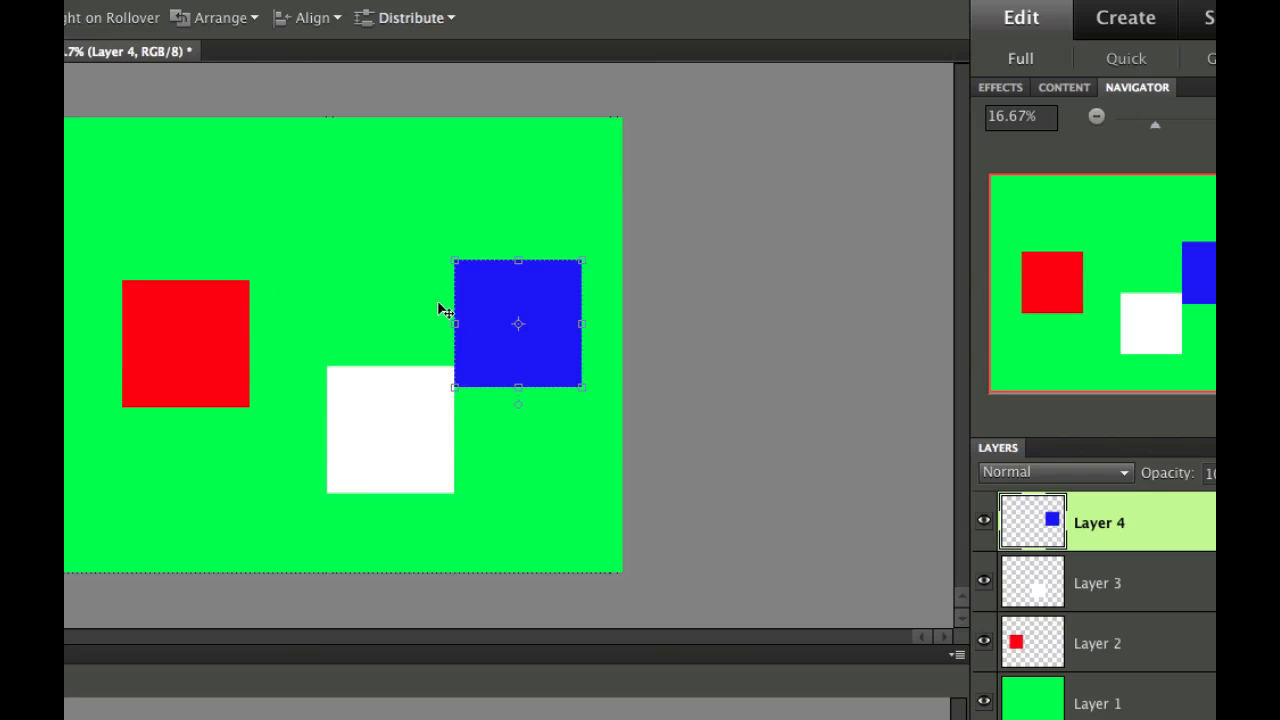
pyautogui.moveTo(448, 300)
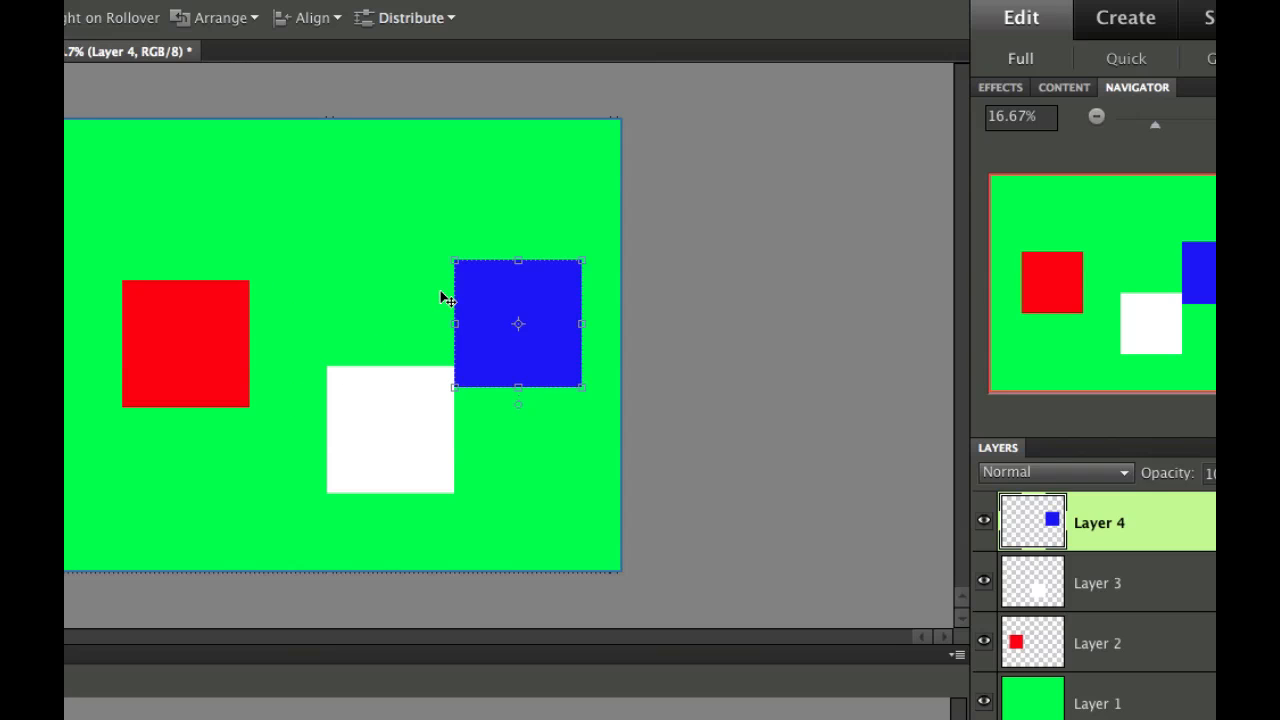
pyautogui.moveTo(1156, 644)
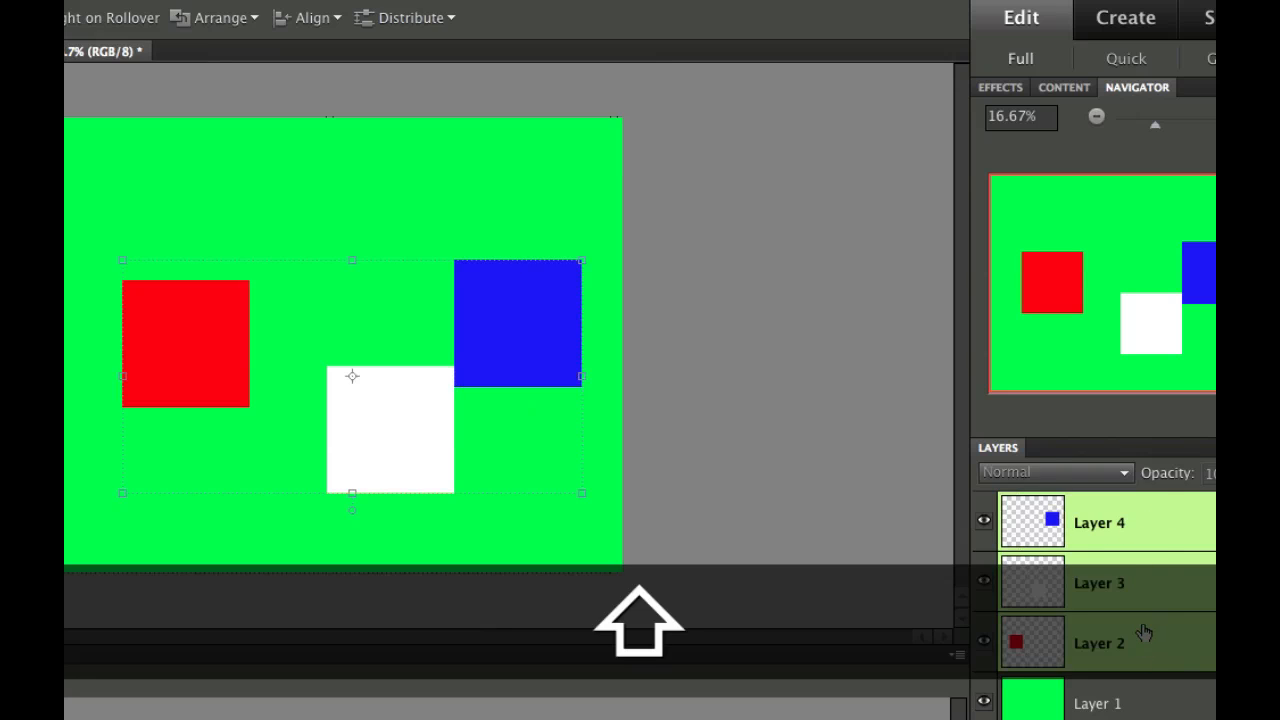
pyautogui.click(308, 16)
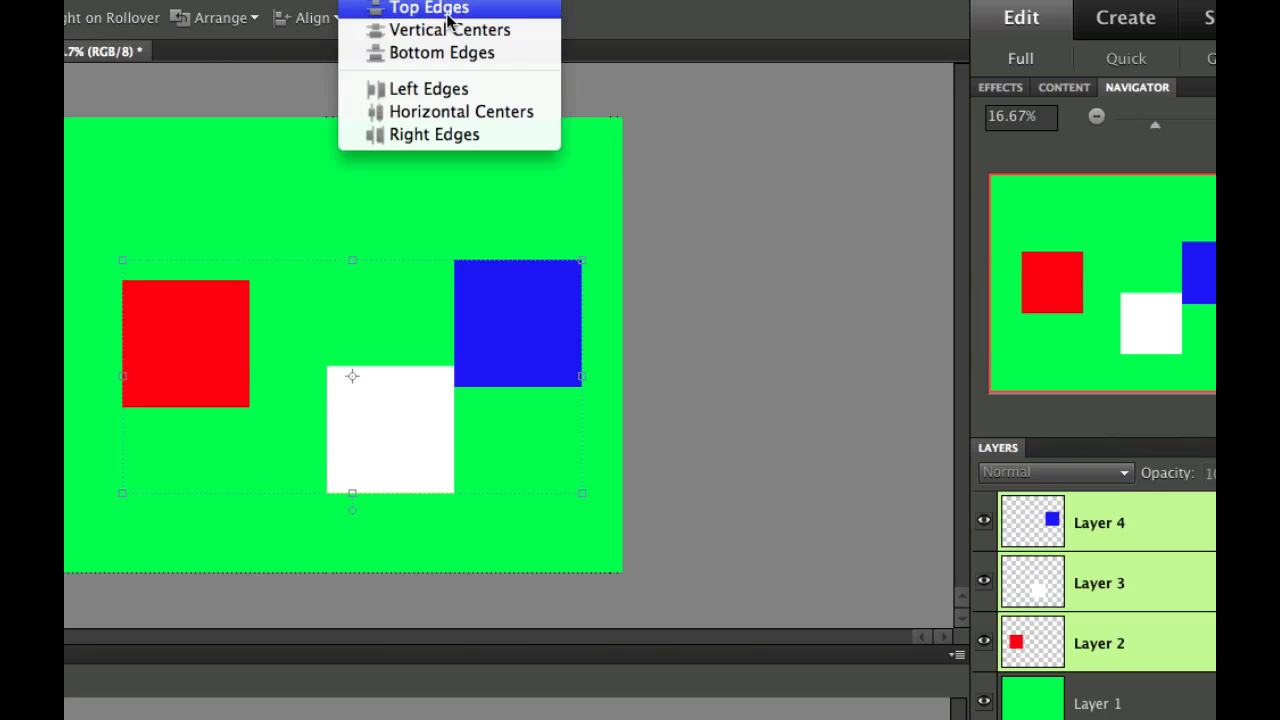
pyautogui.moveTo(460, 112)
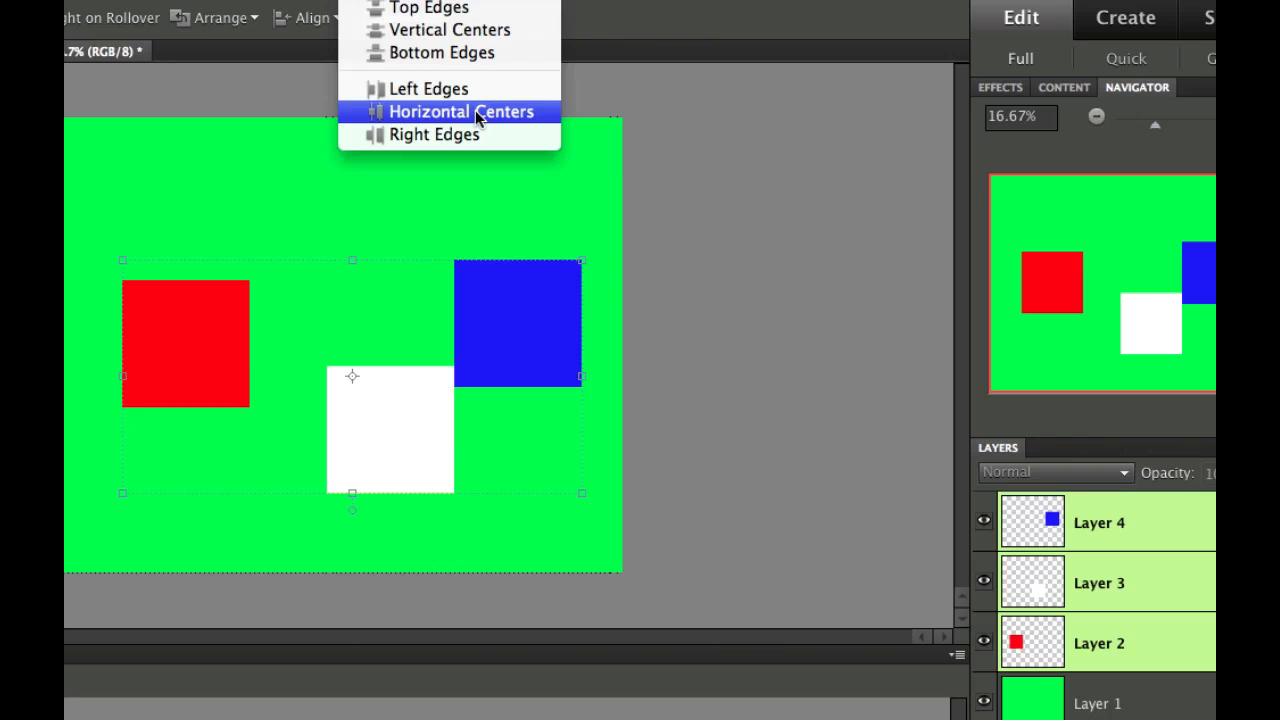
pyautogui.click(462, 112)
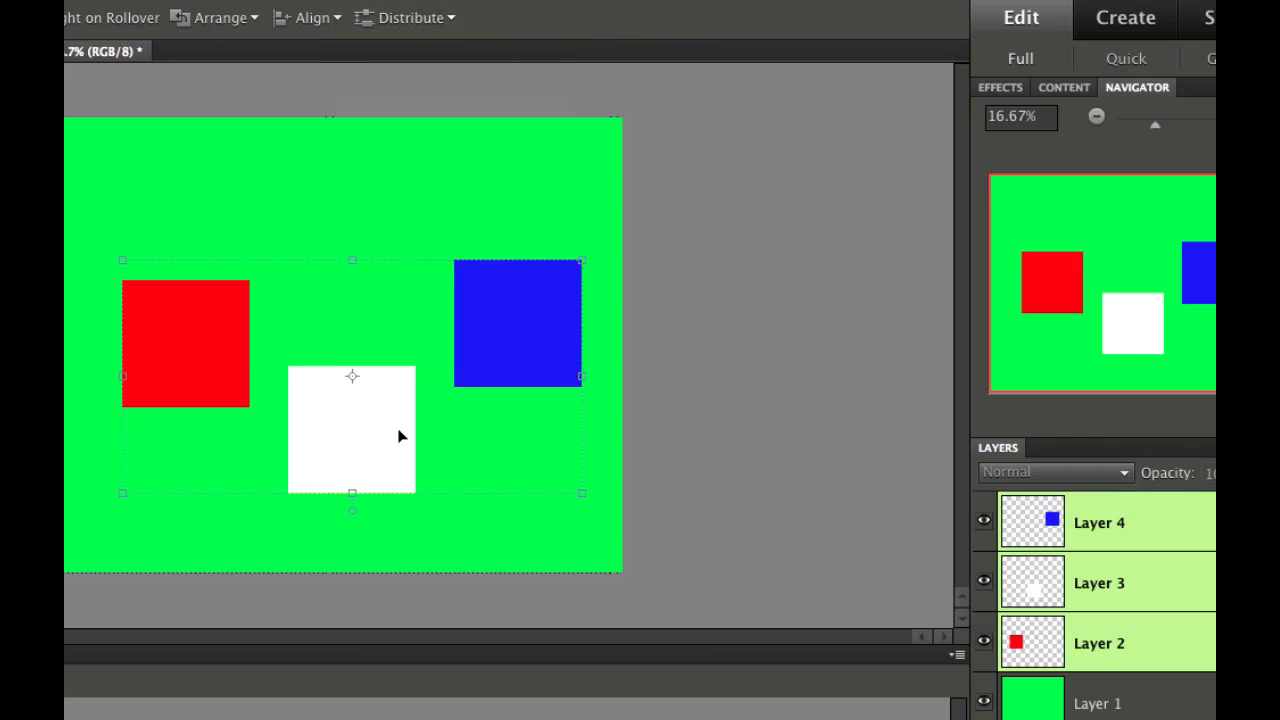
pyautogui.moveTo(298, 374)
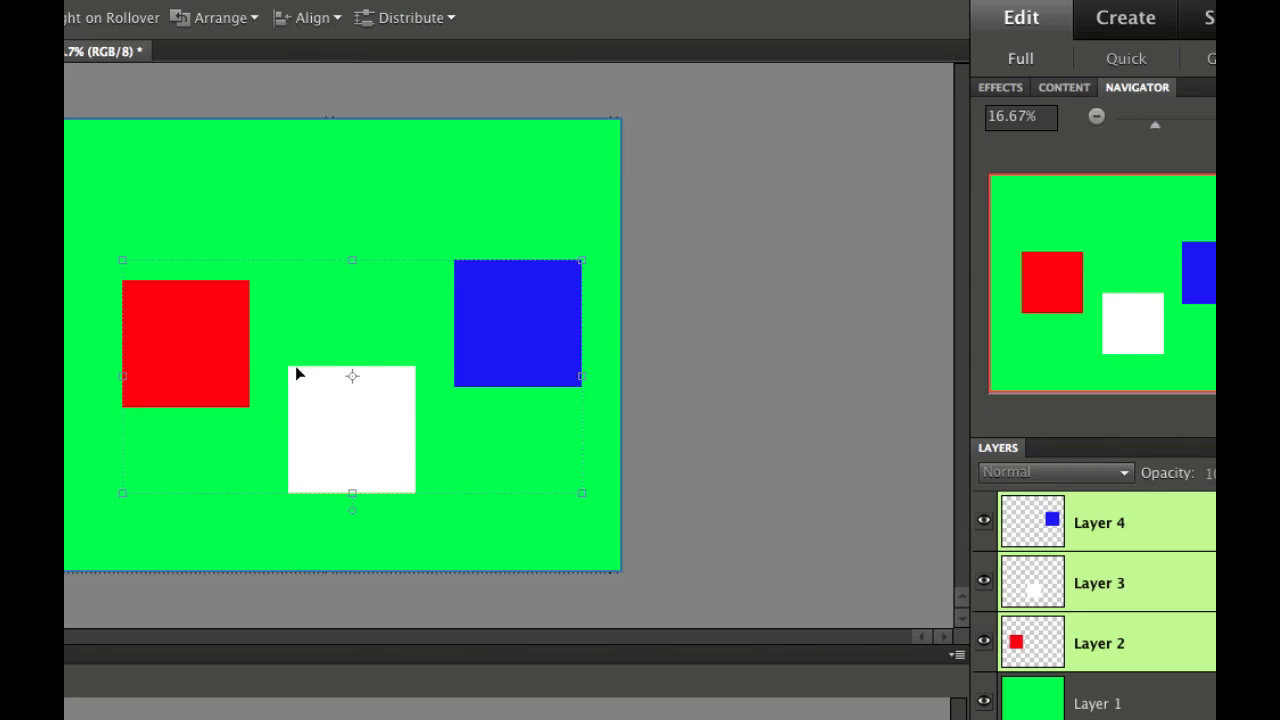
pyautogui.moveTo(452, 460)
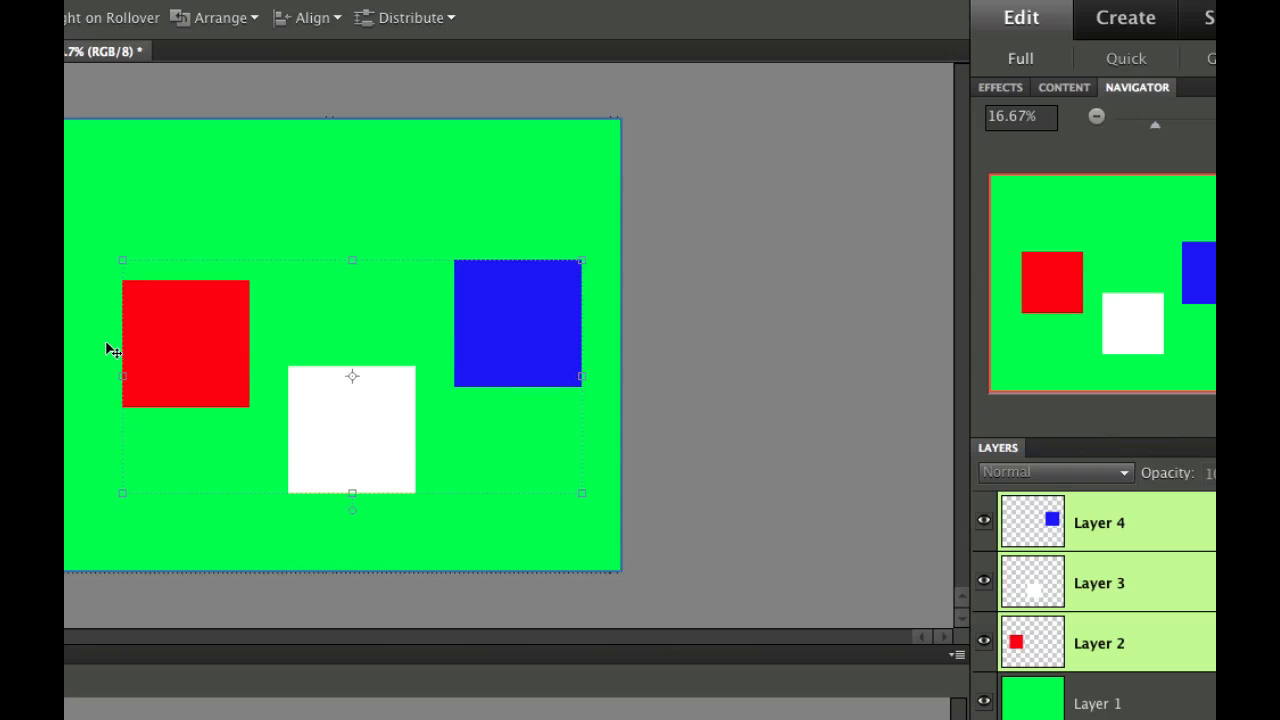
pyautogui.moveTo(500, 396)
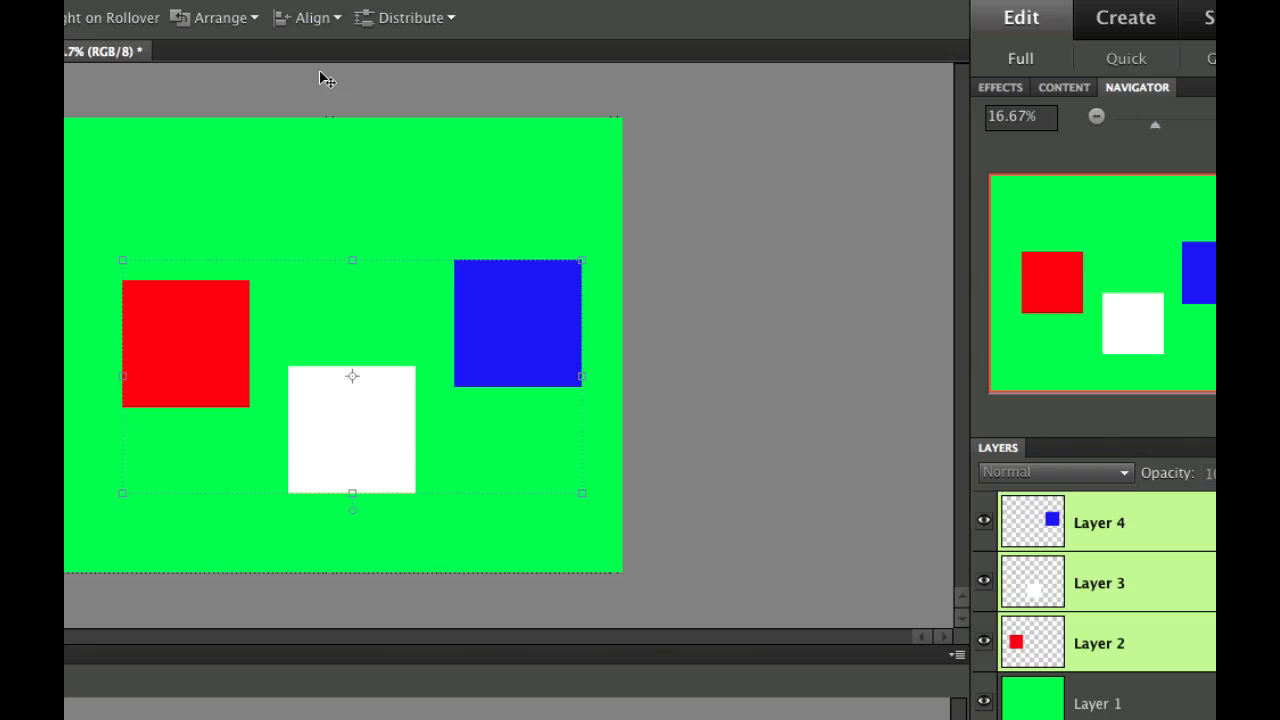
pyautogui.click(308, 16)
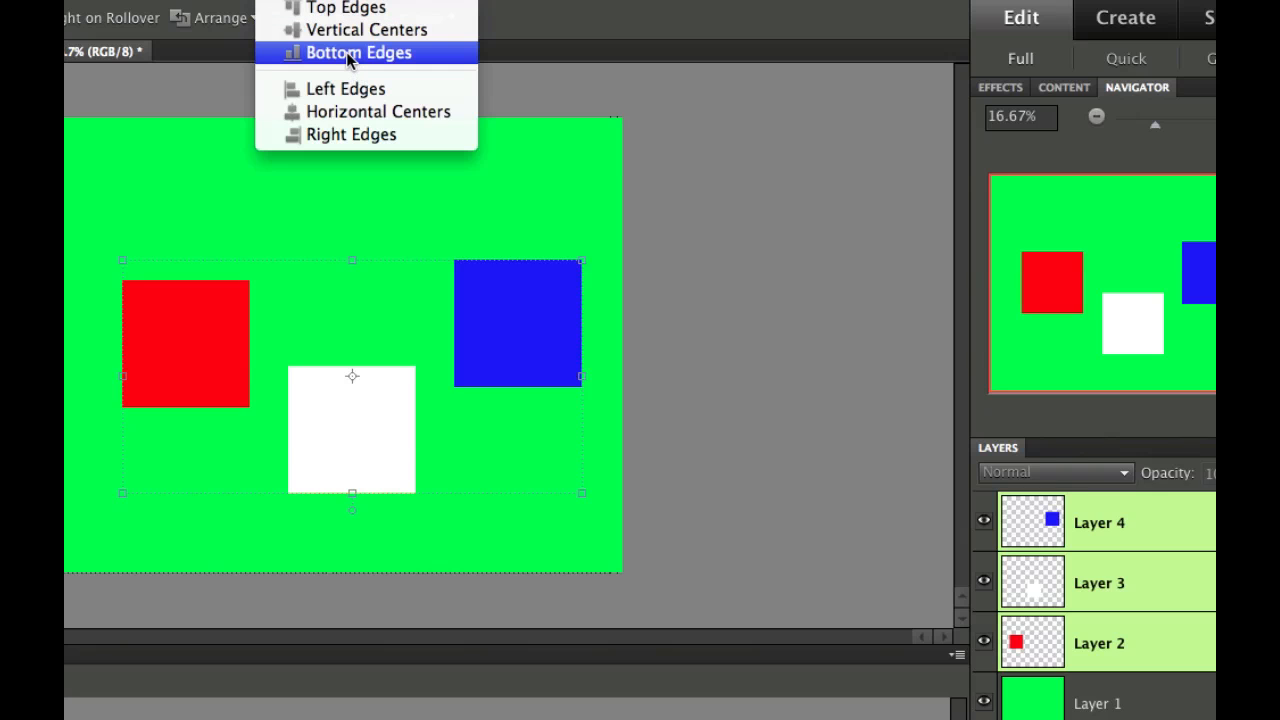
pyautogui.click(360, 52)
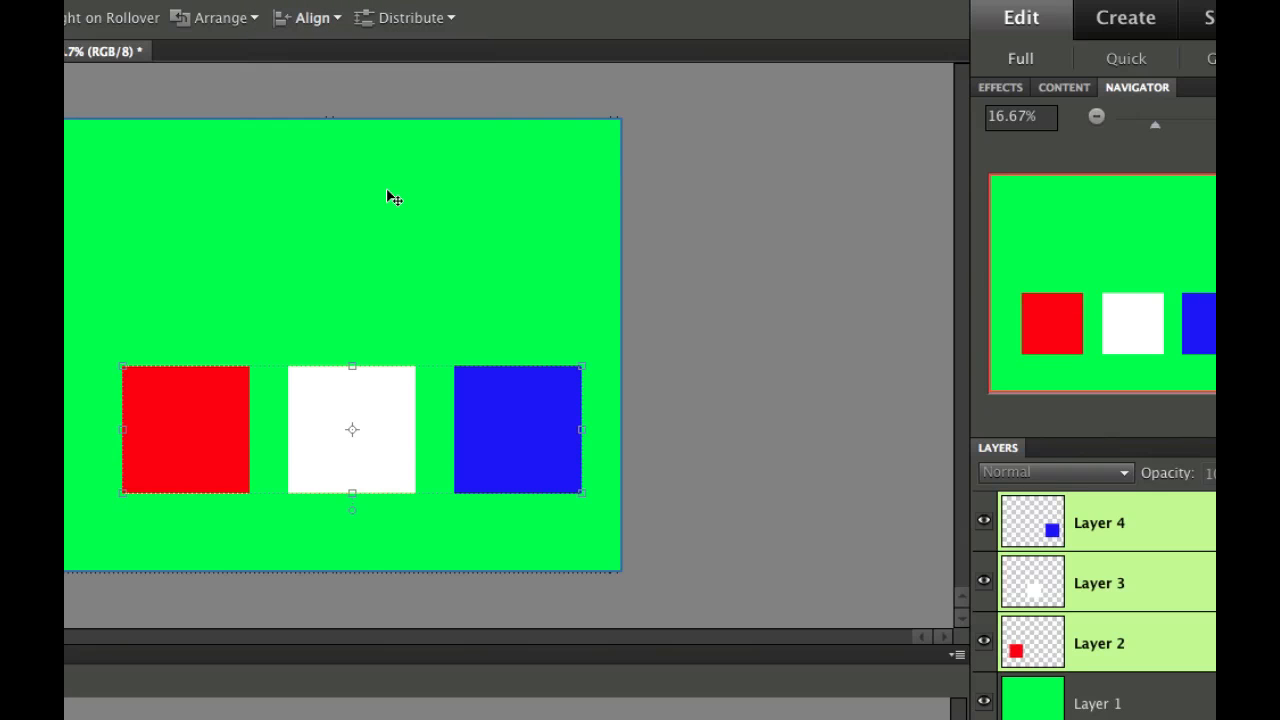
pyautogui.moveTo(444, 434)
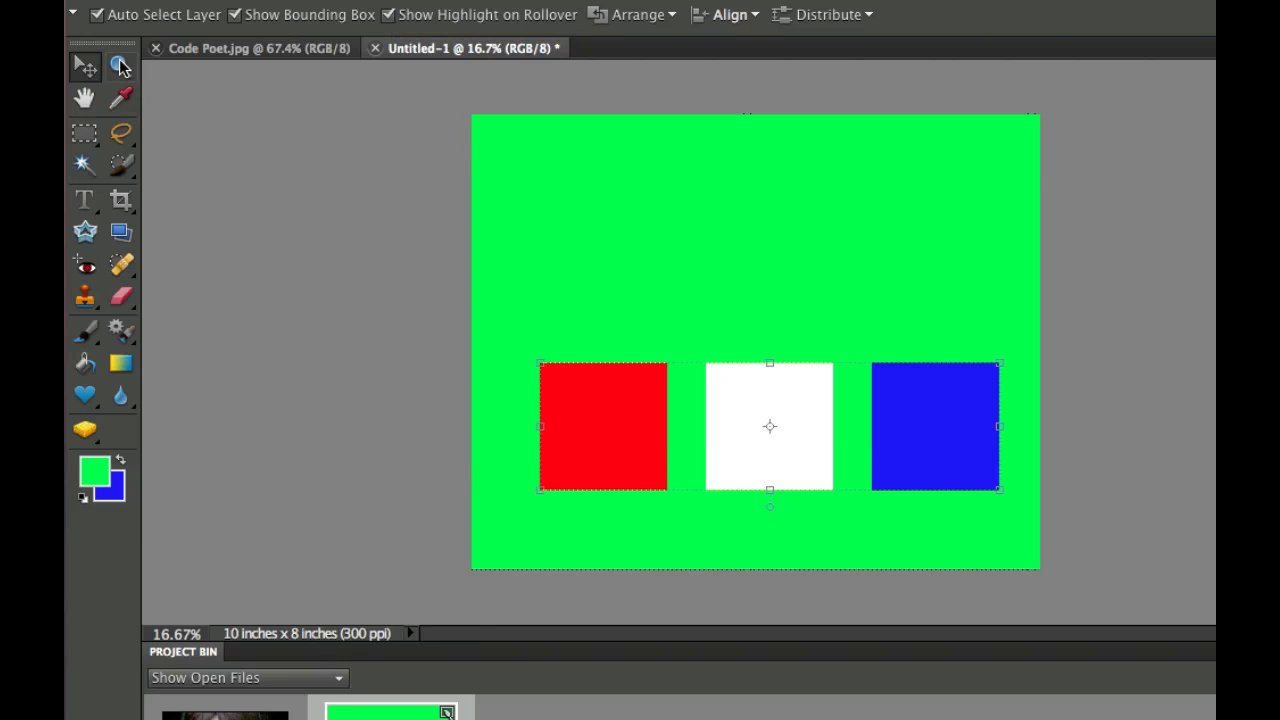
# Magnify the red square's top-left corner with the Zoom tool.
pyautogui.click(120, 64)
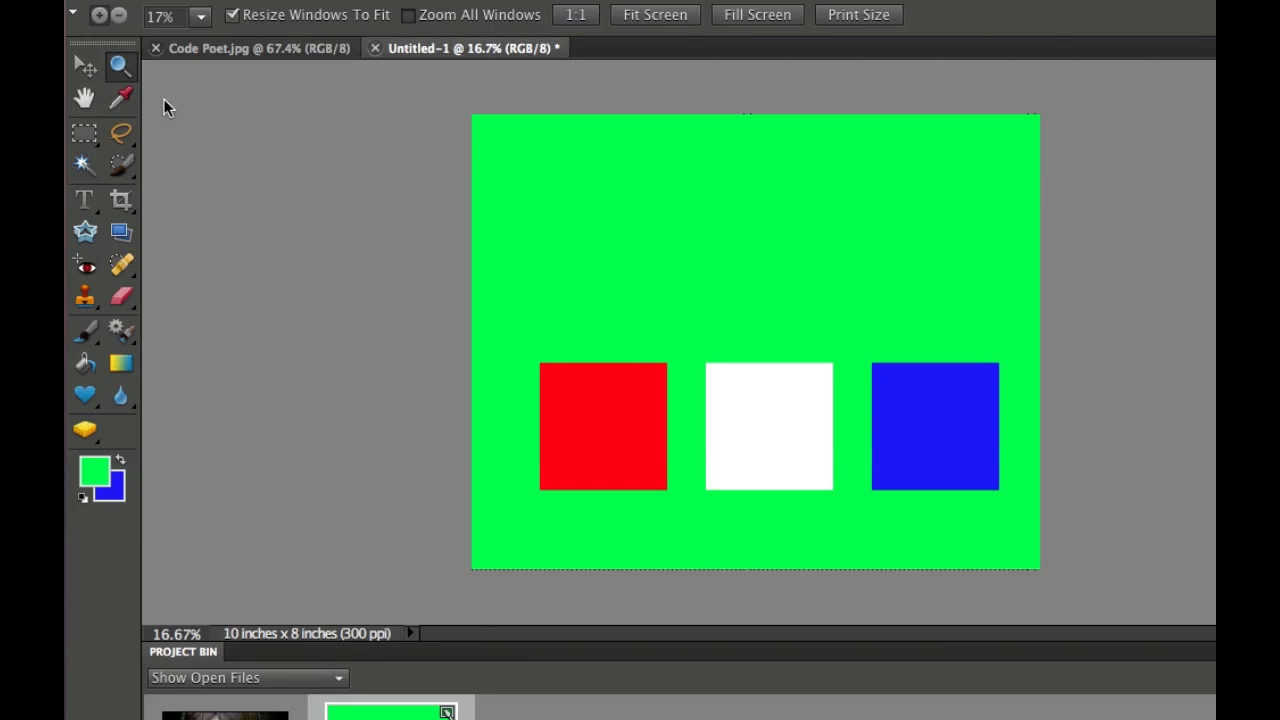
pyautogui.moveTo(520, 356)
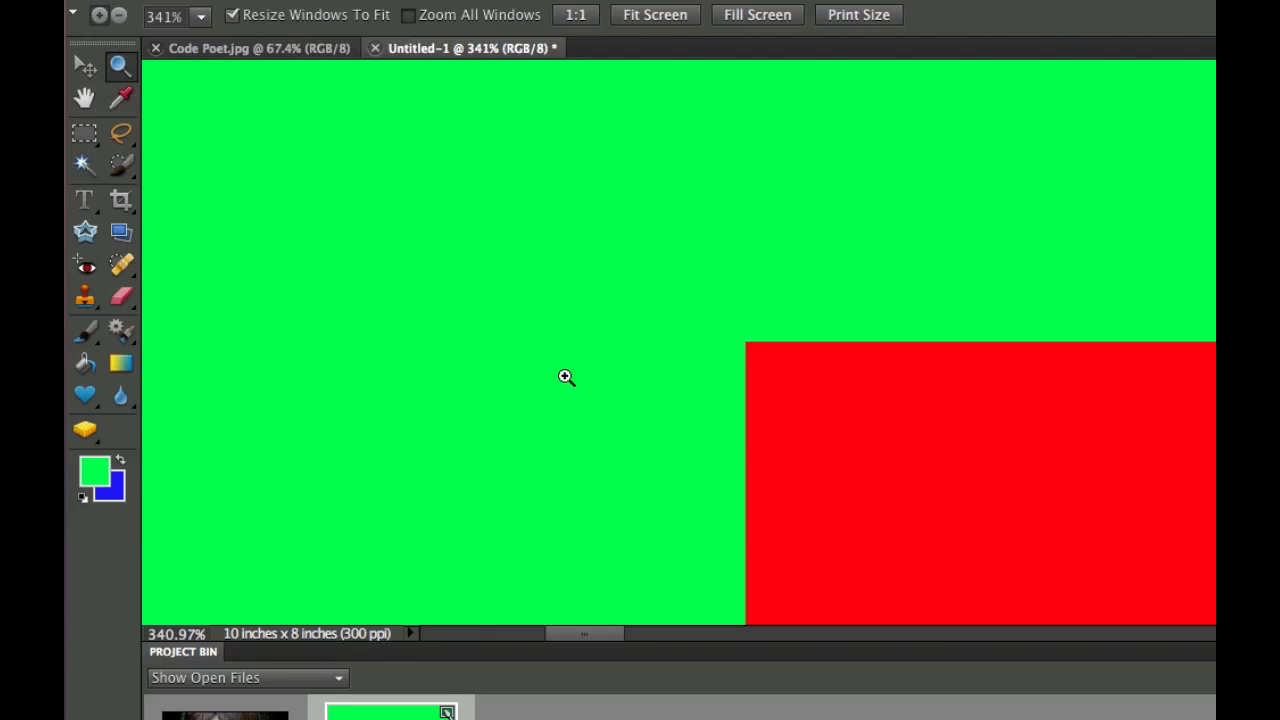
pyautogui.moveTo(750, 370)
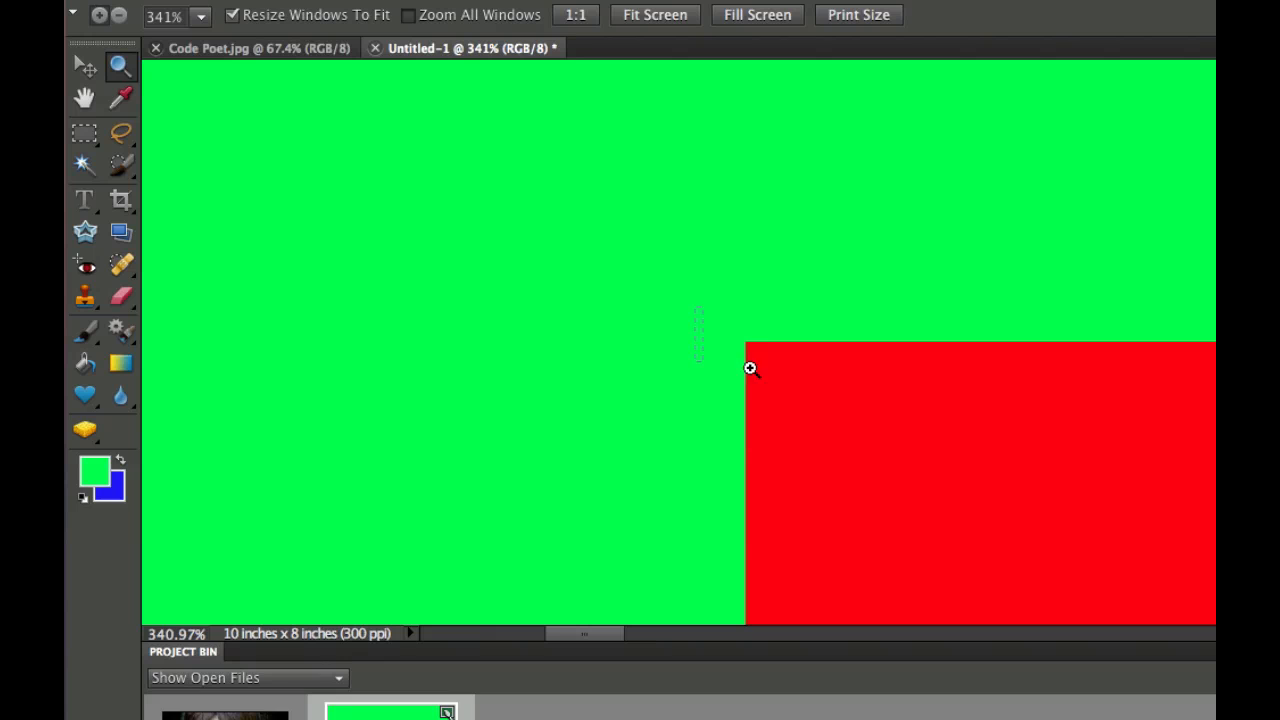
pyautogui.click(748, 368)
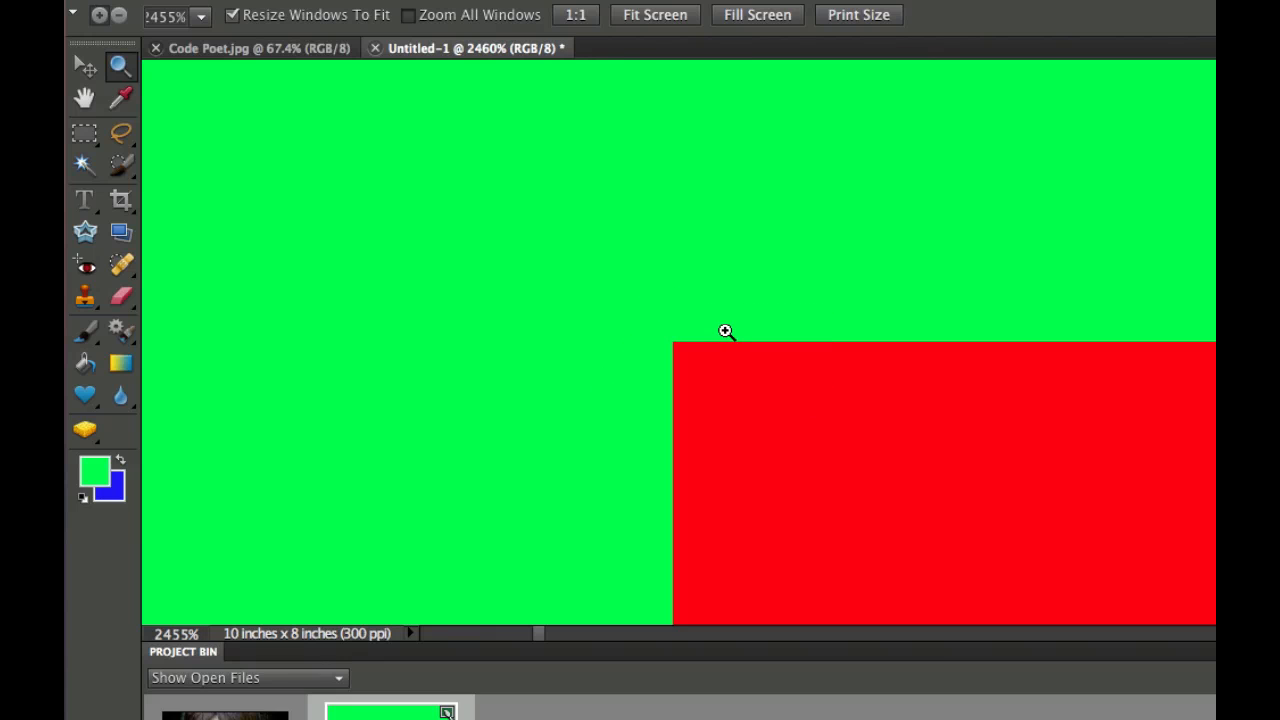
pyautogui.moveTo(600, 450)
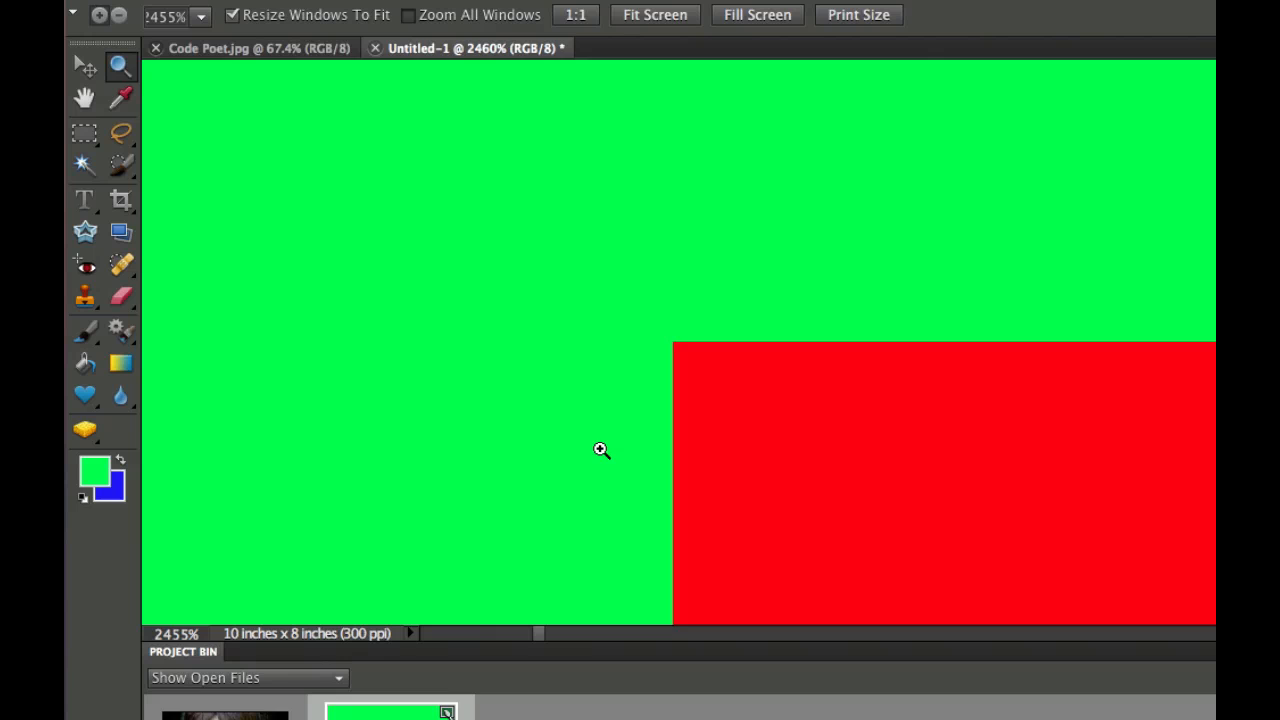
pyautogui.moveTo(492, 250)
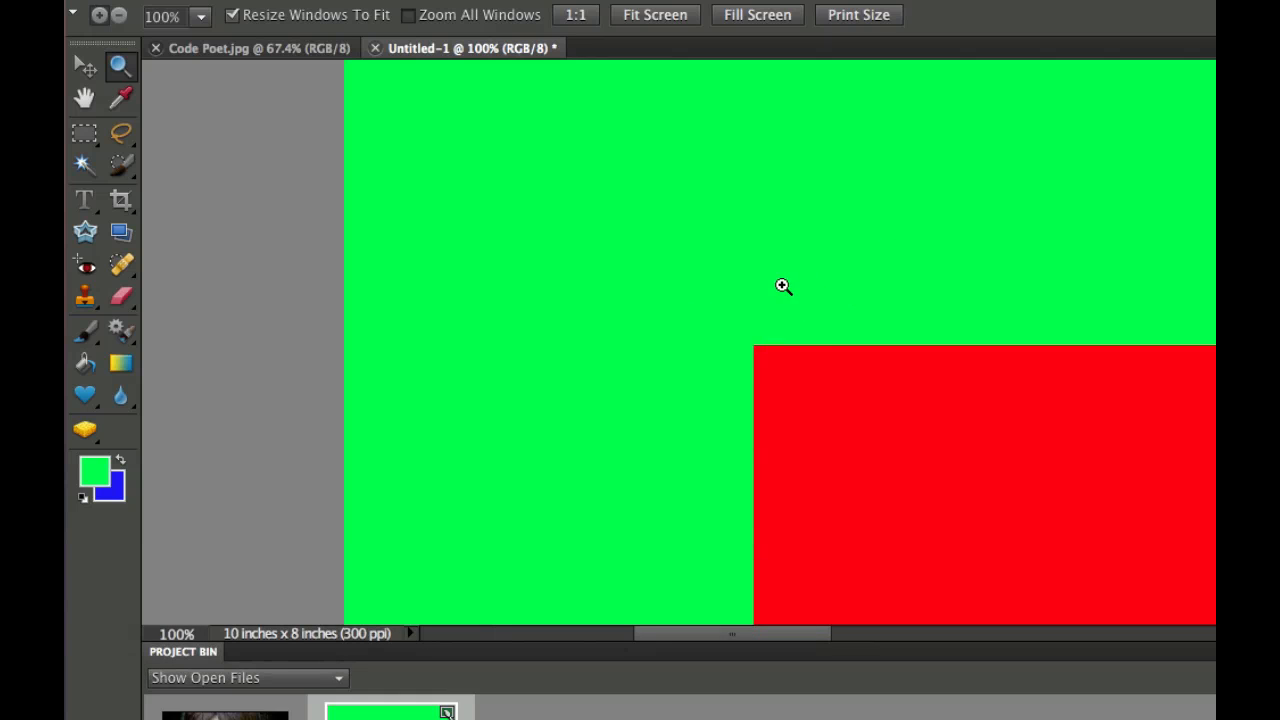
pyautogui.moveTo(784, 28)
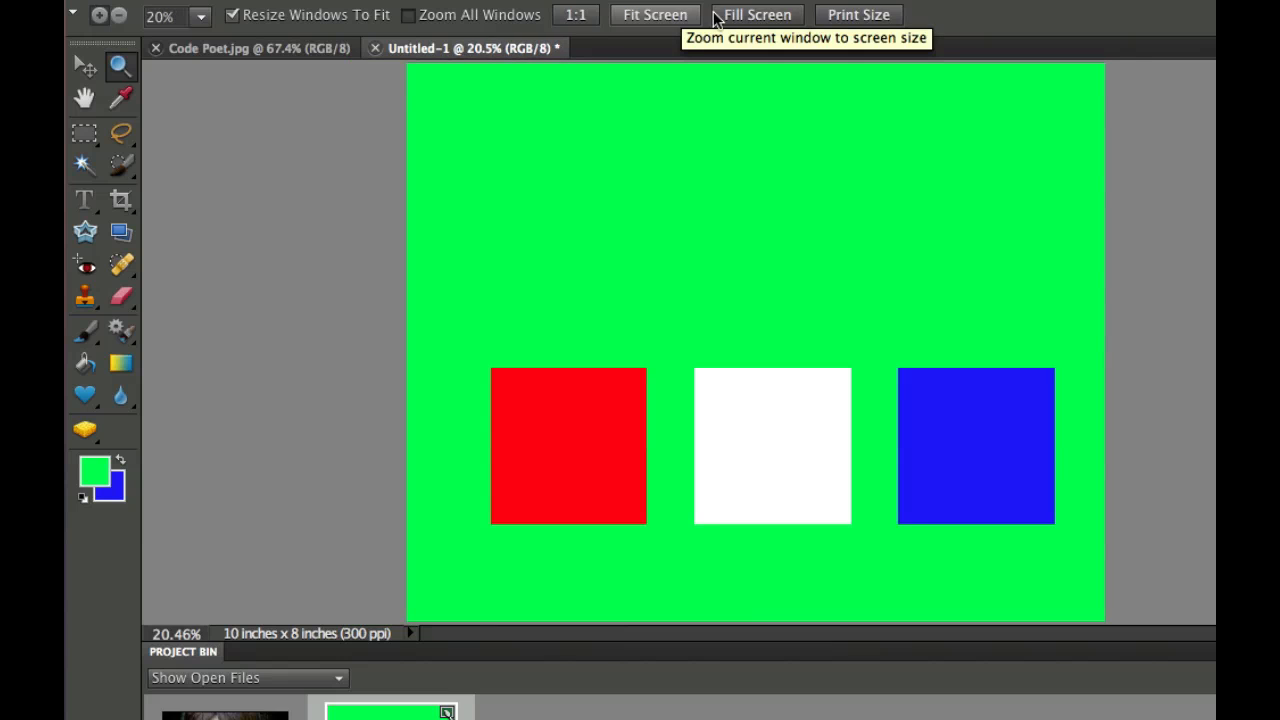
# View the canvas with Fill Screen, then at 1:1 actual pixel size.
pyautogui.click(756, 14)
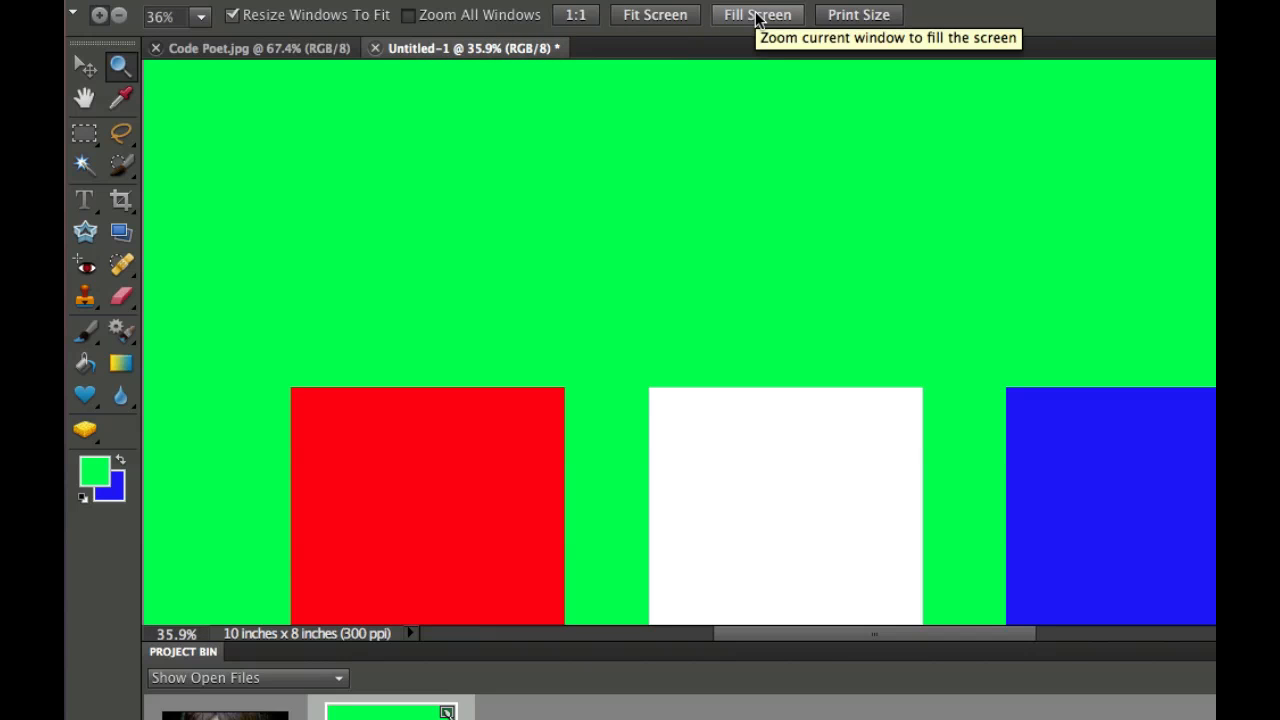
pyautogui.moveTo(576, 16)
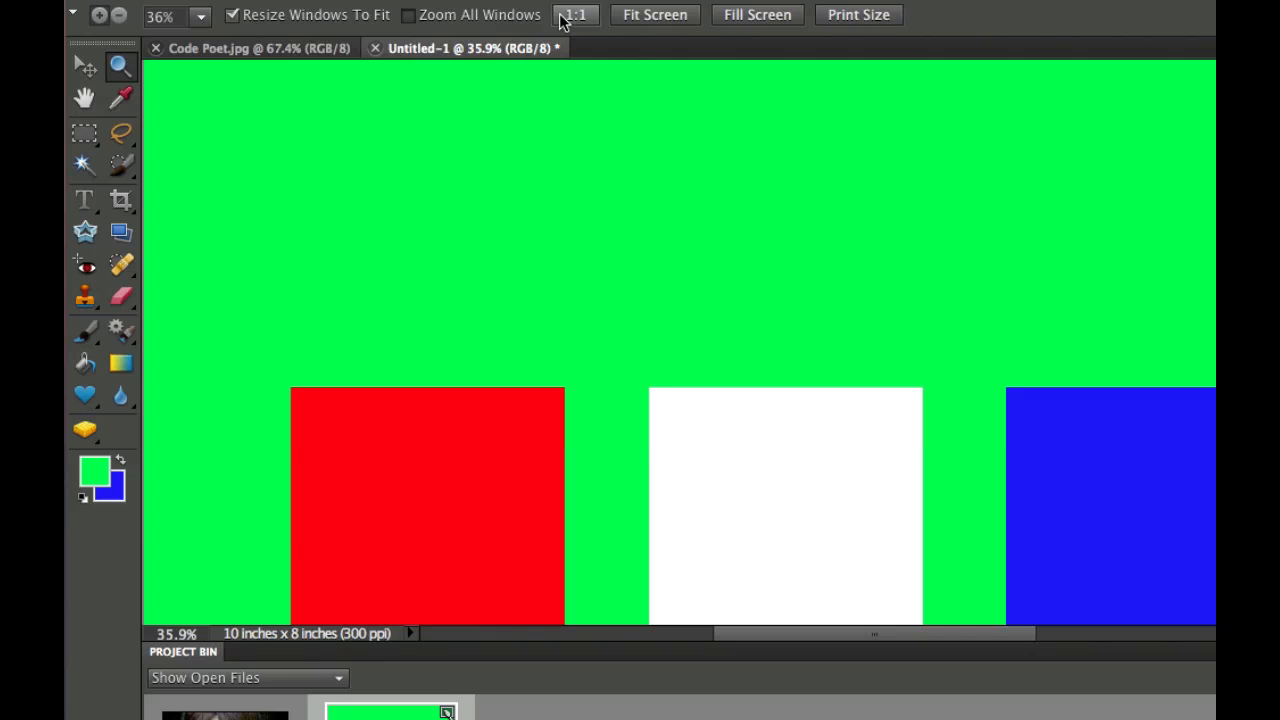
pyautogui.click(576, 14)
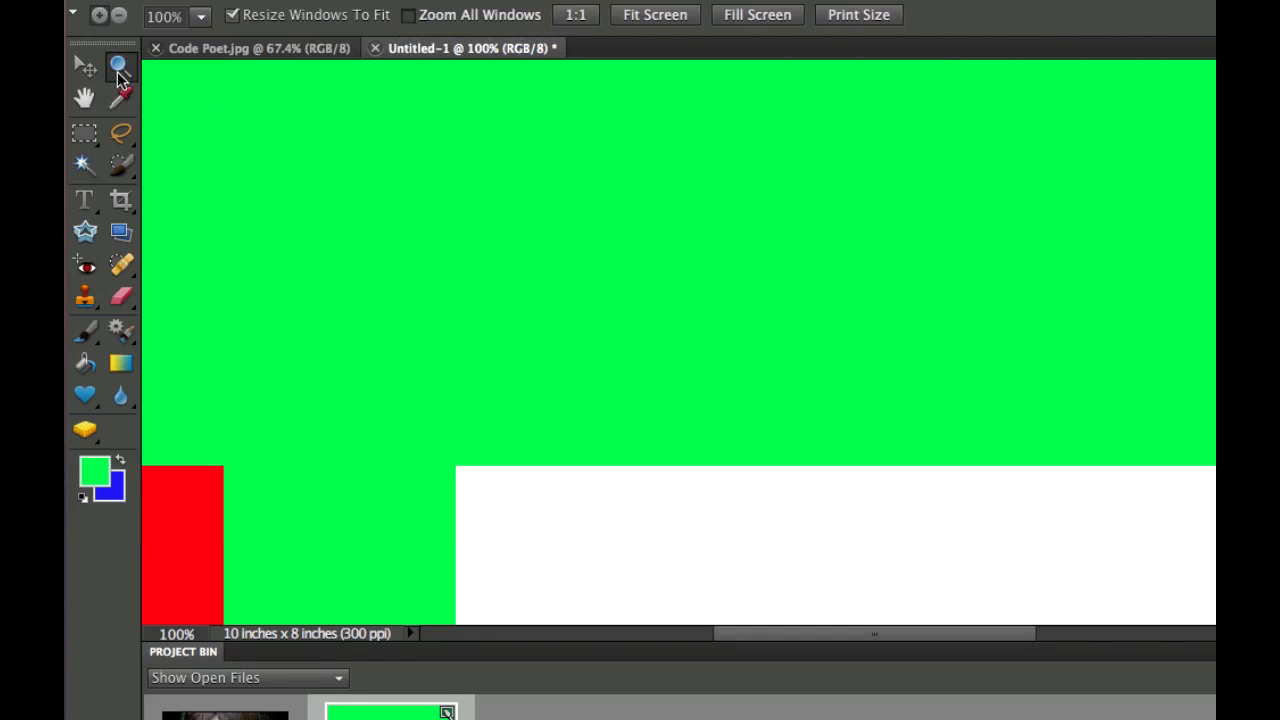
pyautogui.moveTo(100, 18)
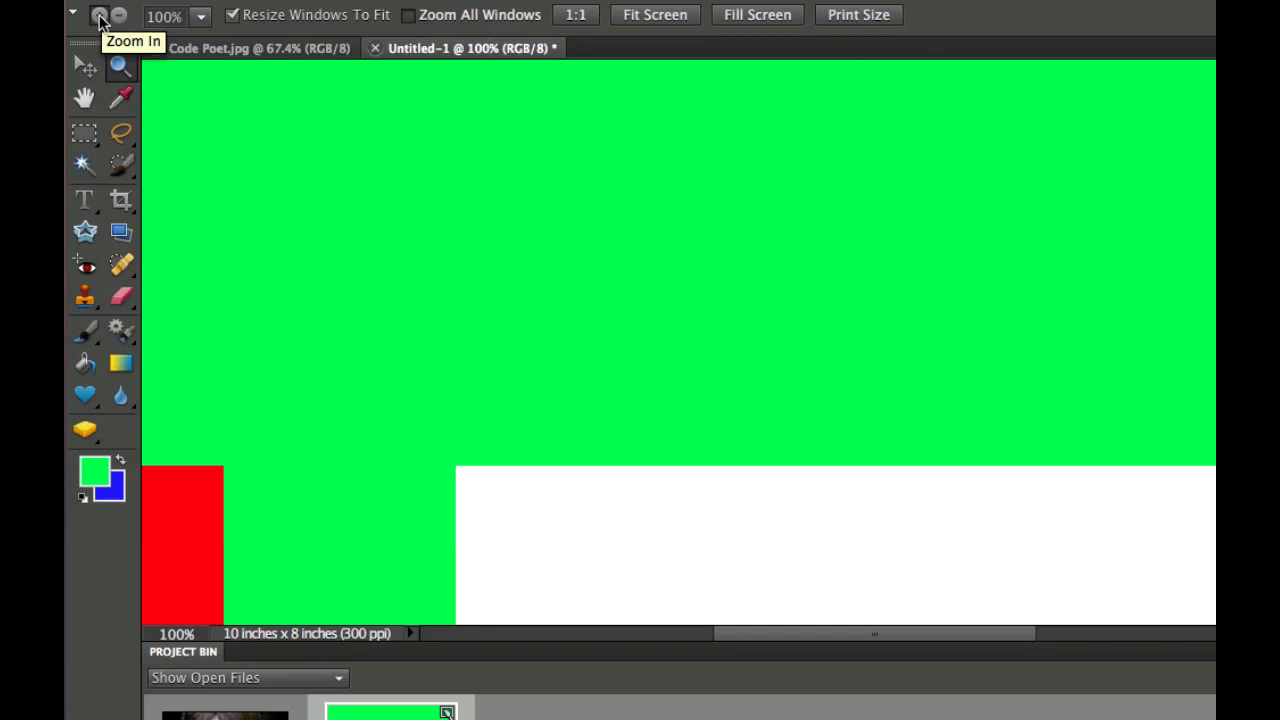
pyautogui.moveTo(118, 18)
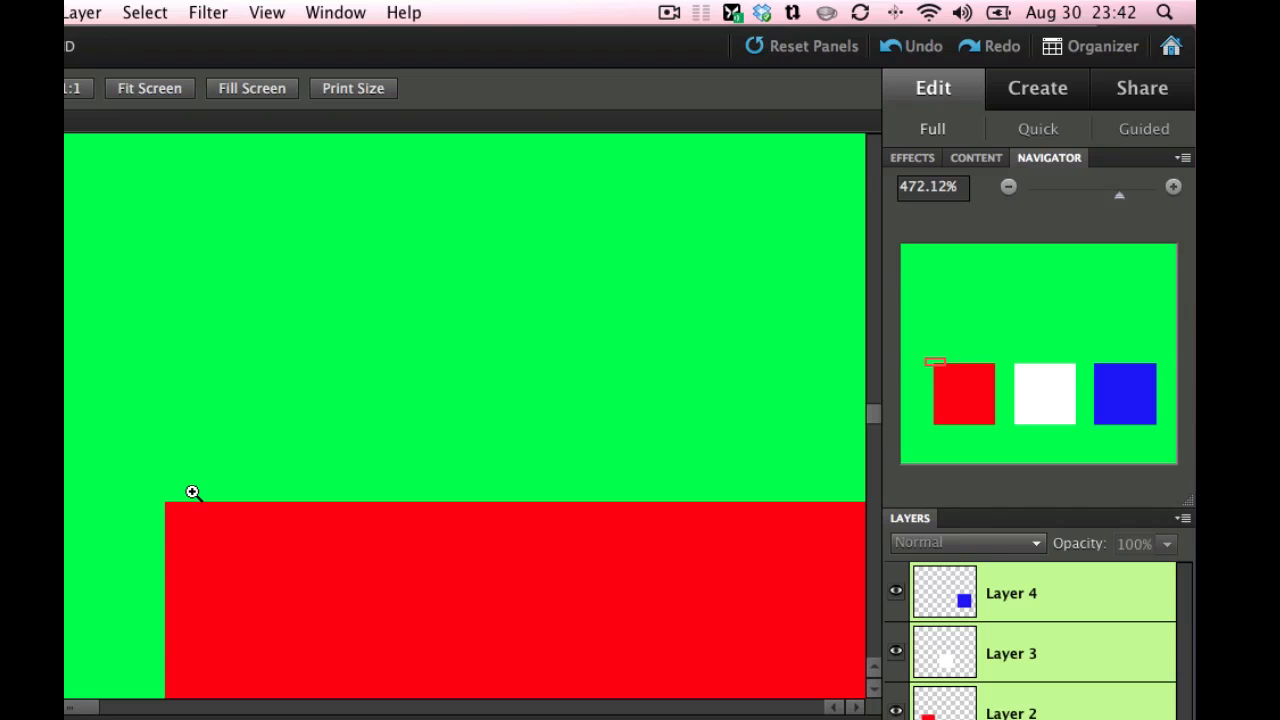
pyautogui.moveTo(1072, 190)
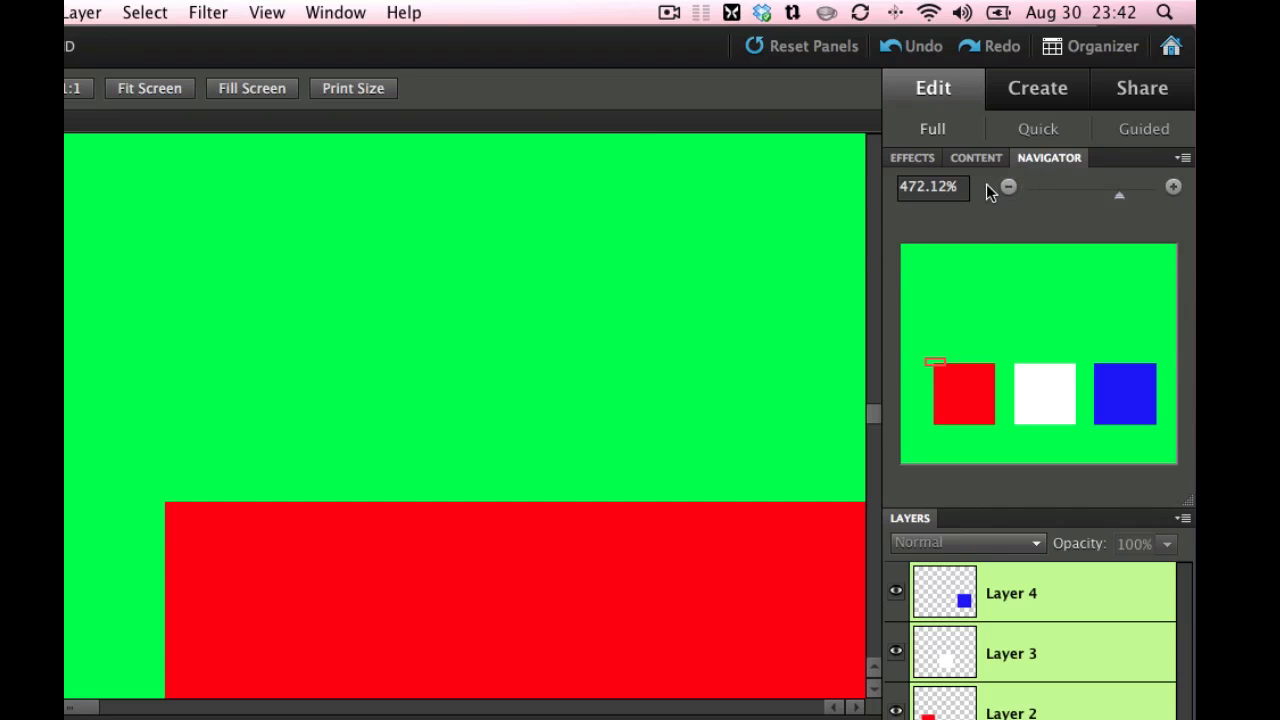
pyautogui.click(336, 12)
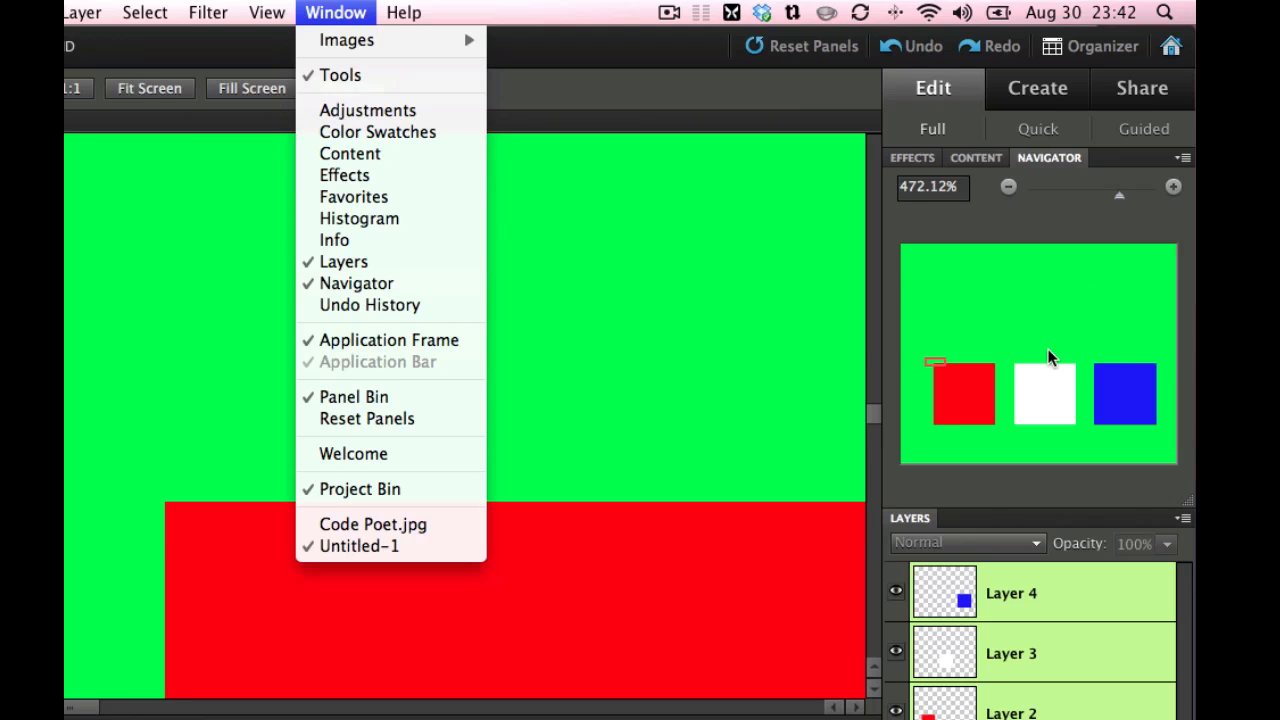
pyautogui.moveTo(944, 370)
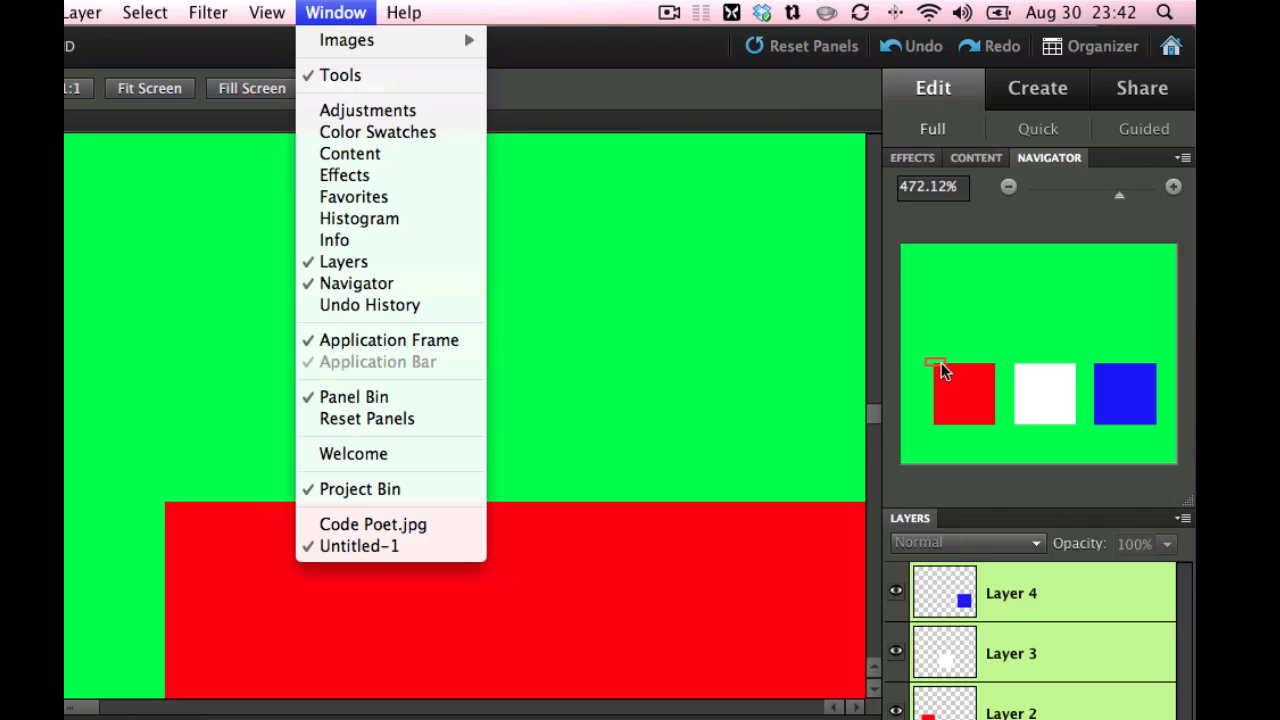
pyautogui.moveTo(1124, 200)
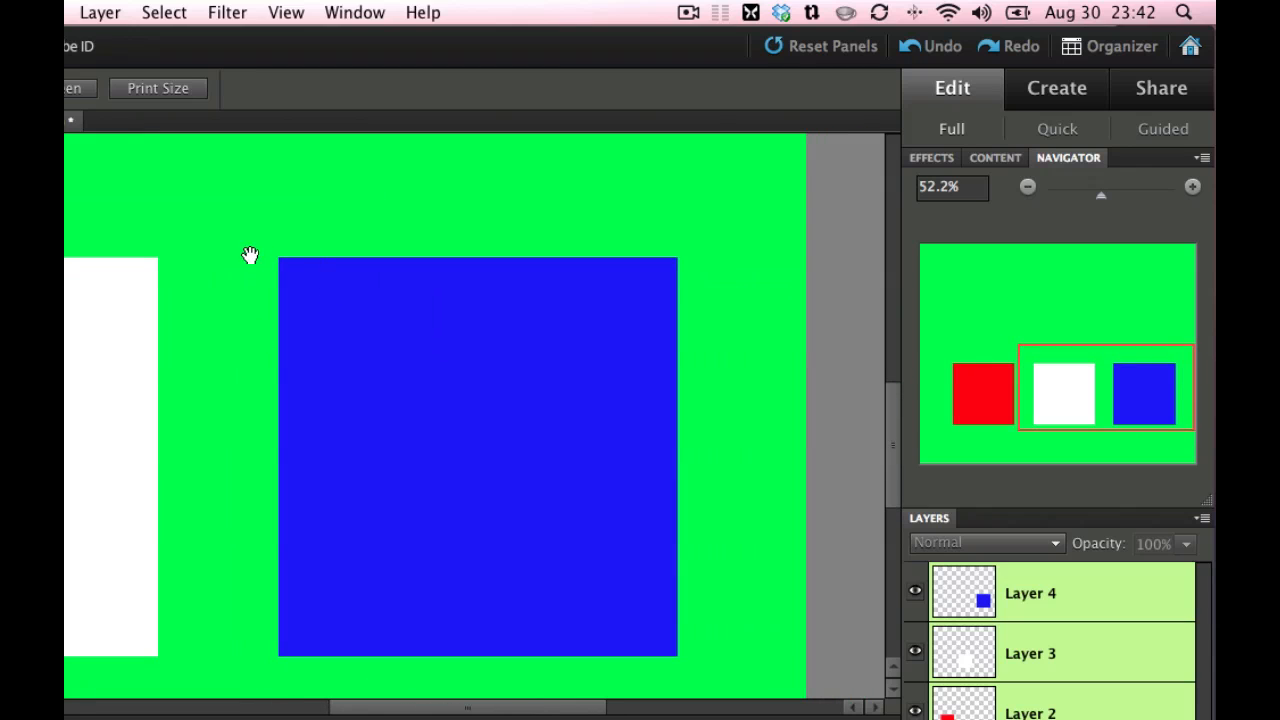
pyautogui.moveTo(292, 276)
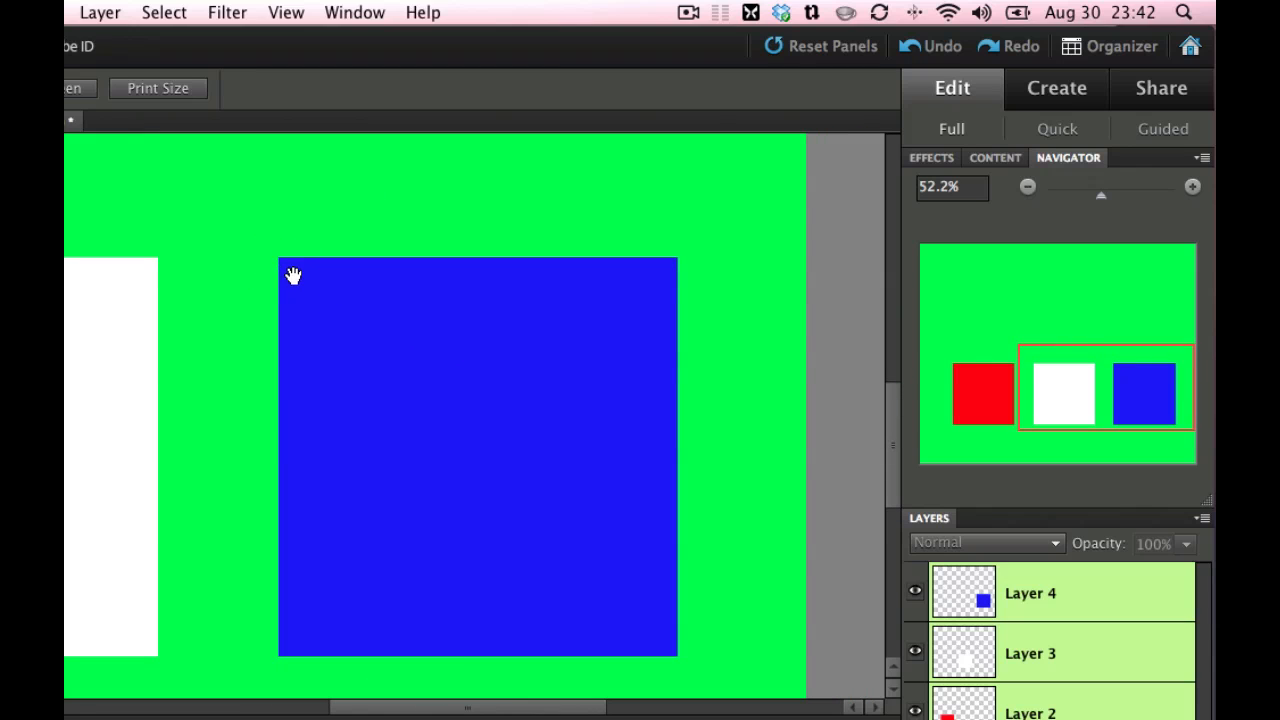
pyautogui.moveTo(304, 272)
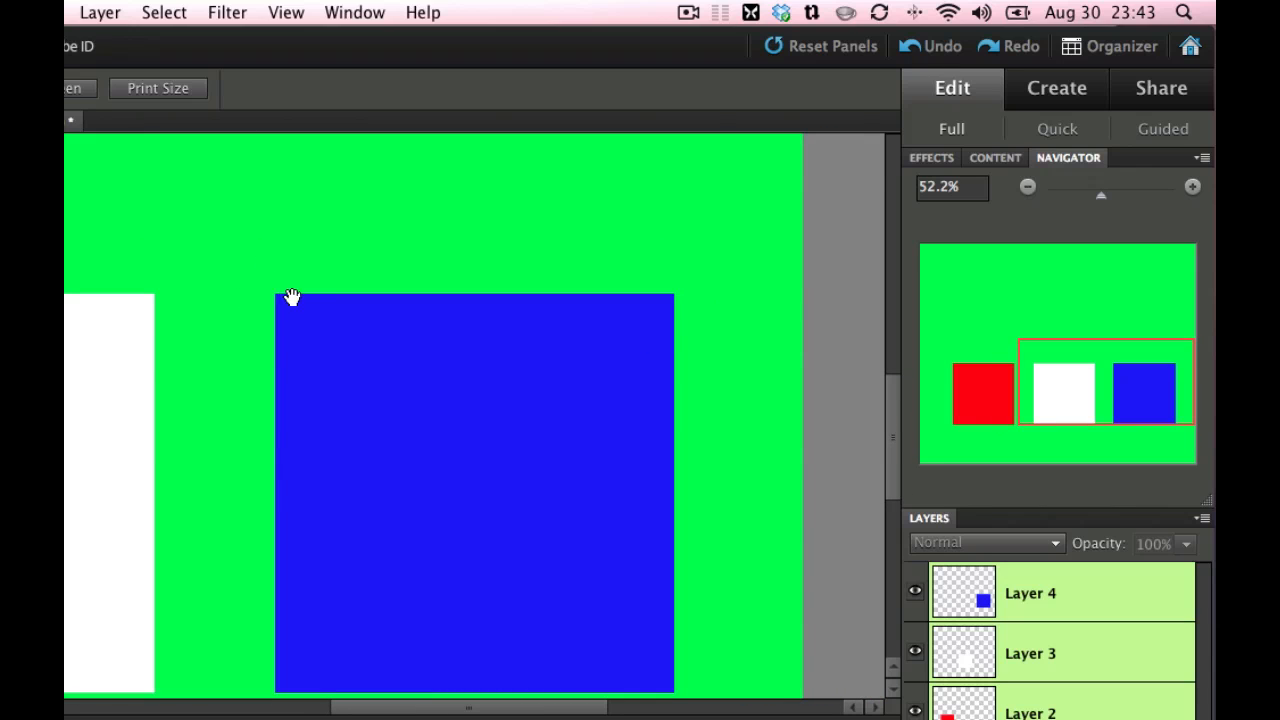
pyautogui.moveTo(298, 312)
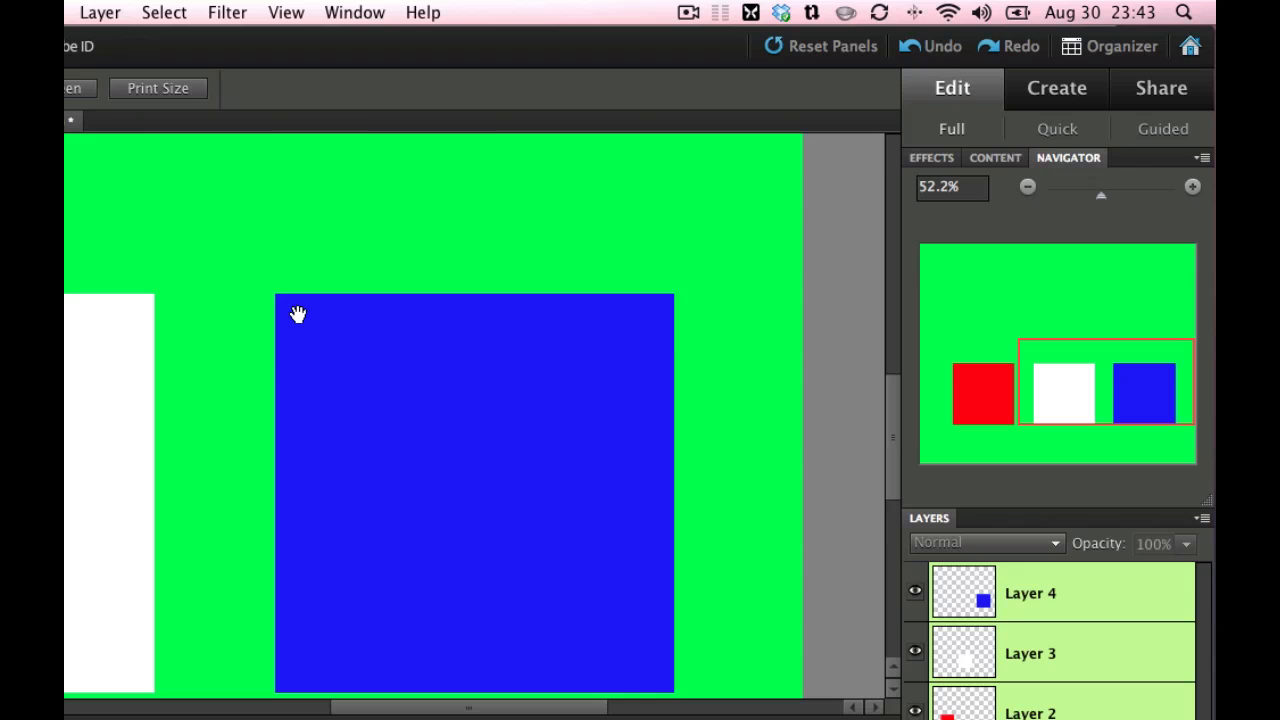
pyautogui.moveTo(1148, 392)
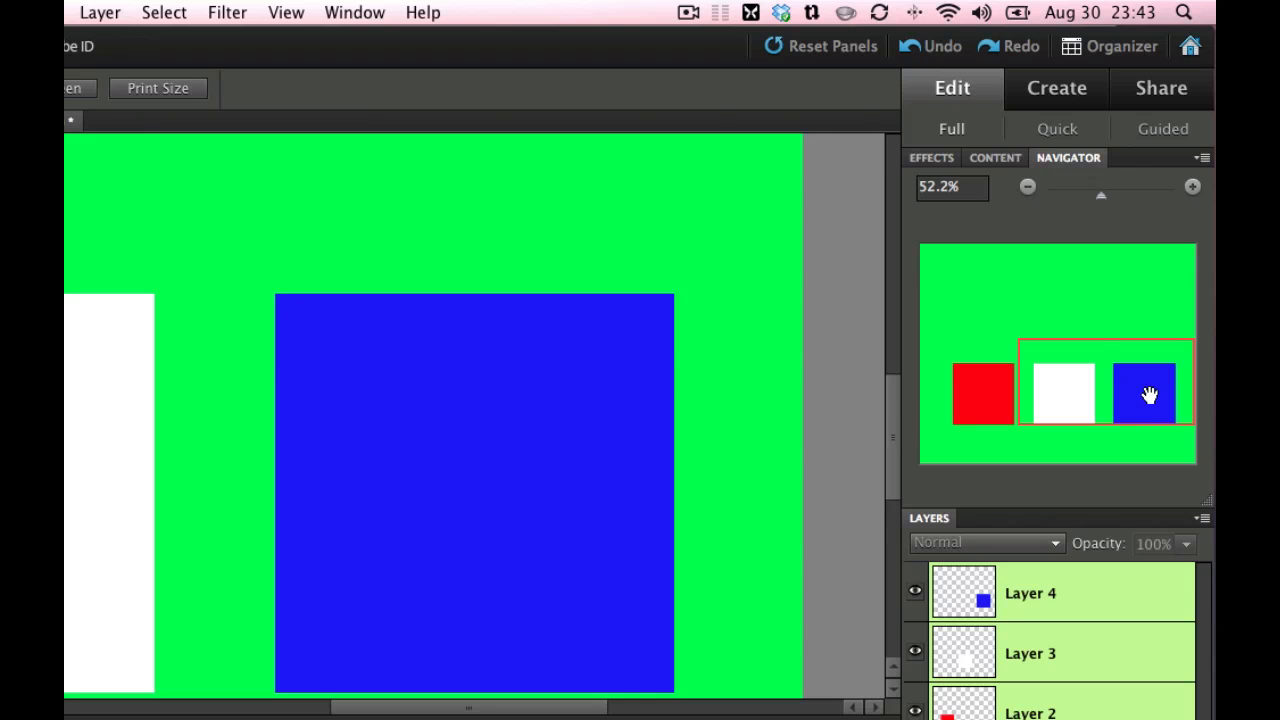
pyautogui.moveTo(1164, 374)
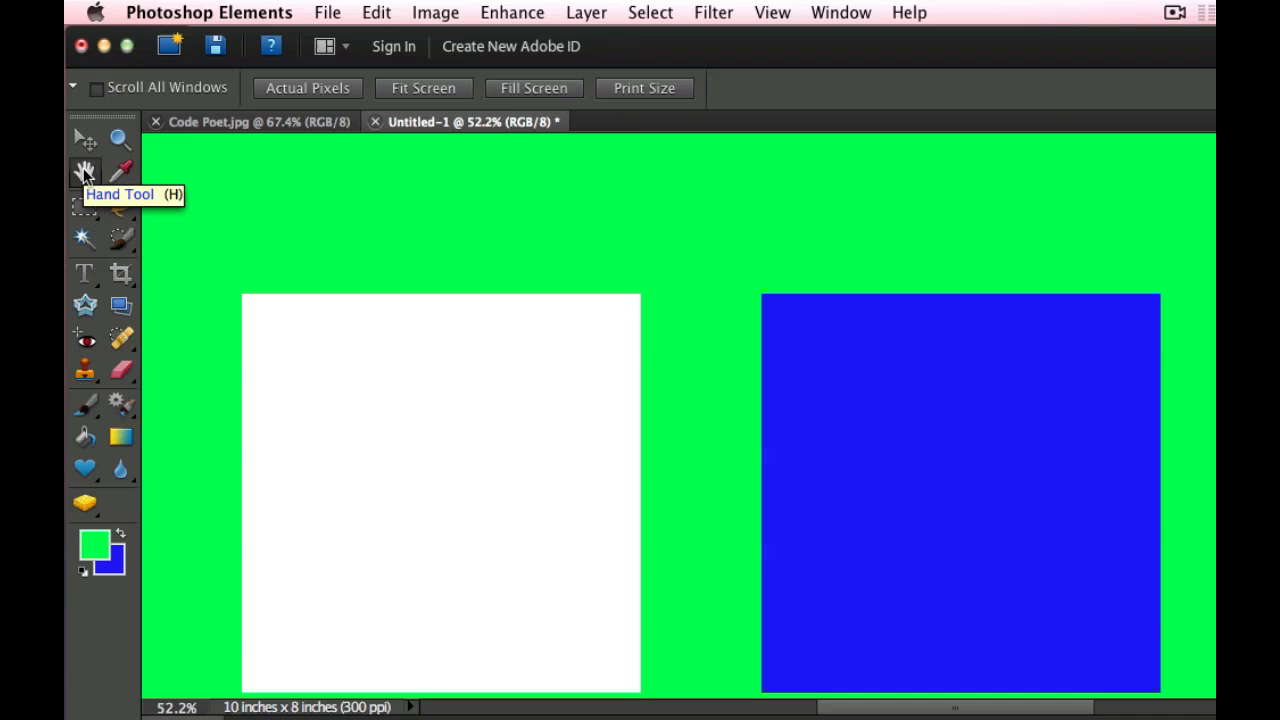
pyautogui.moveTo(148, 240)
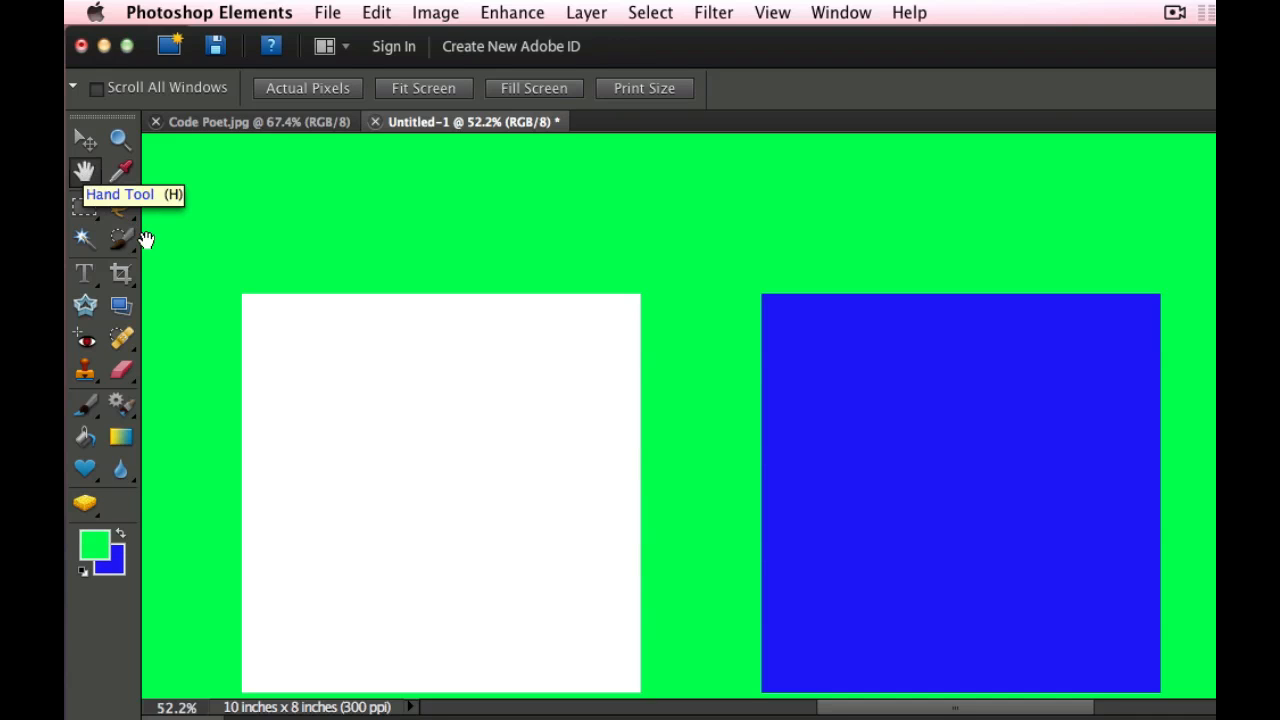
pyautogui.moveTo(132, 258)
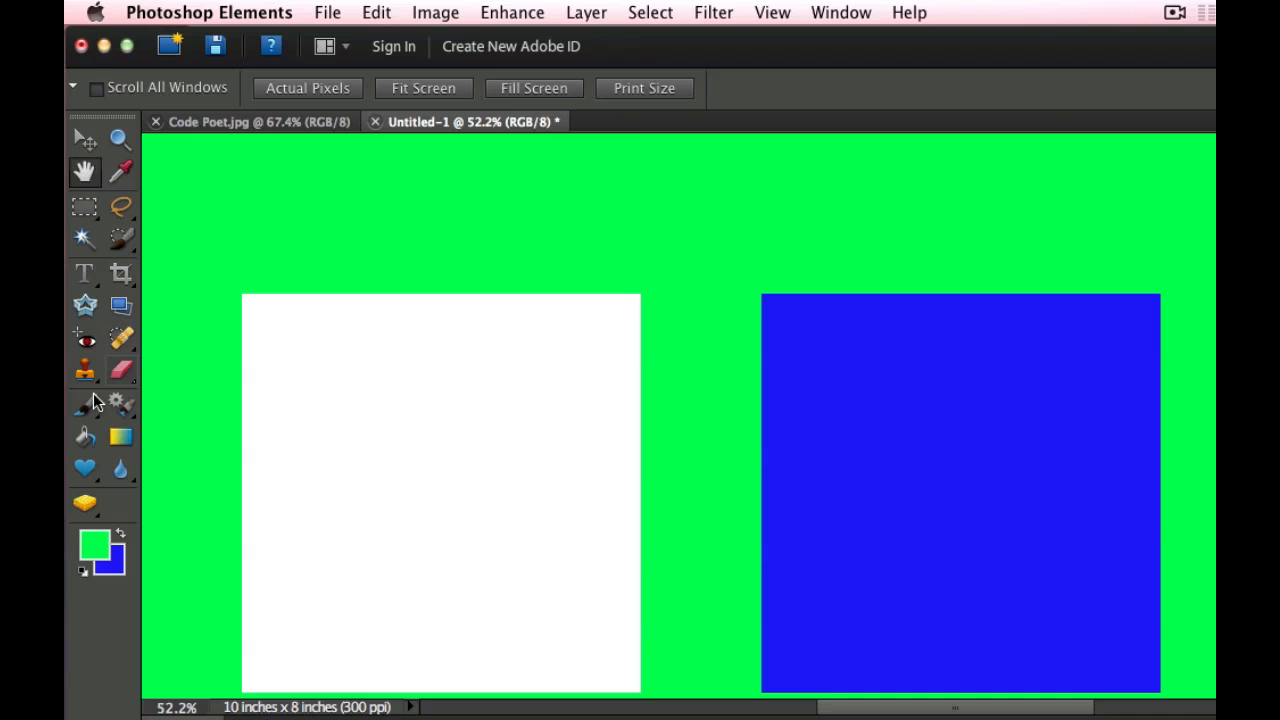
pyautogui.moveTo(84, 440)
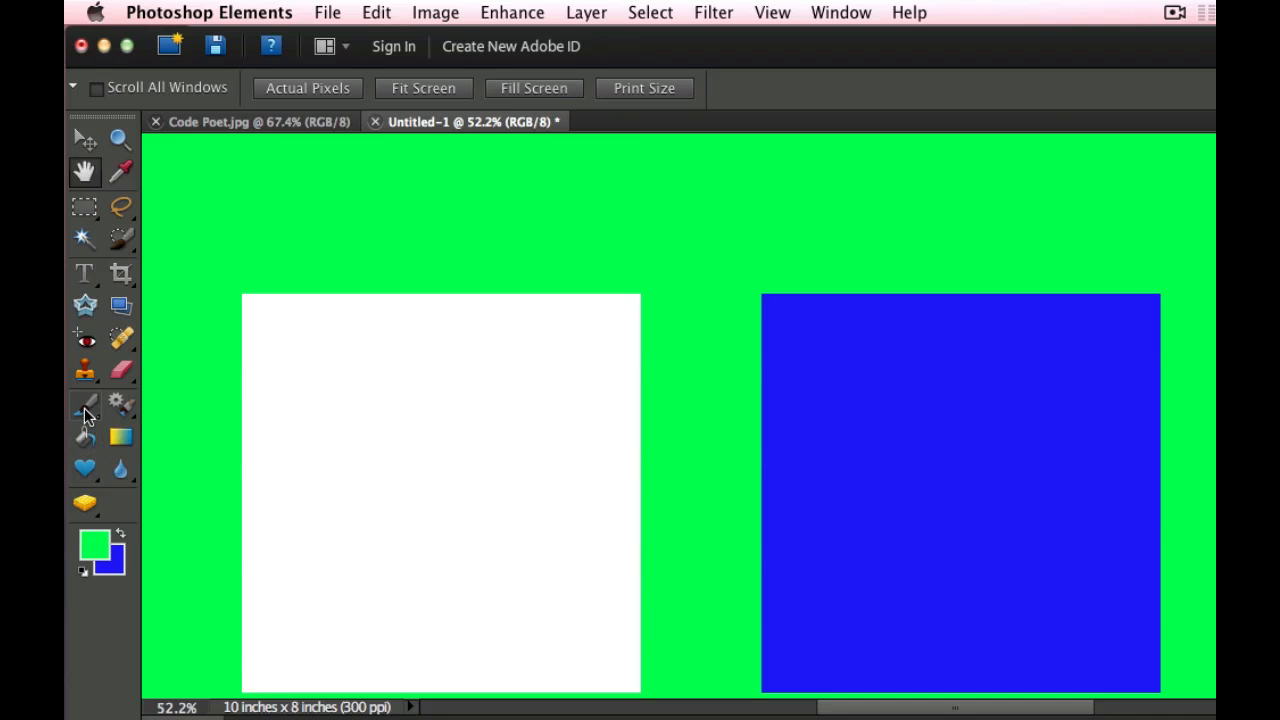
# Select the Brush tool, 35 px at full opacity, after panning to the white and blue squares.
pyautogui.click(84, 404)
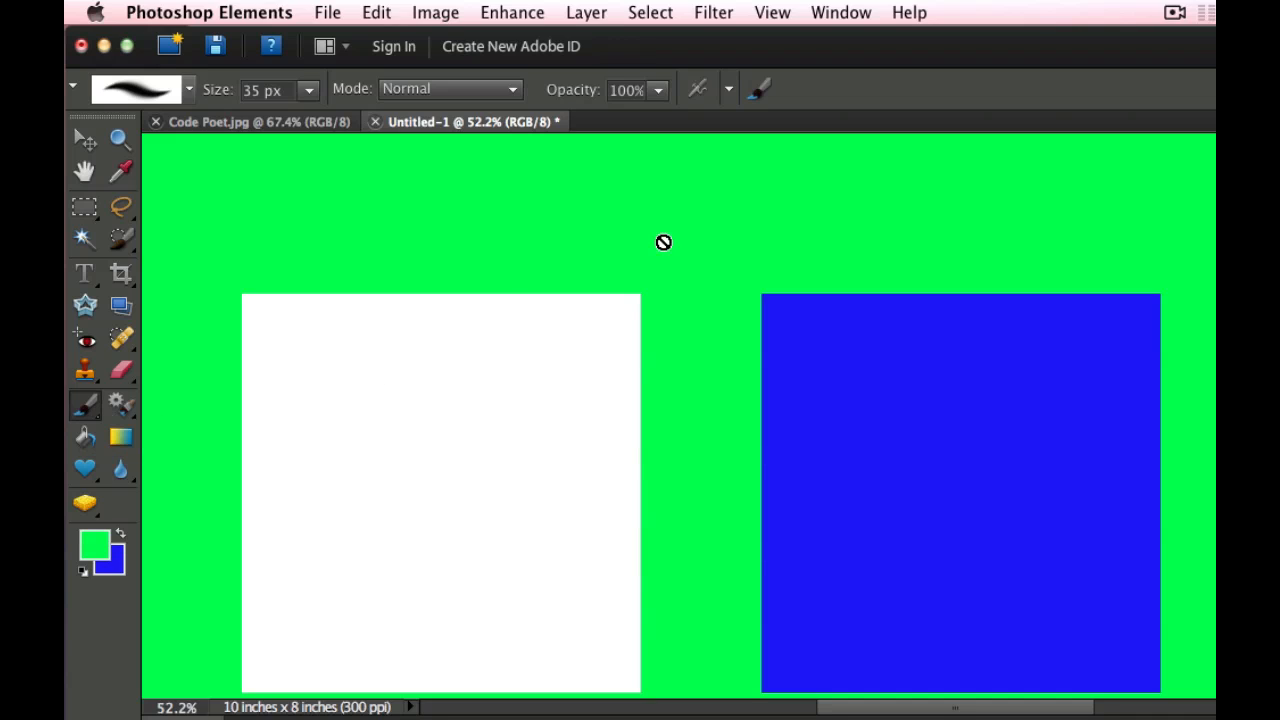
pyautogui.moveTo(816, 248)
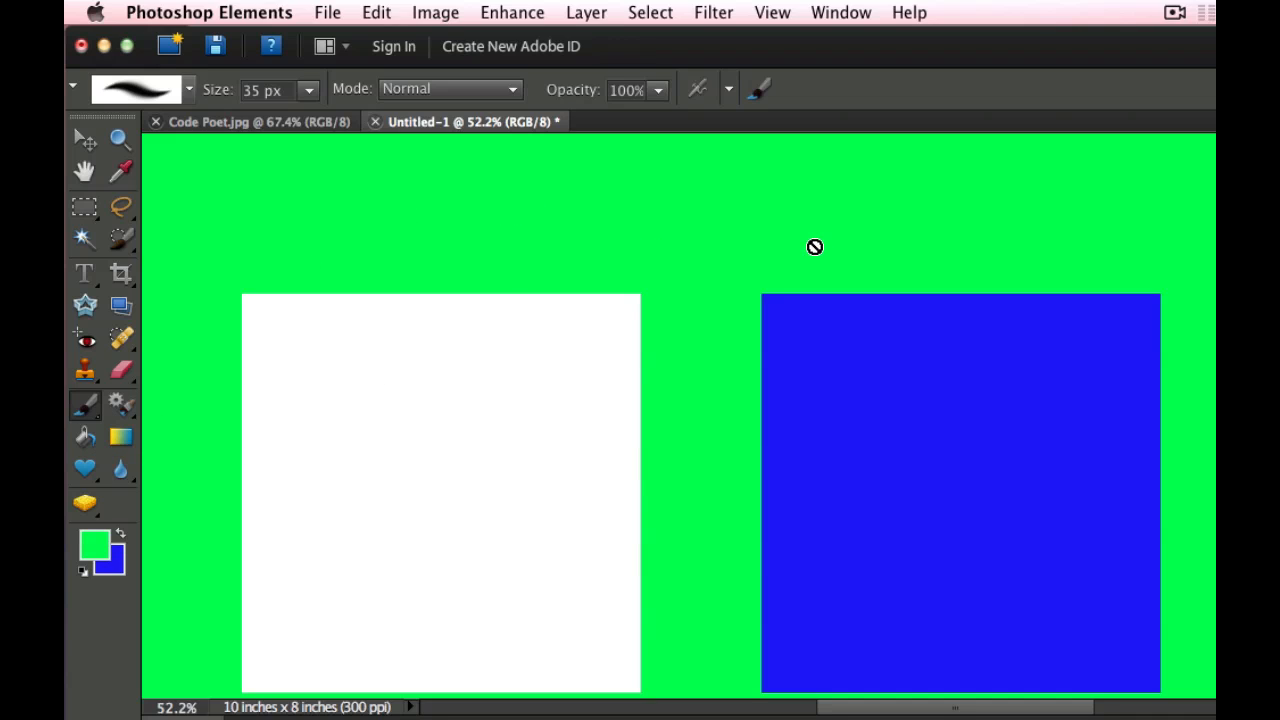
pyautogui.moveTo(816, 246)
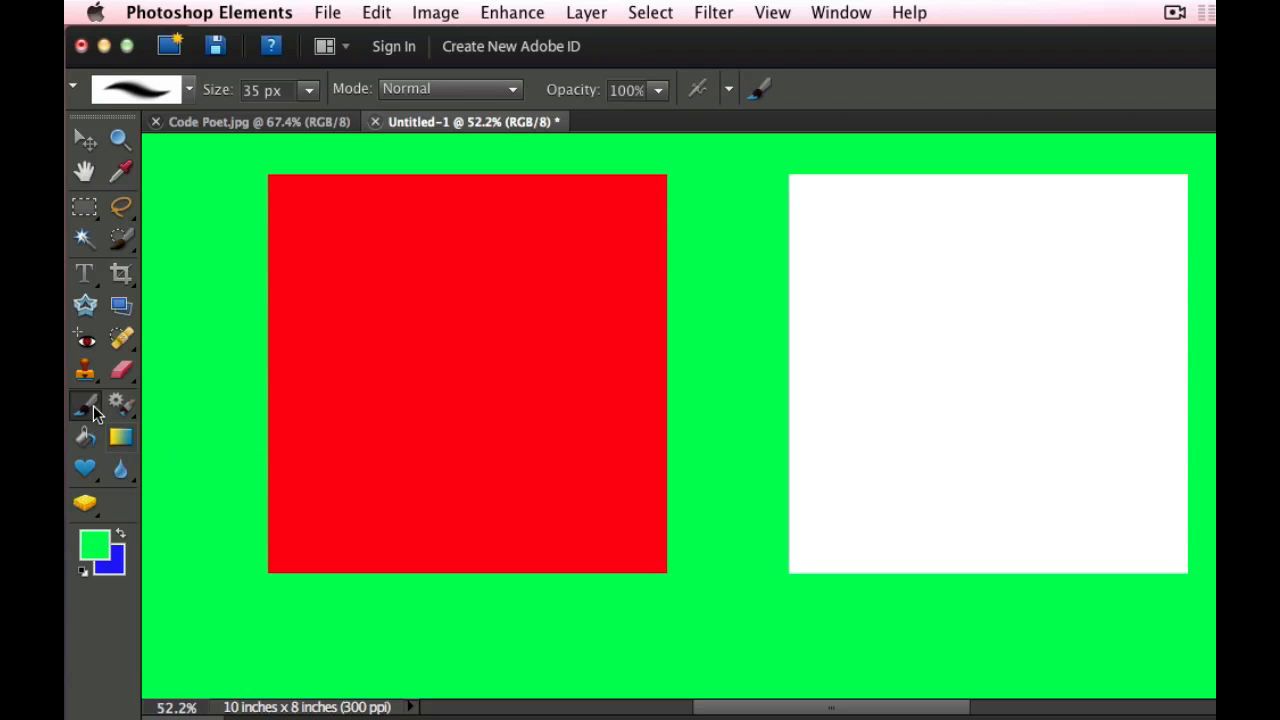
pyautogui.moveTo(88, 420)
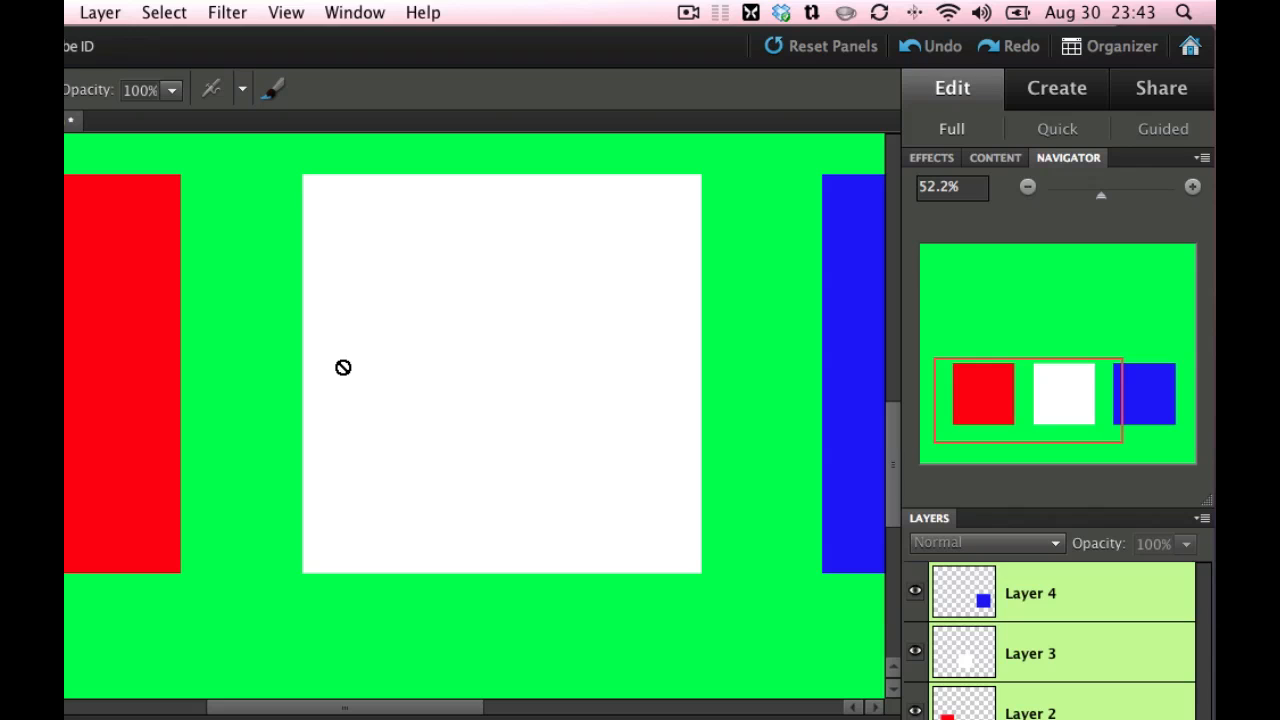
pyautogui.moveTo(1016, 364)
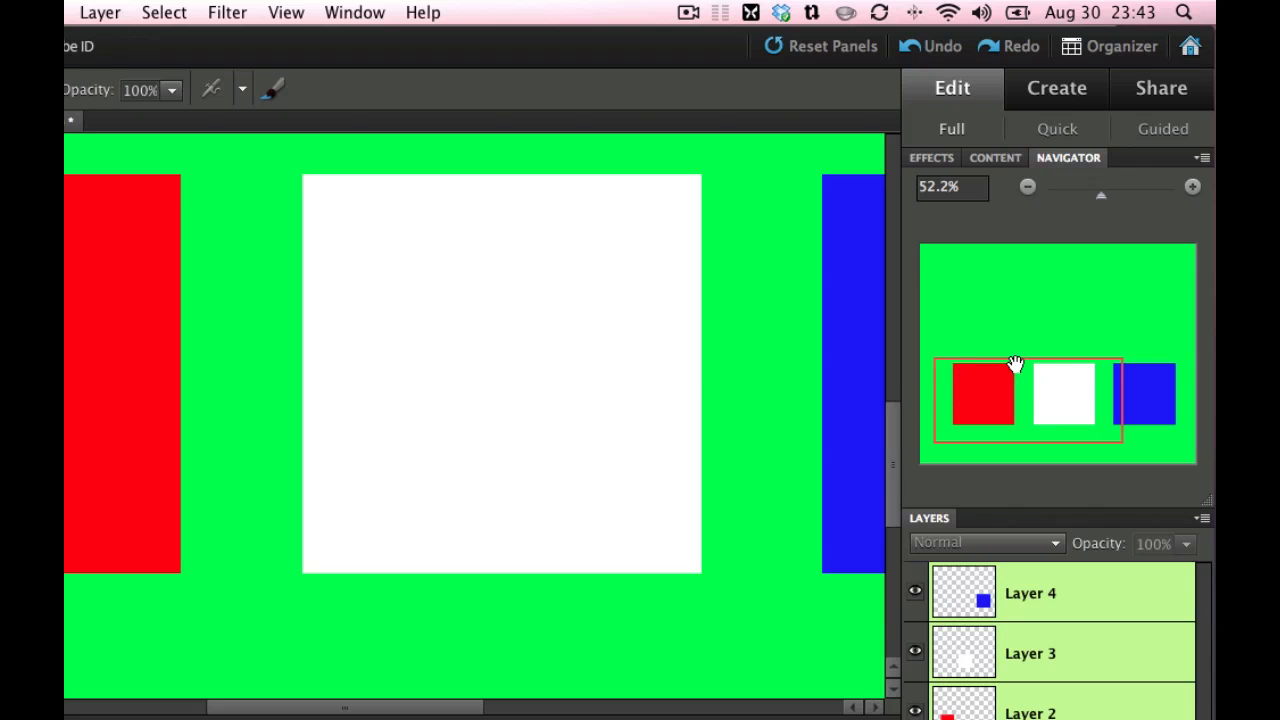
pyautogui.moveTo(1036, 410)
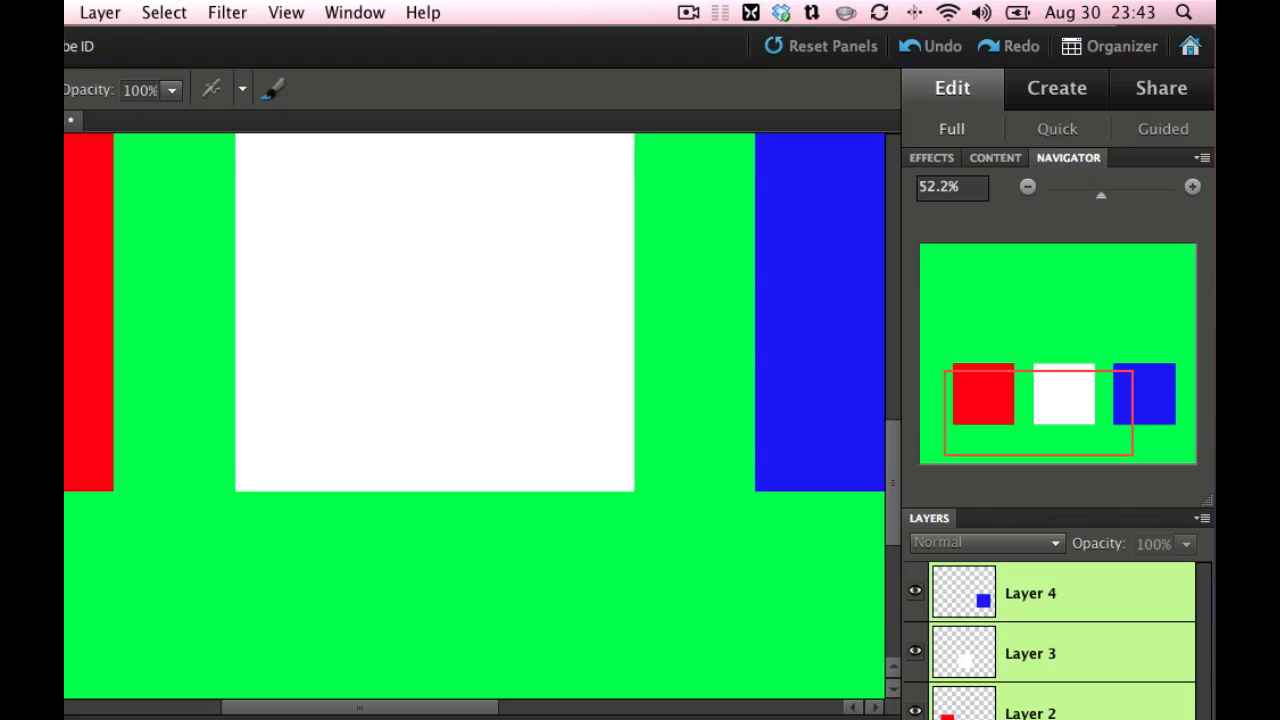
pyautogui.moveTo(1052, 412)
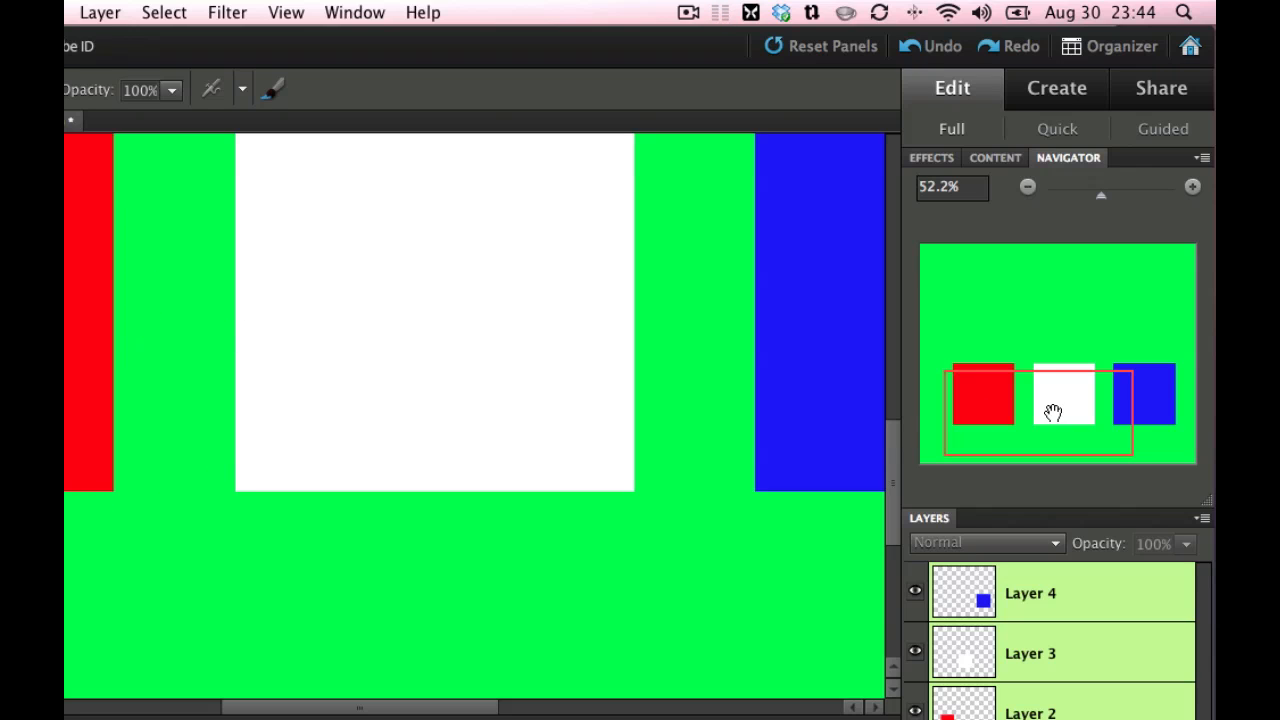
pyautogui.moveTo(1068, 396)
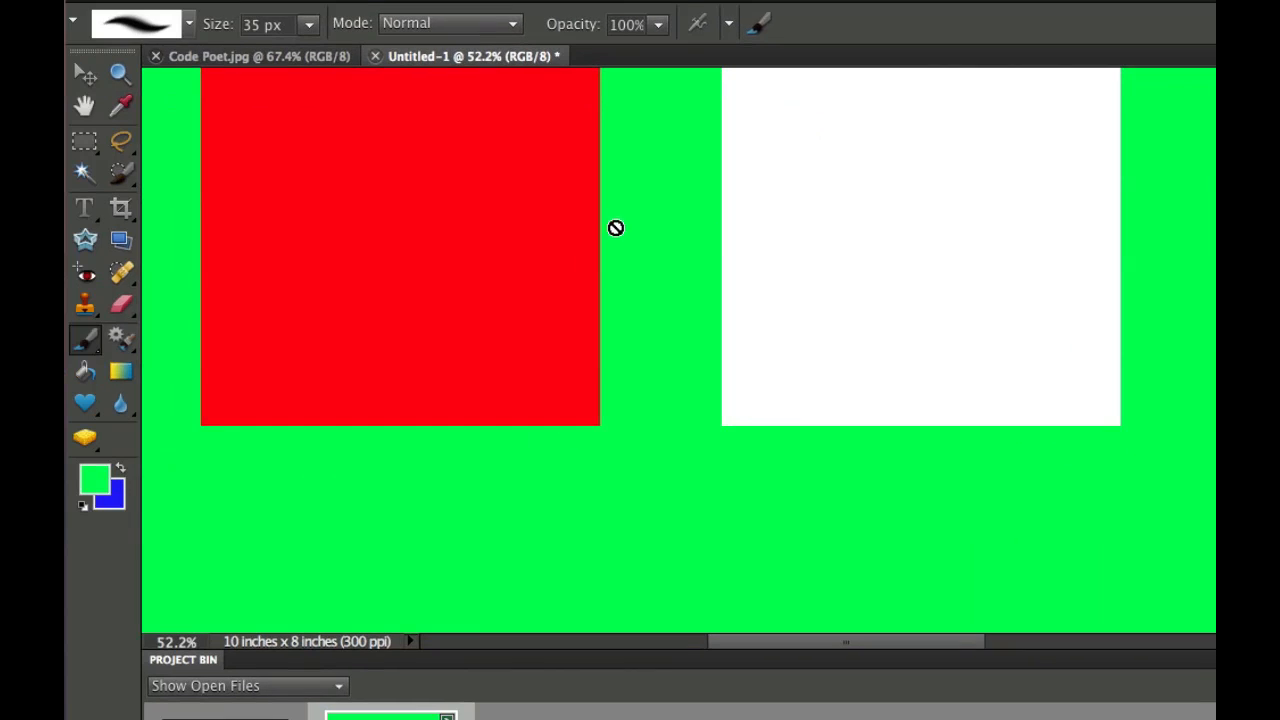
# With the Hand tool's options, zoom out to 35.9% to show all three squares, then pick the Eyedropper.
pyautogui.click(84, 104)
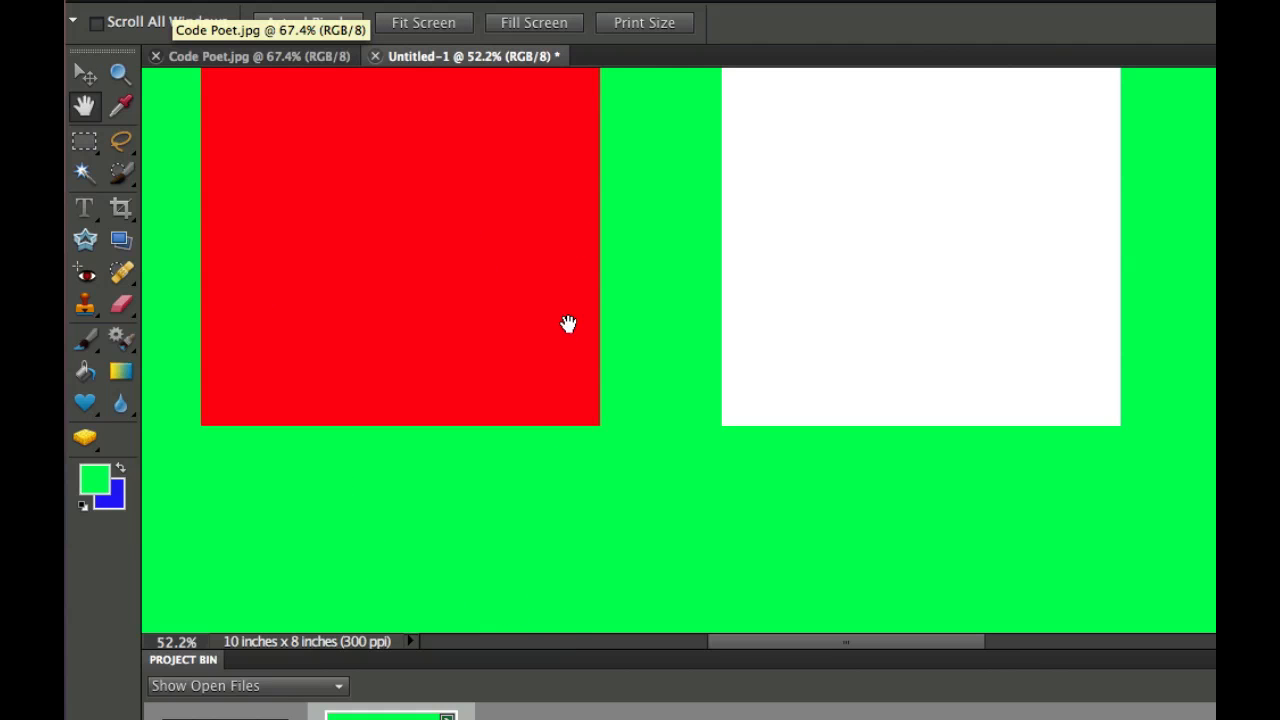
pyautogui.click(424, 22)
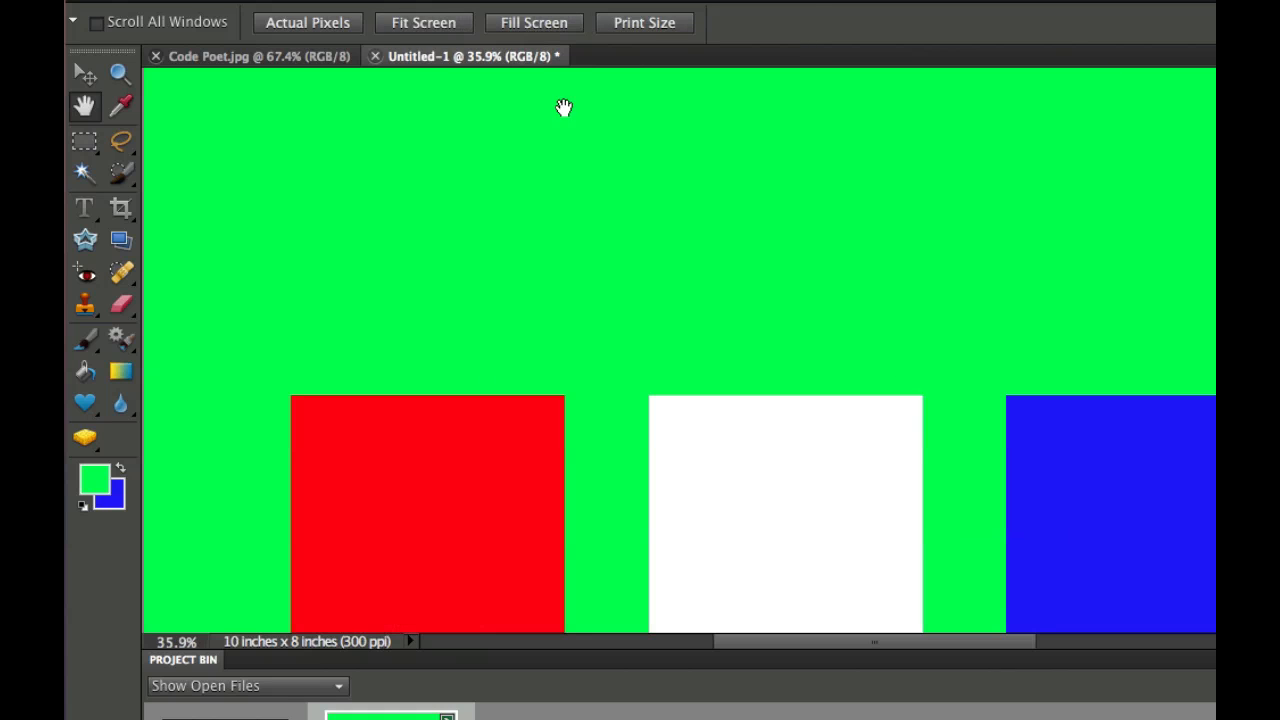
pyautogui.moveTo(204, 228)
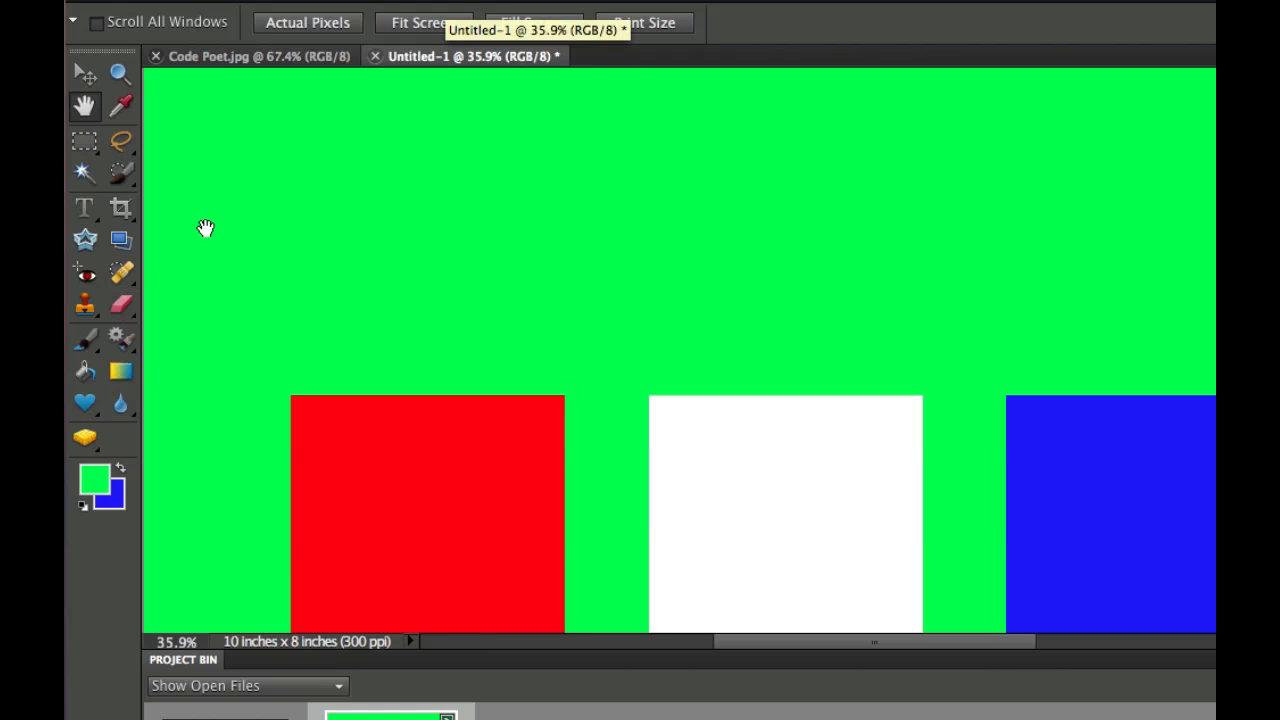
pyautogui.moveTo(120, 108)
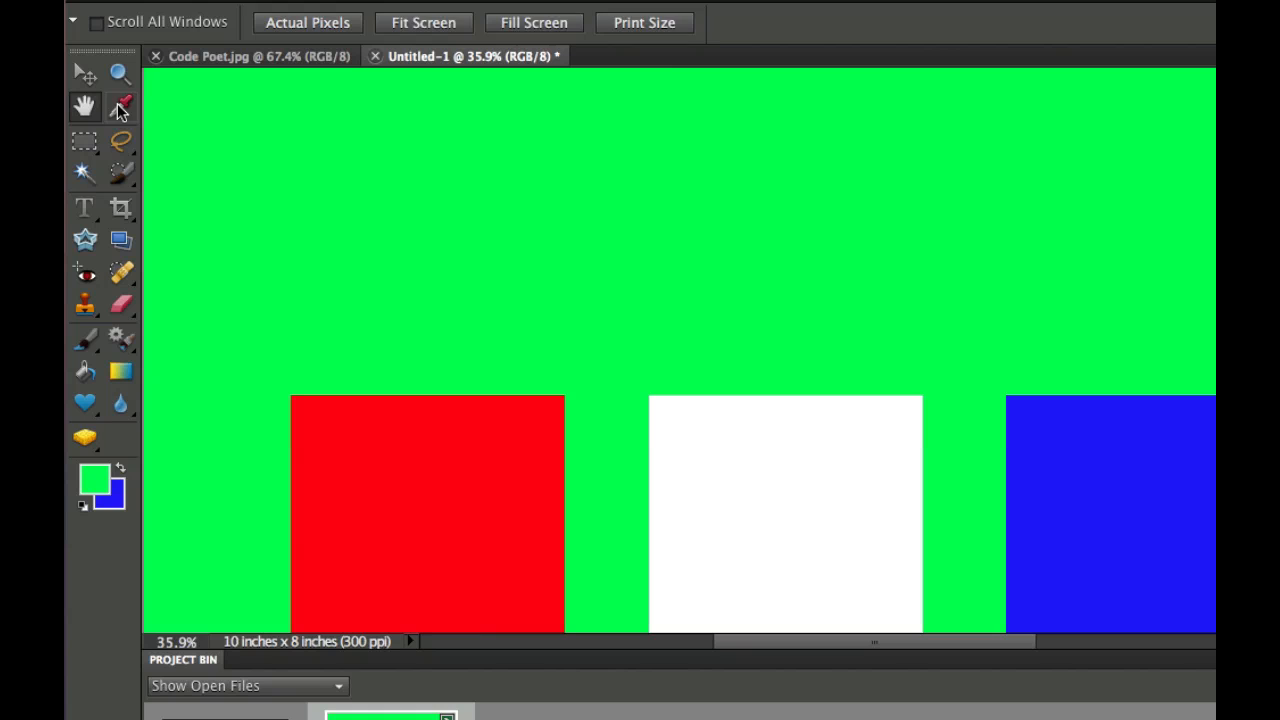
pyautogui.click(120, 104)
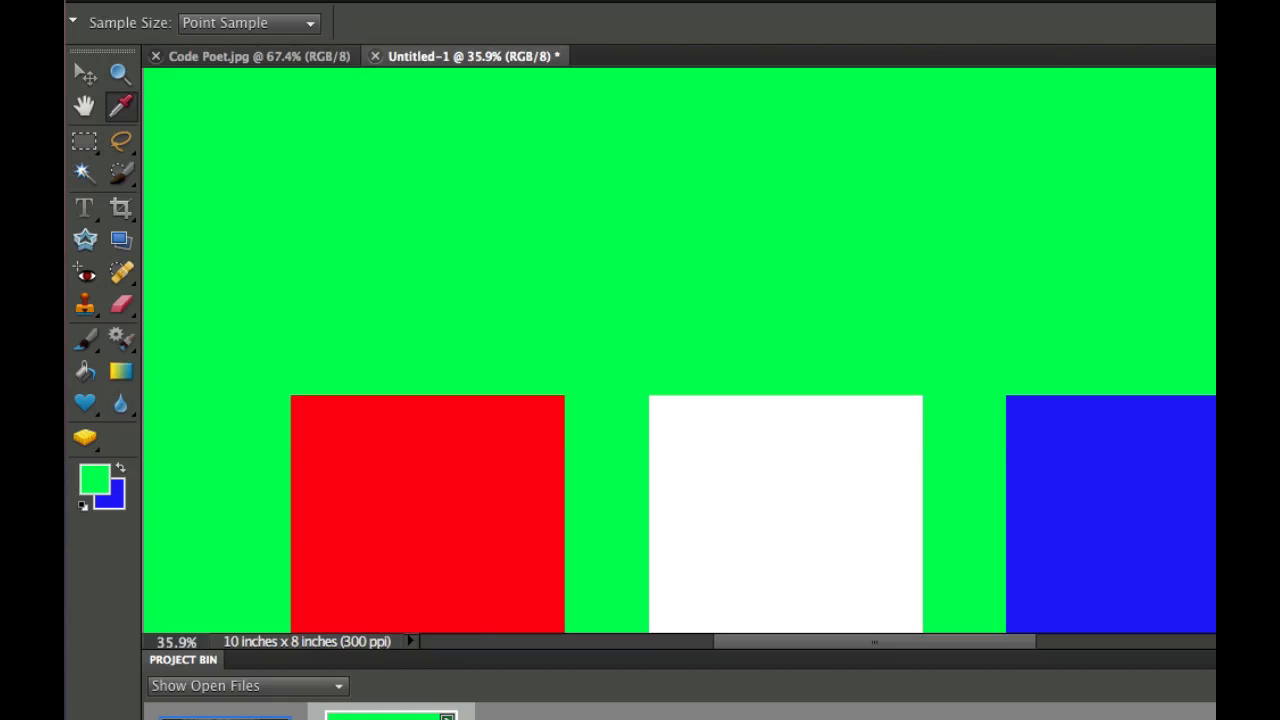
# Bring up Code Poet.jpg and sample a muted grey-green foreground colour, then check Sample Size choices.
pyautogui.click(210, 56)
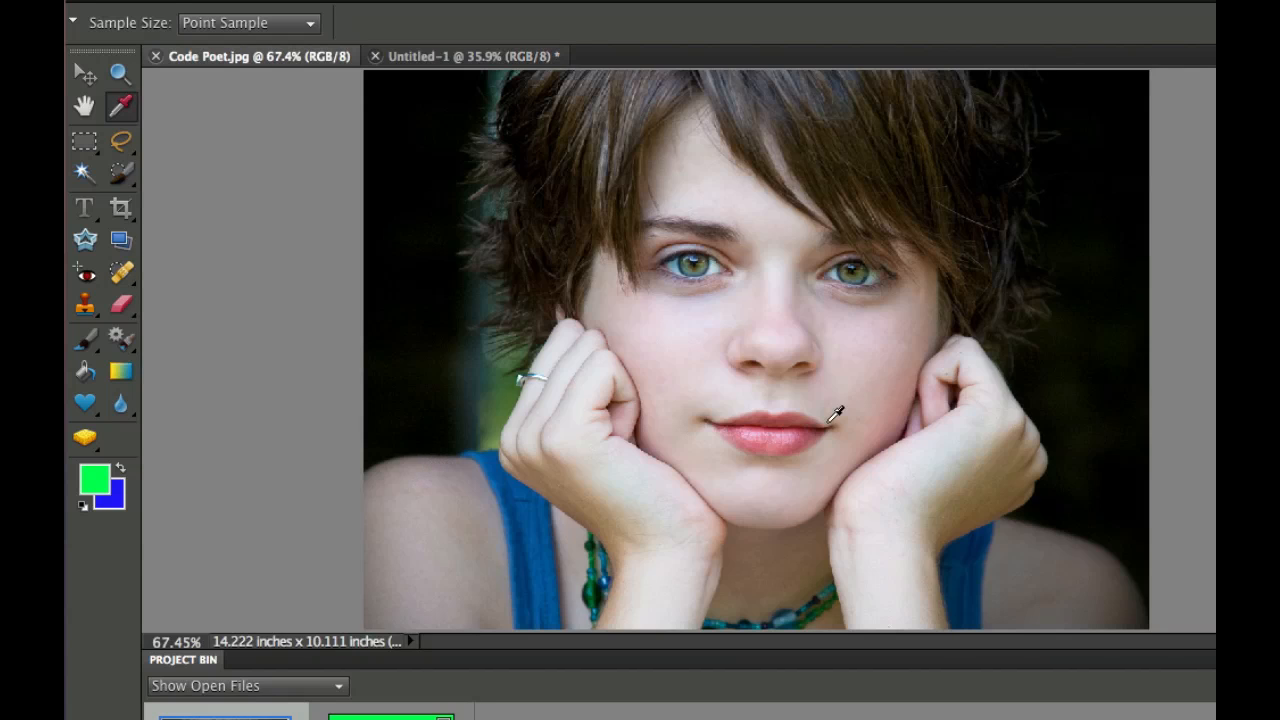
pyautogui.moveTo(960, 360)
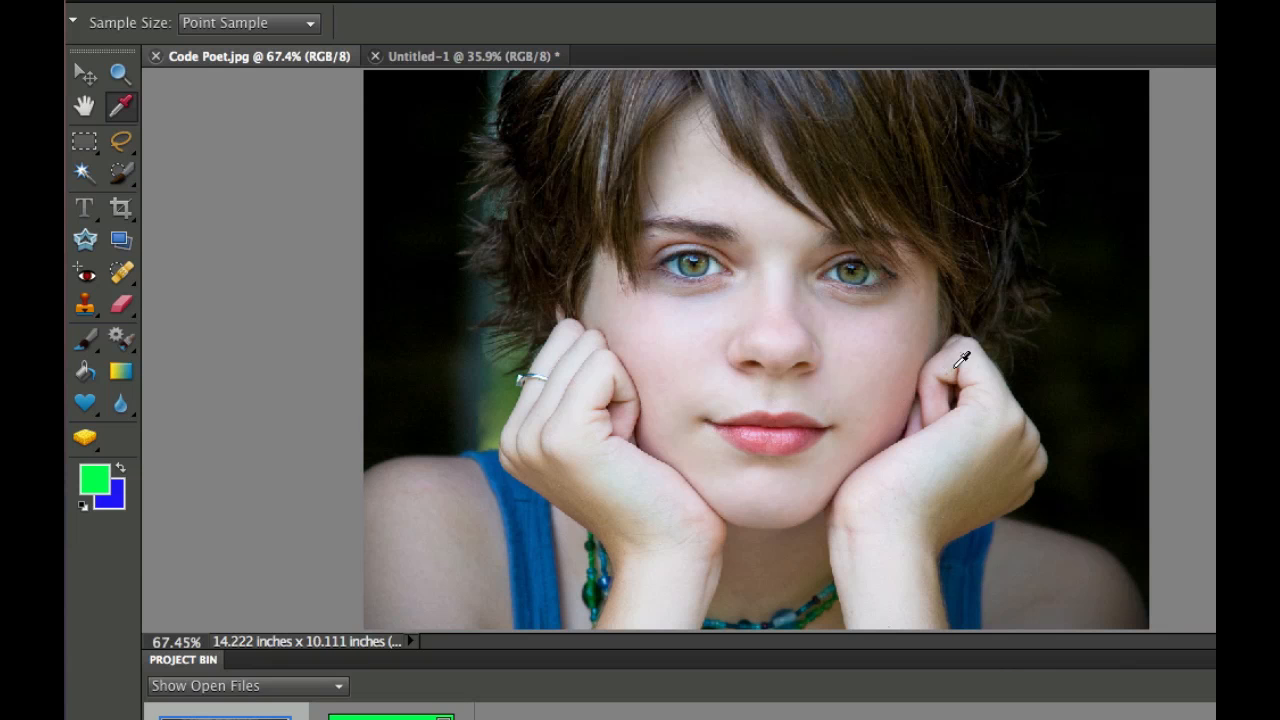
pyautogui.moveTo(688, 370)
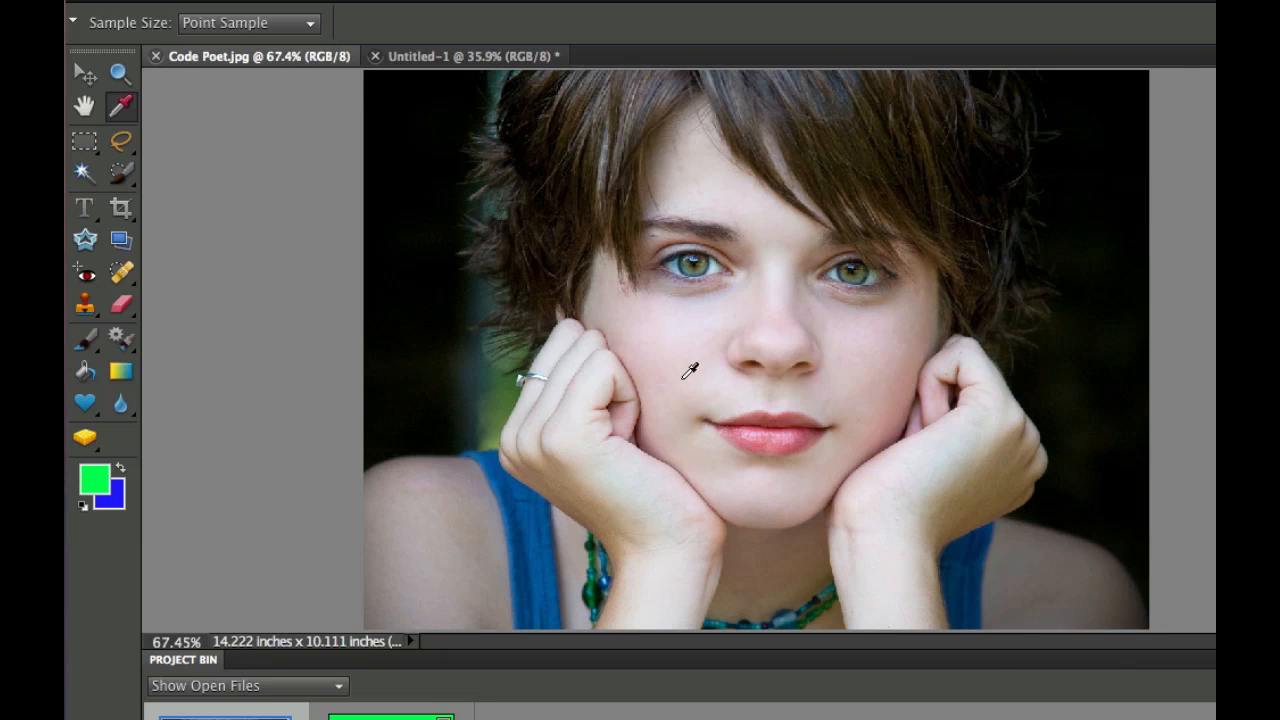
pyautogui.moveTo(528, 482)
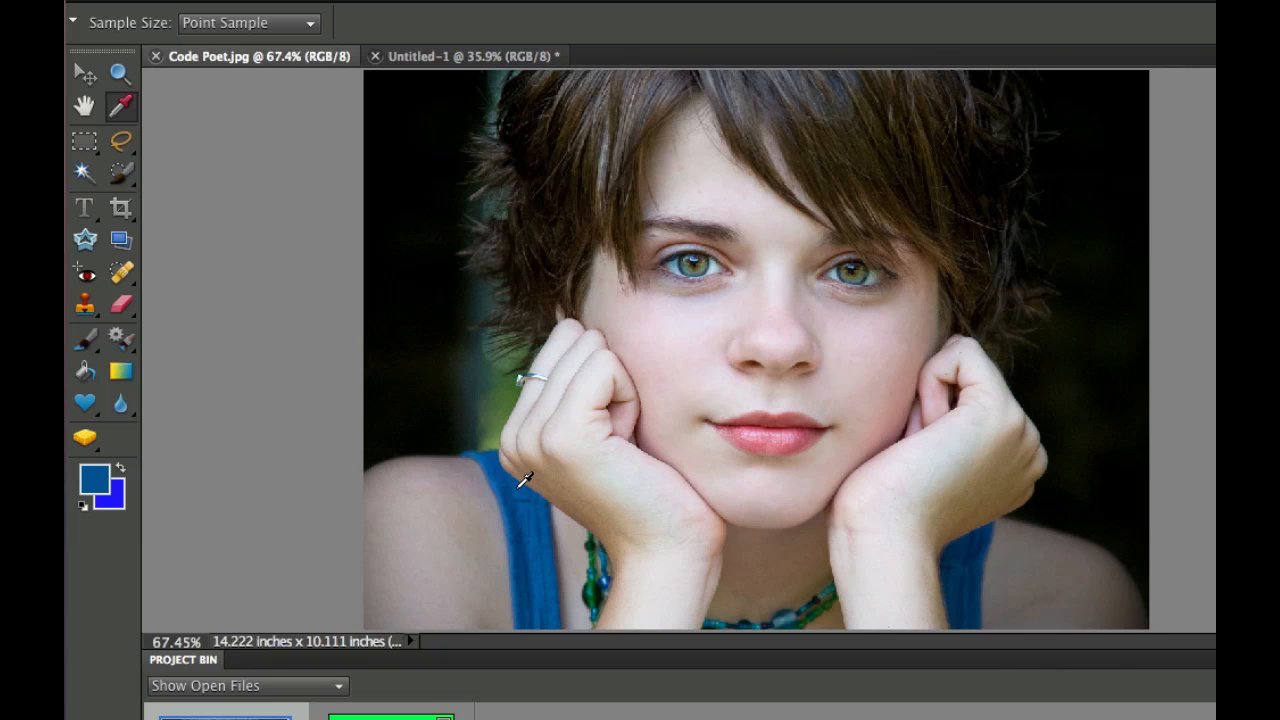
pyautogui.moveTo(528, 476)
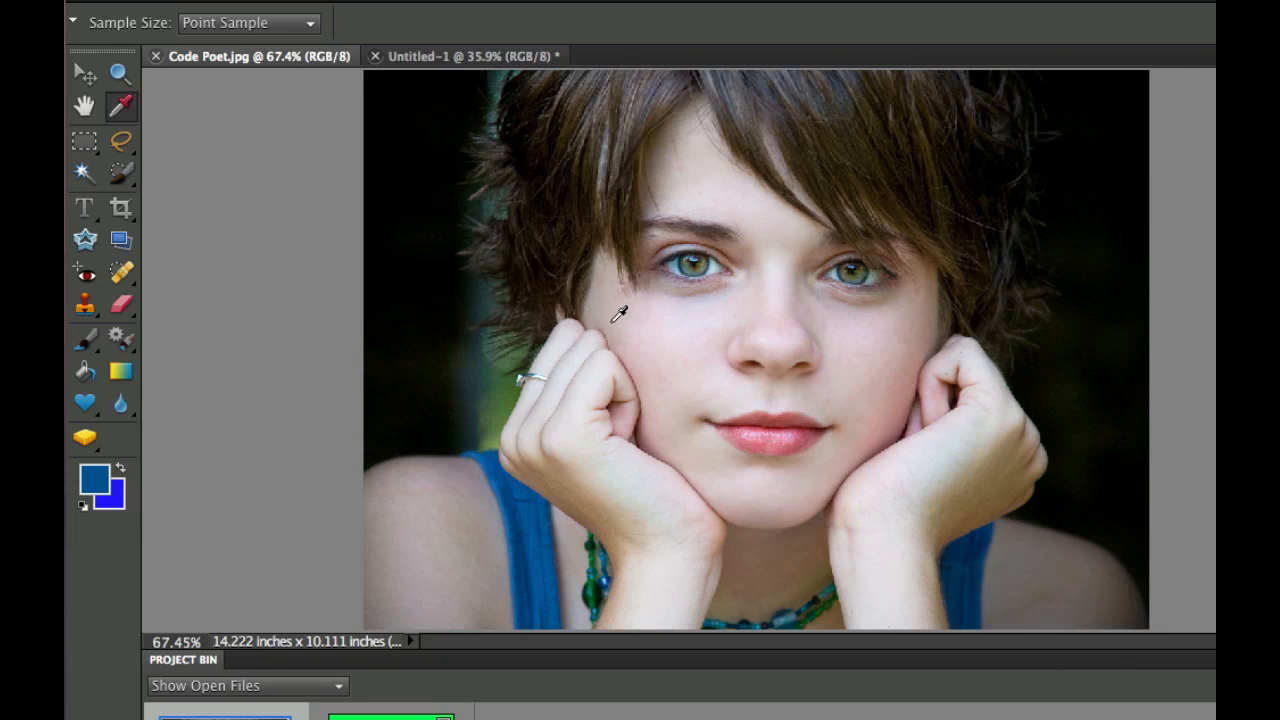
pyautogui.moveTo(690, 260)
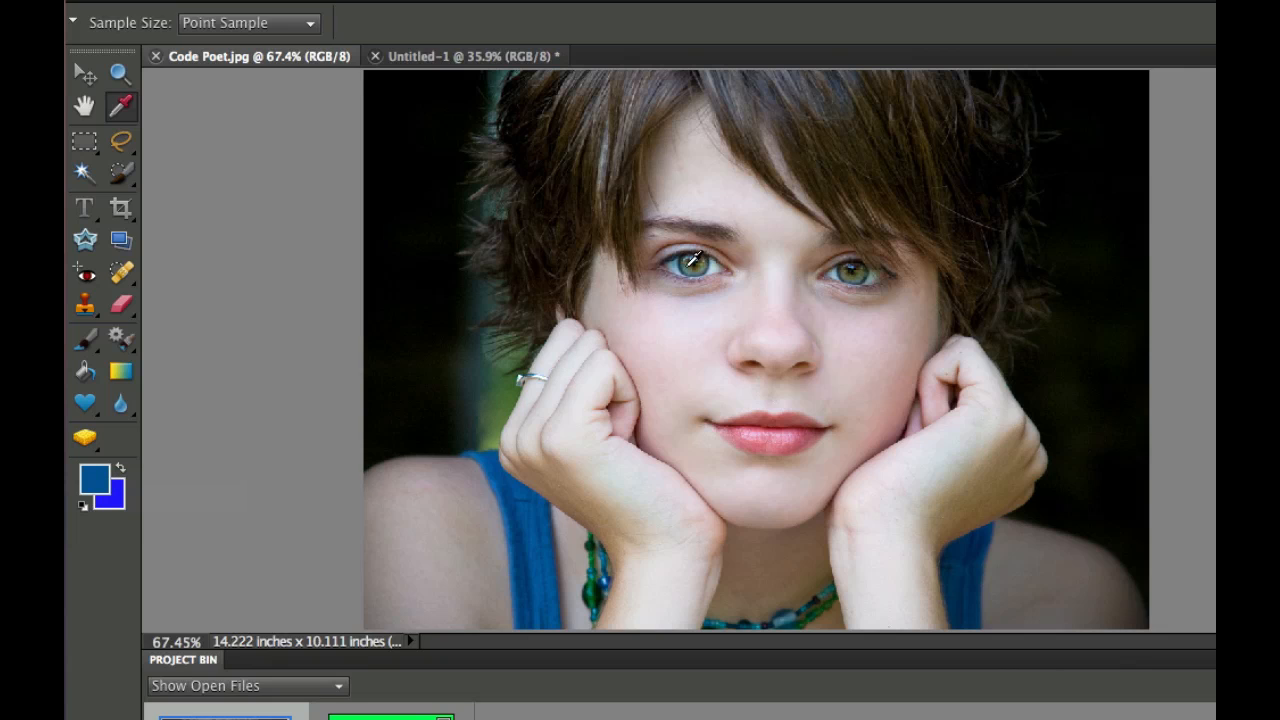
pyautogui.moveTo(692, 260)
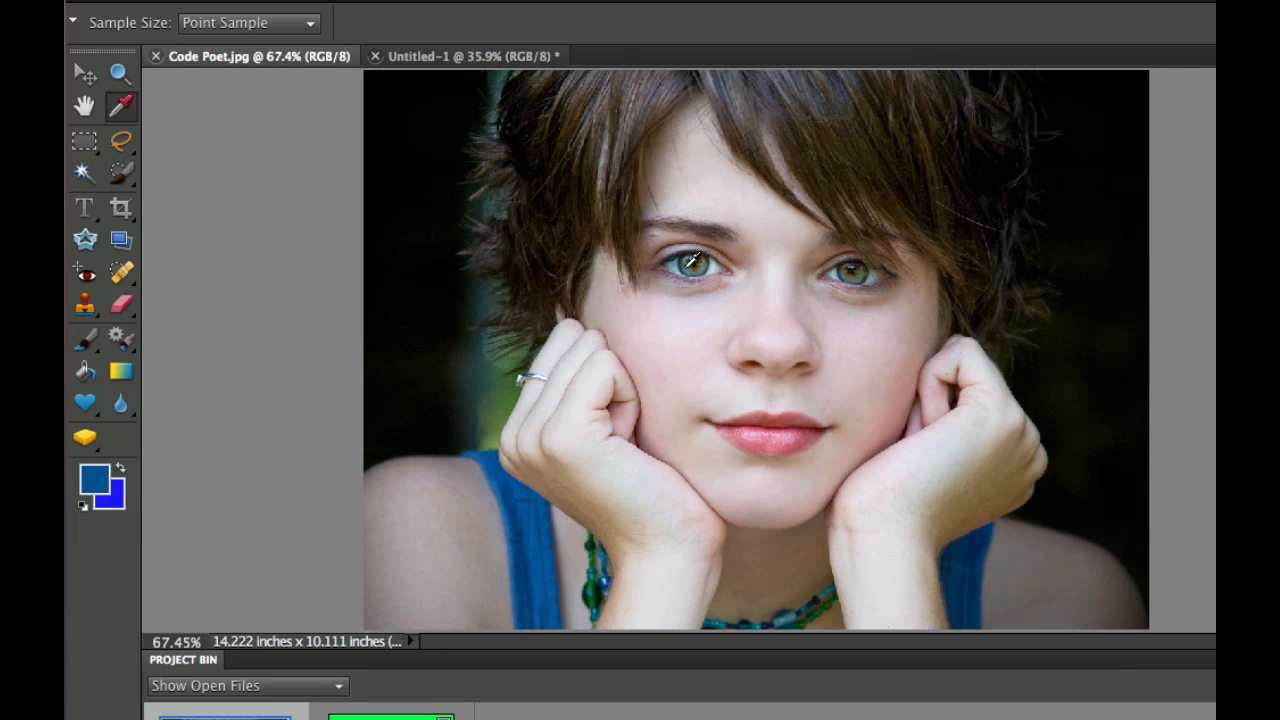
pyautogui.click(690, 262)
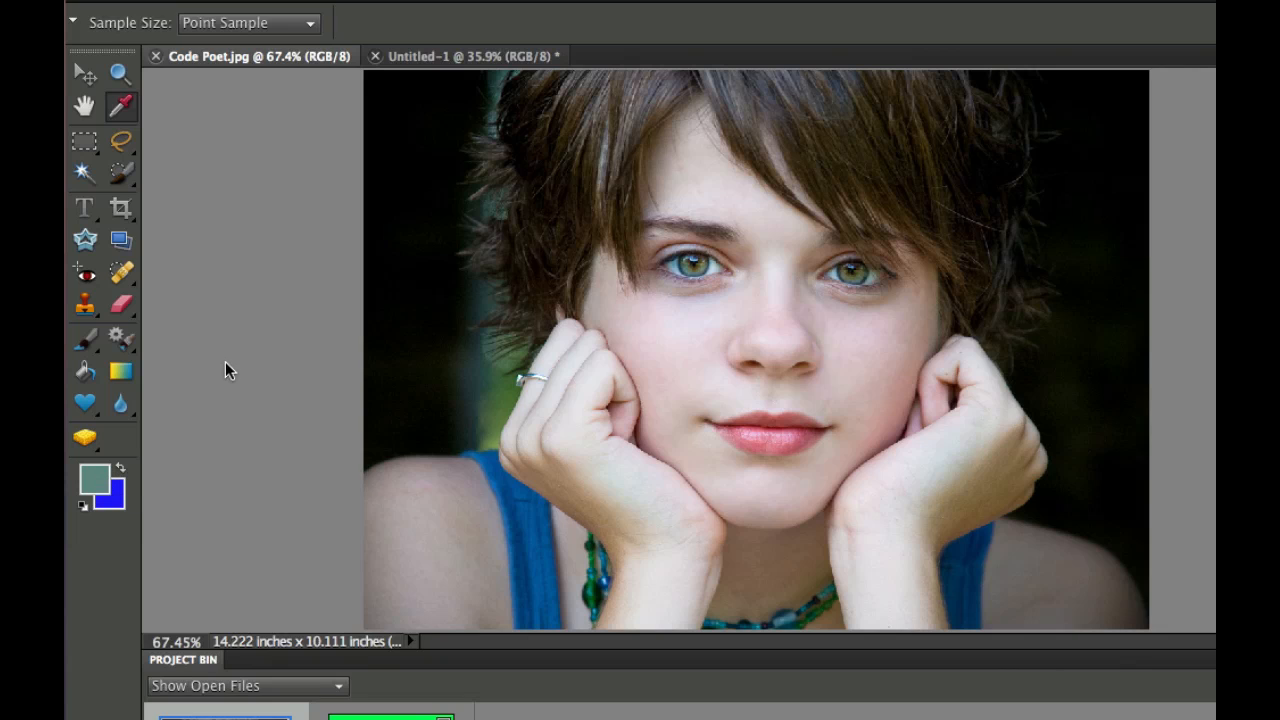
pyautogui.moveTo(684, 256)
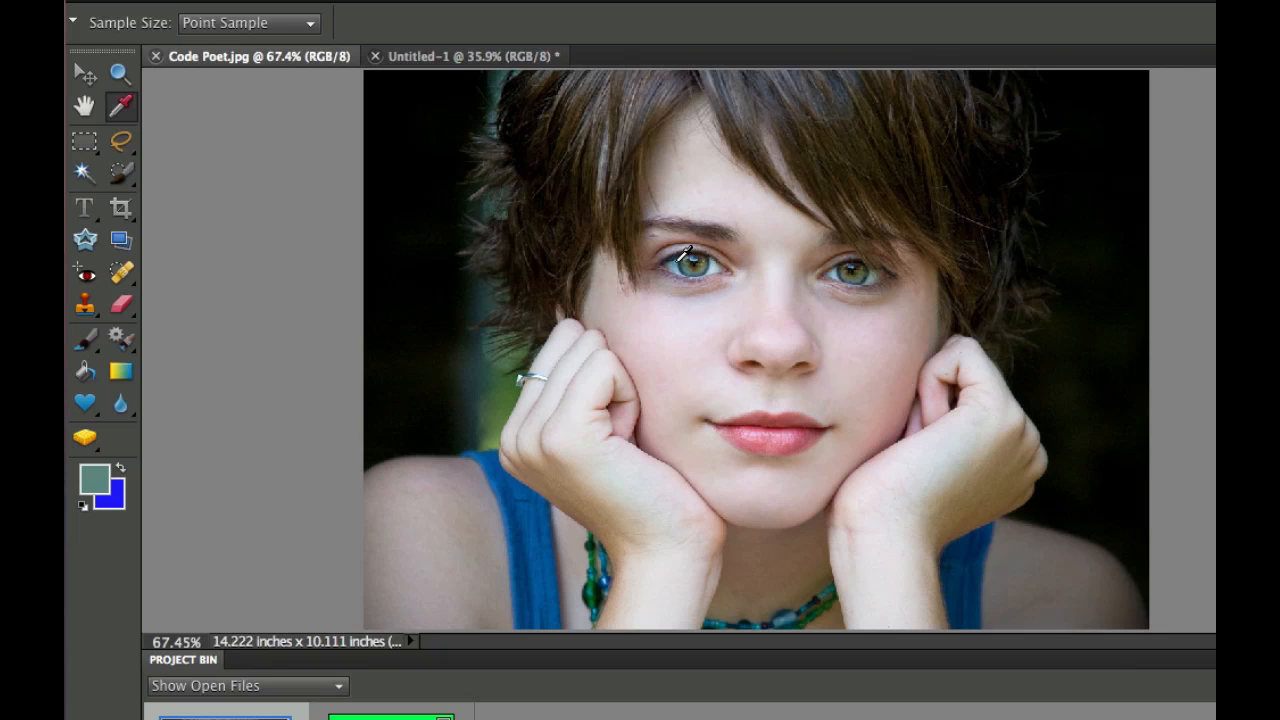
pyautogui.moveTo(550, 190)
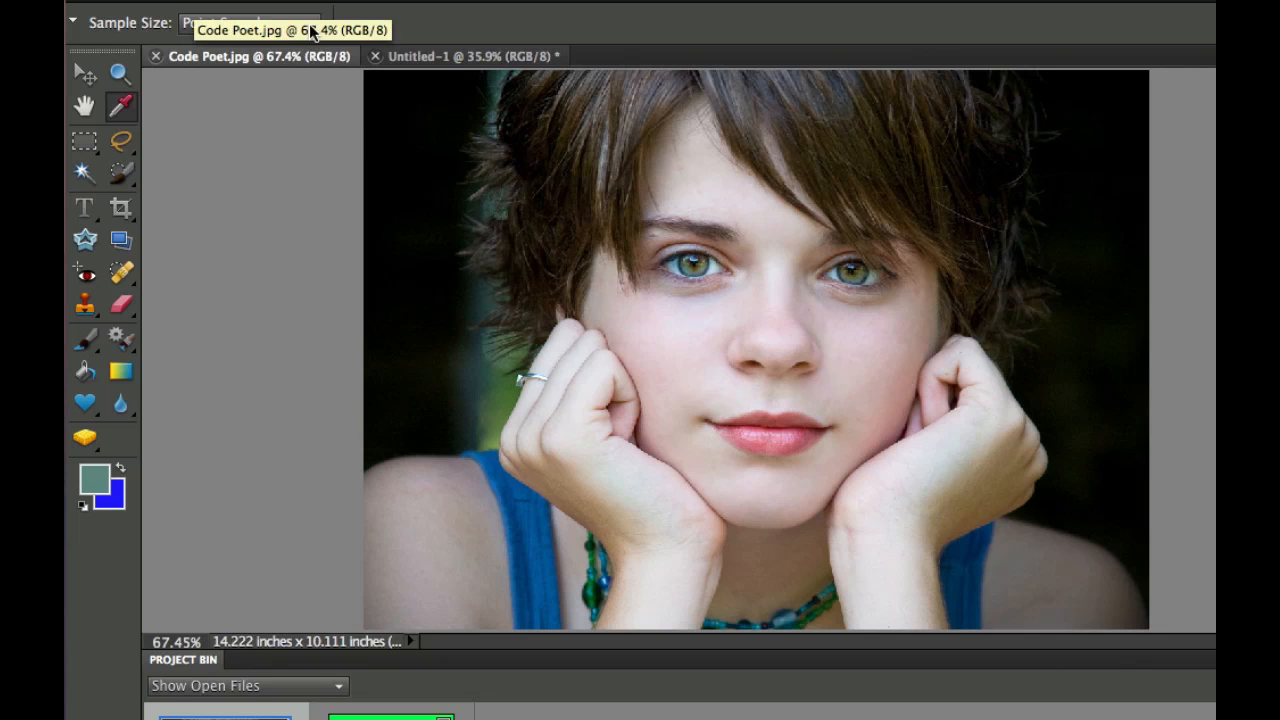
pyautogui.click(250, 22)
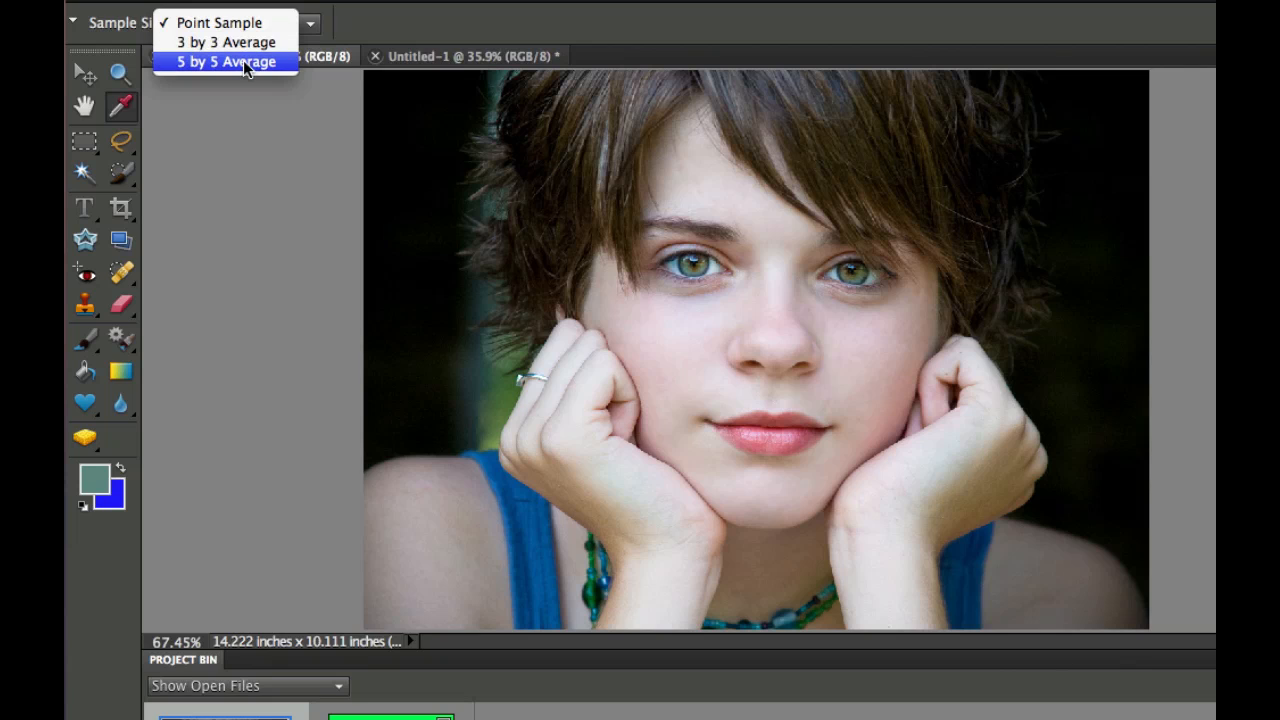
# Sample the cheek's pale skin tone as foreground colour using a 5 by 5 average.
pyautogui.click(226, 60)
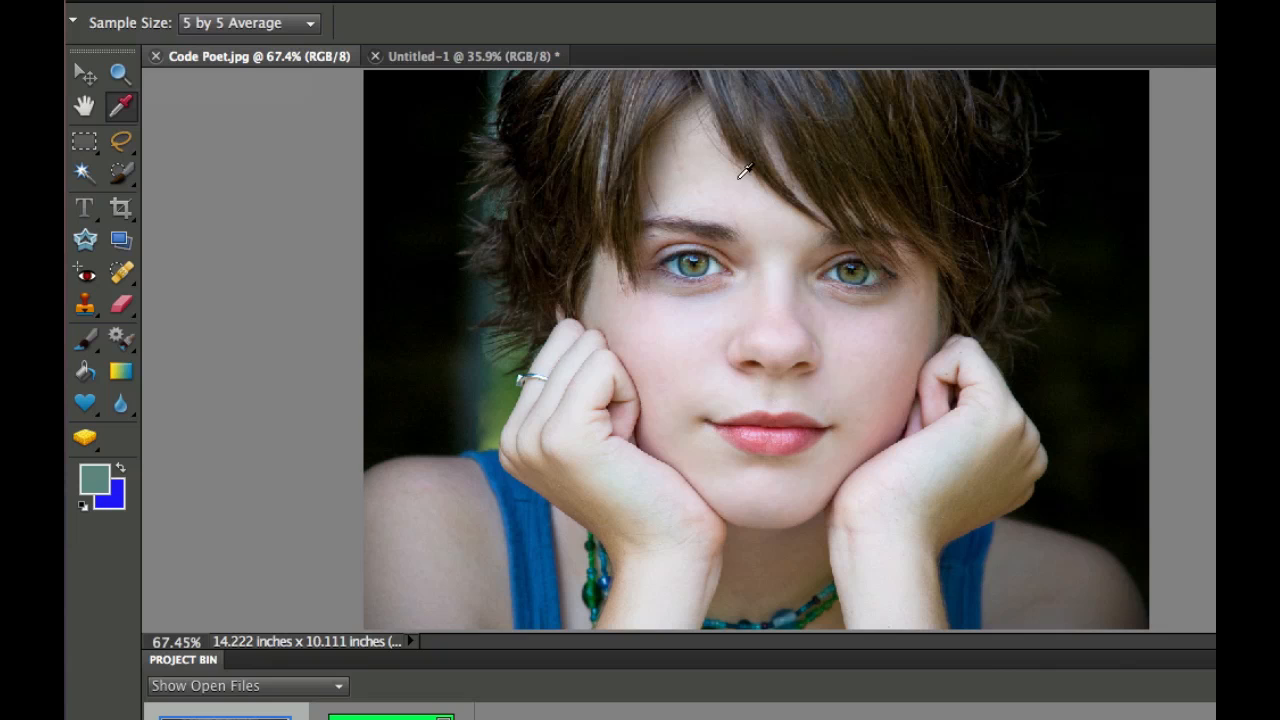
pyautogui.moveTo(800, 300)
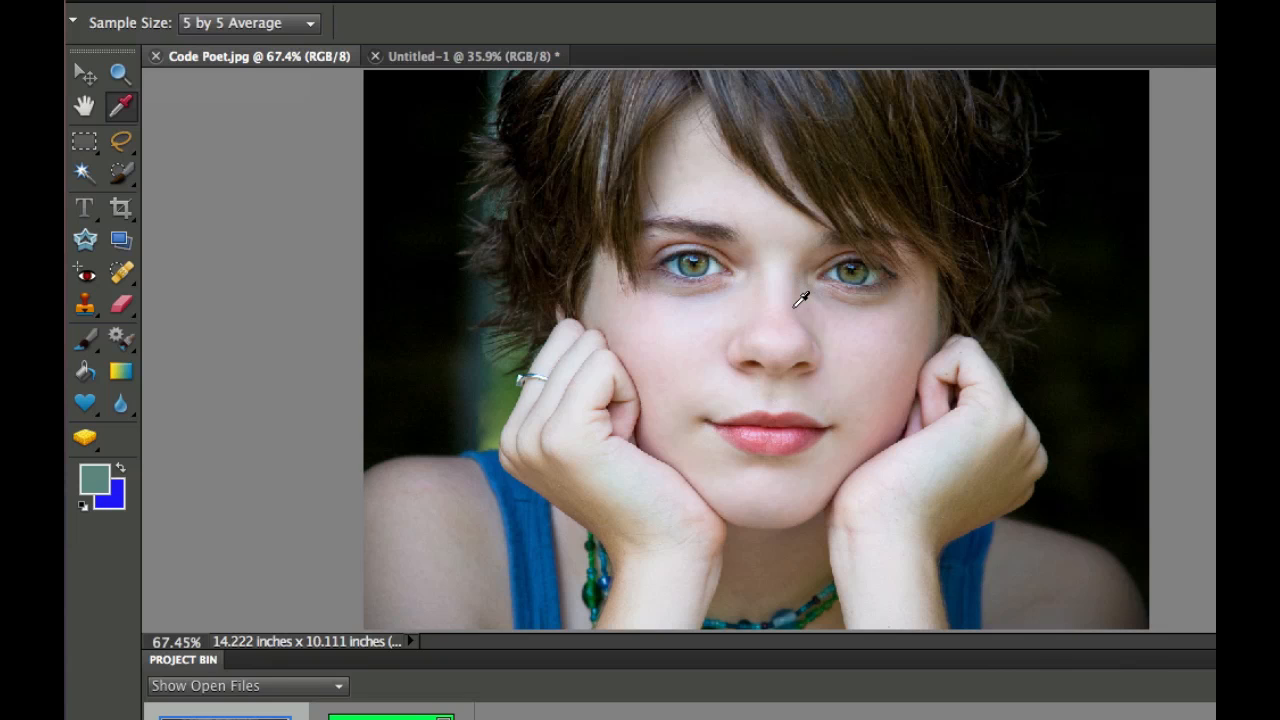
pyautogui.moveTo(848, 316)
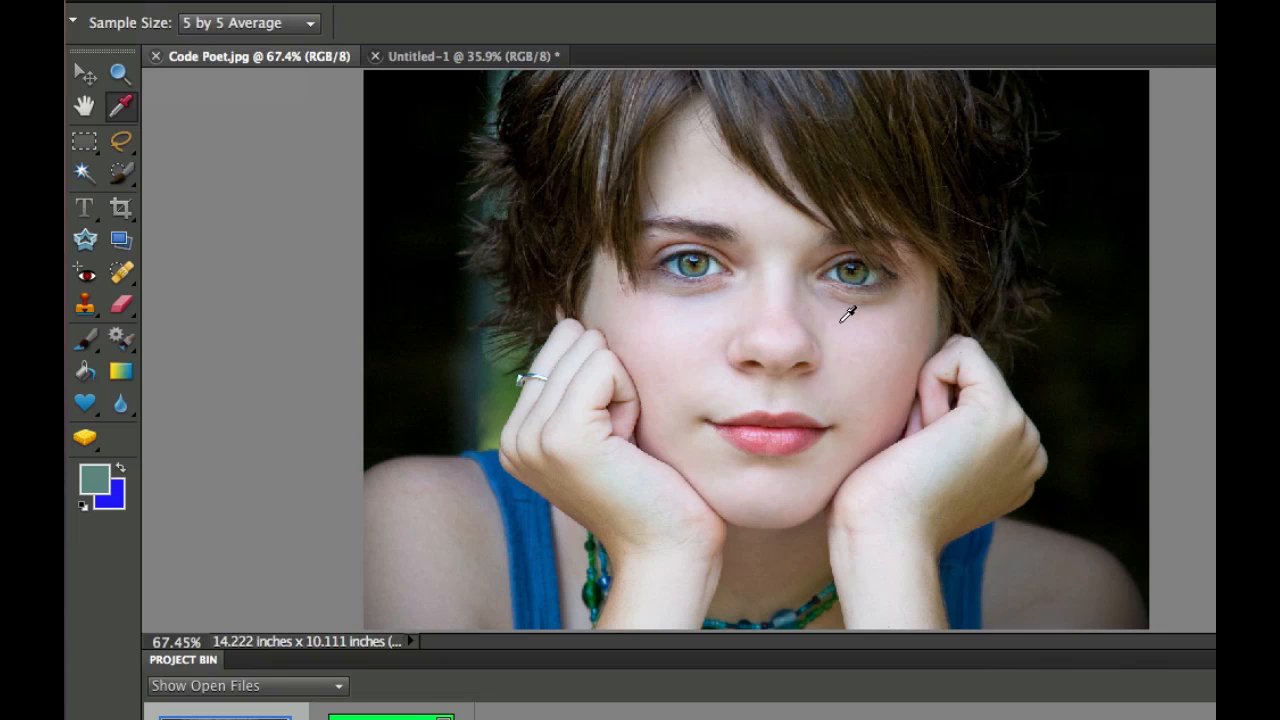
pyautogui.moveTo(876, 336)
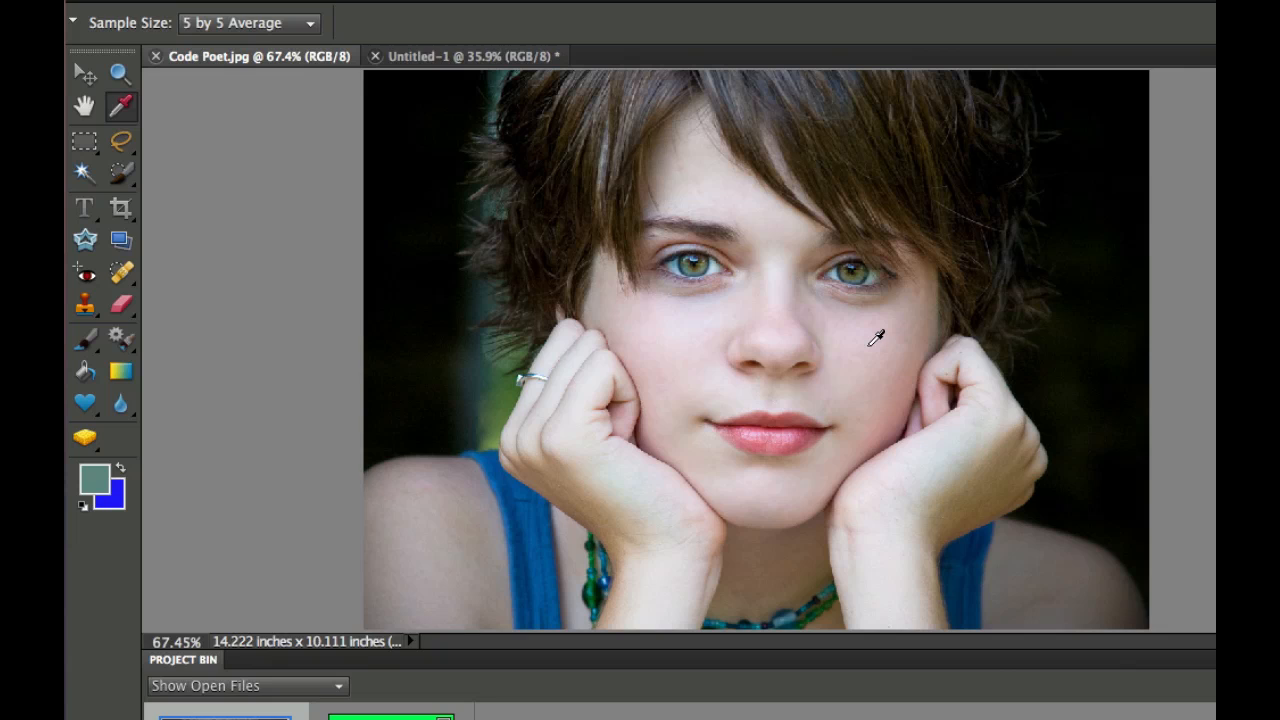
pyautogui.click(876, 336)
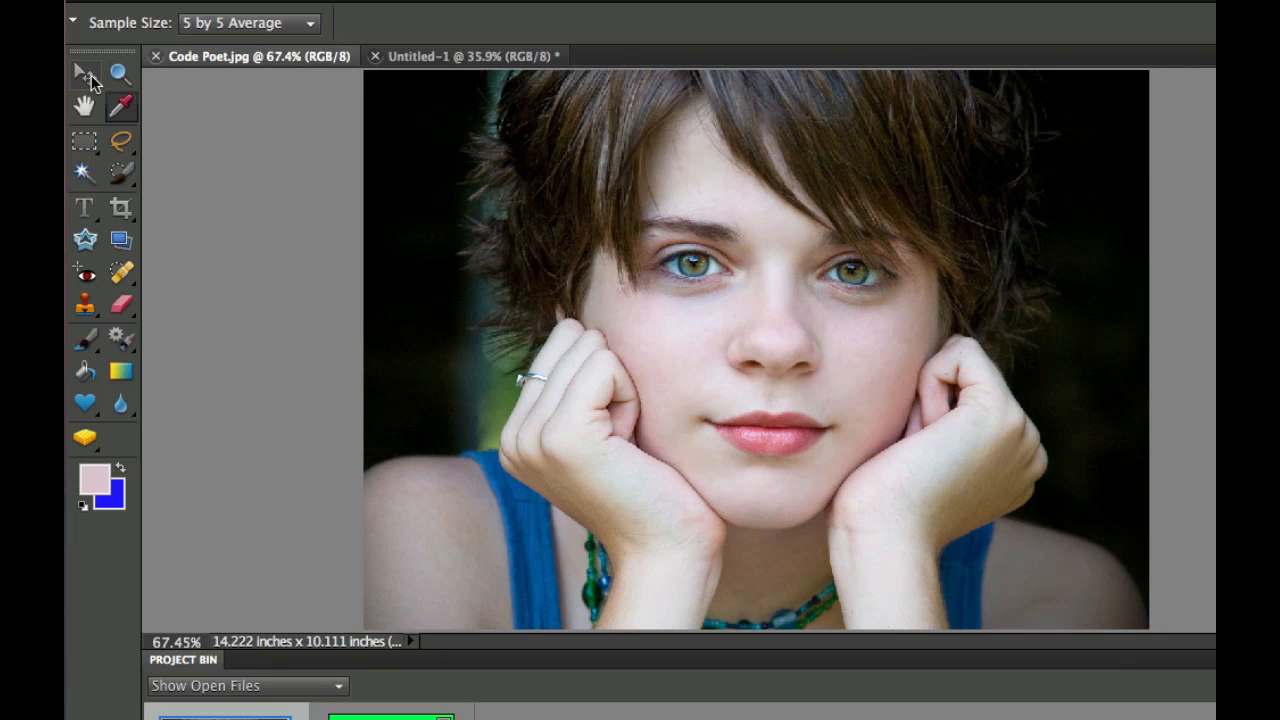
pyautogui.moveTo(84, 72)
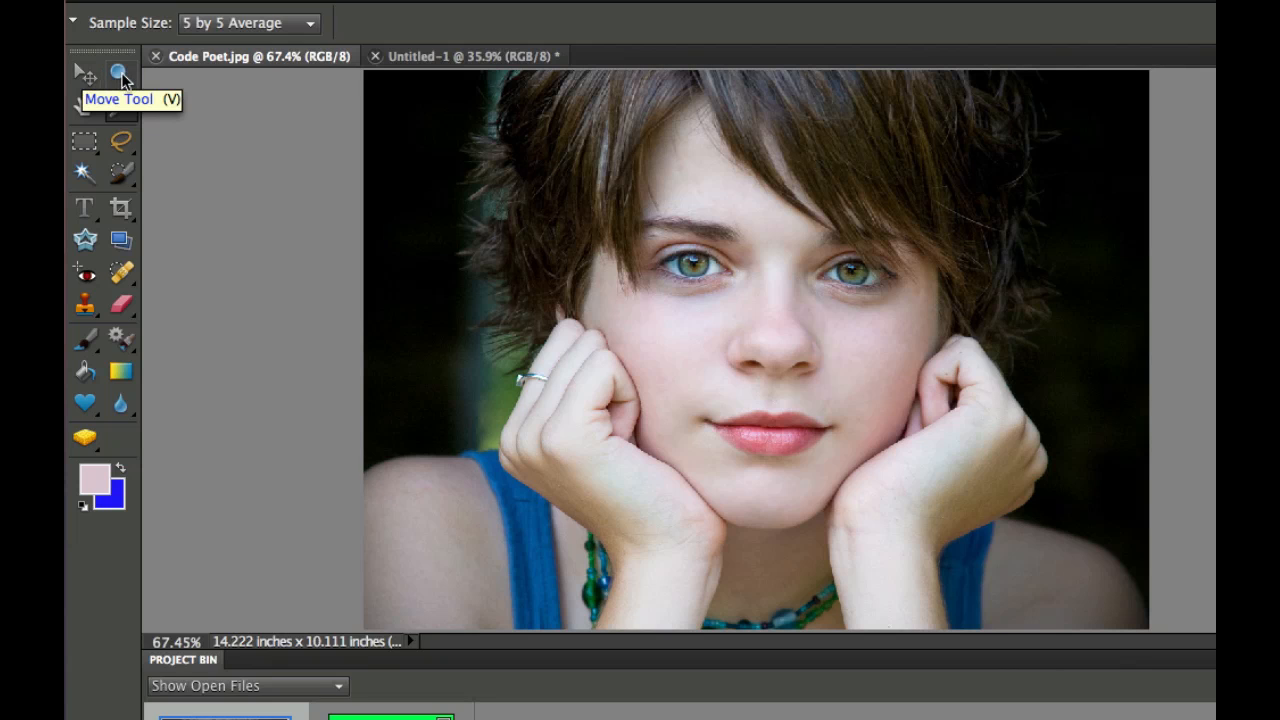
pyautogui.moveTo(120, 72)
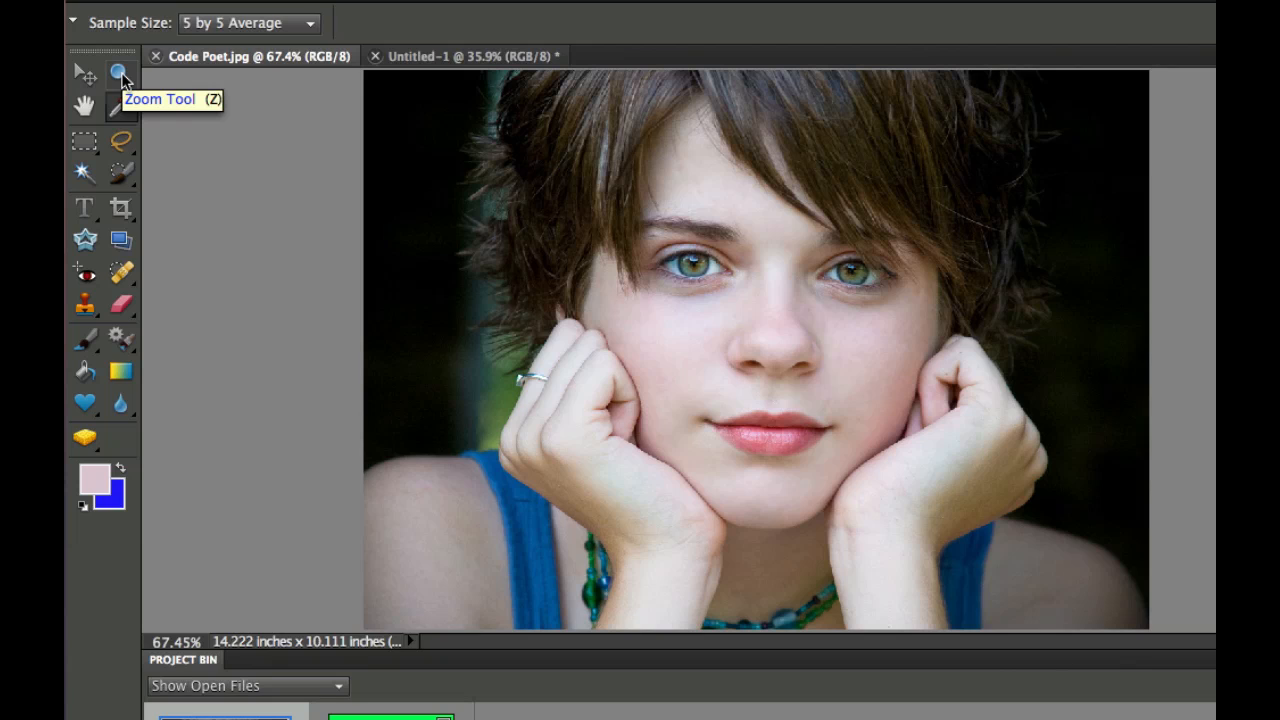
pyautogui.moveTo(86, 104)
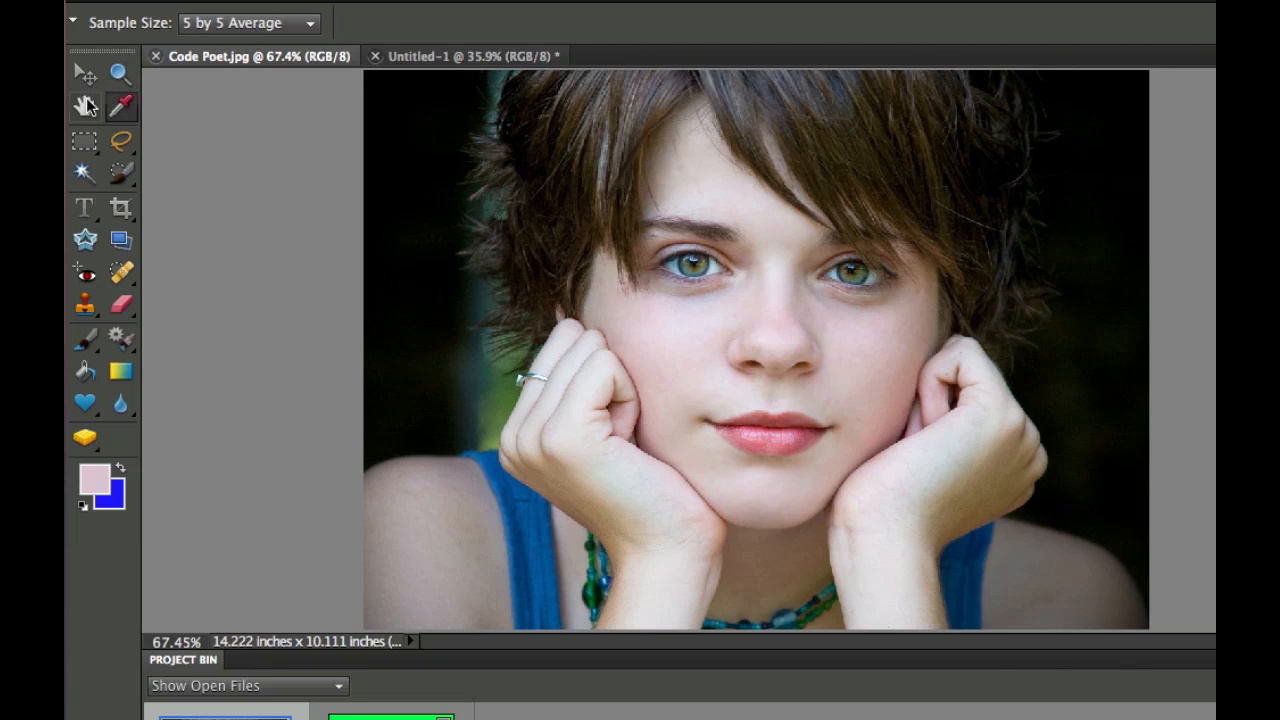
pyautogui.moveTo(84, 108)
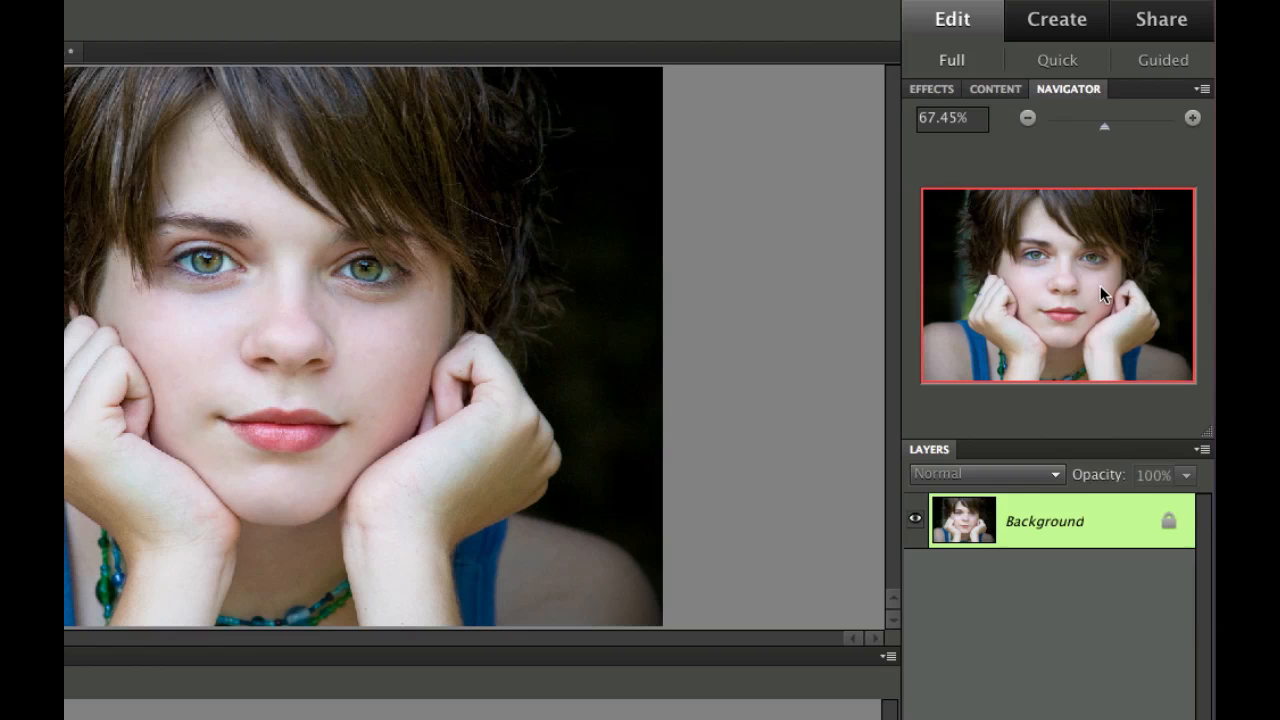
pyautogui.moveTo(1048, 284)
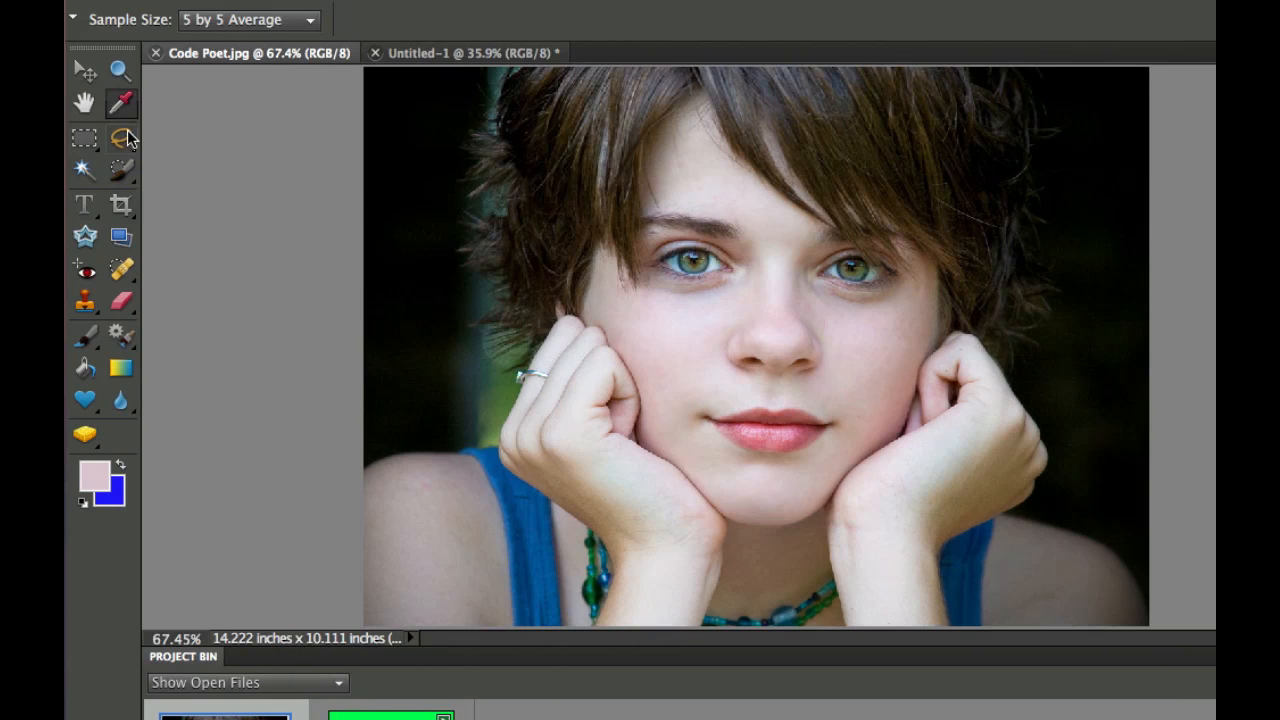
pyautogui.moveTo(120, 104)
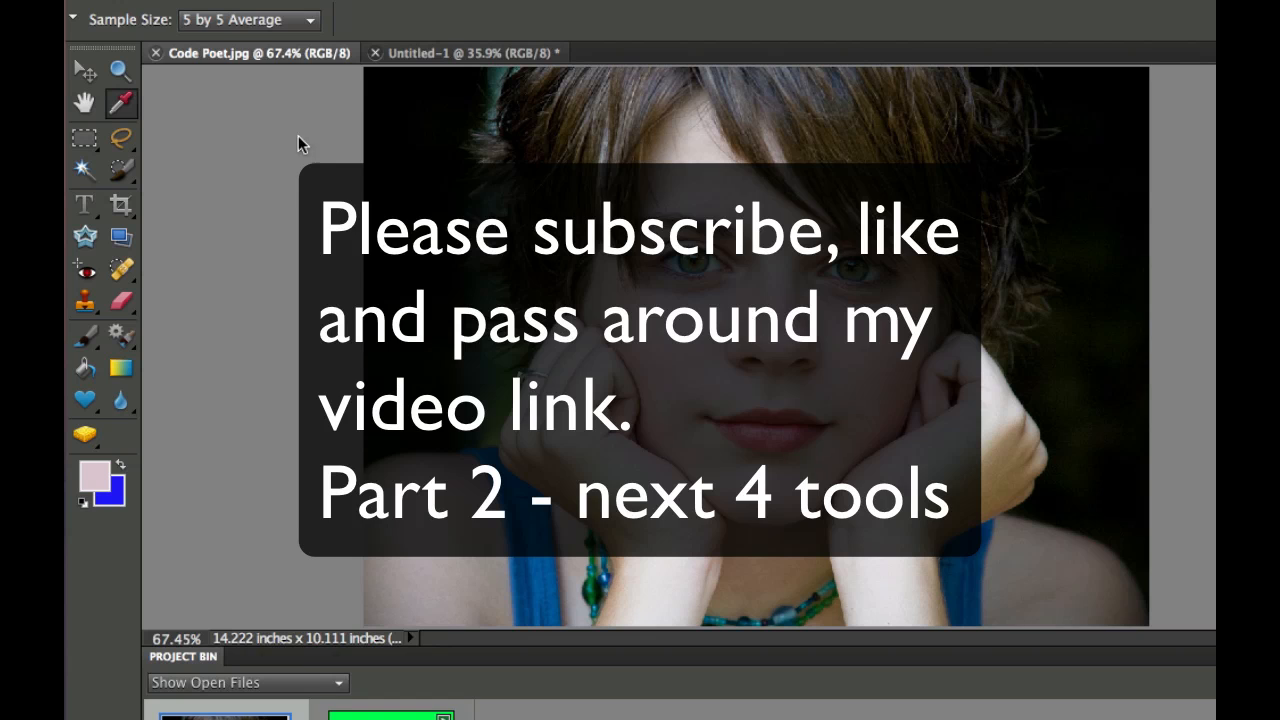
pyautogui.moveTo(222, 180)
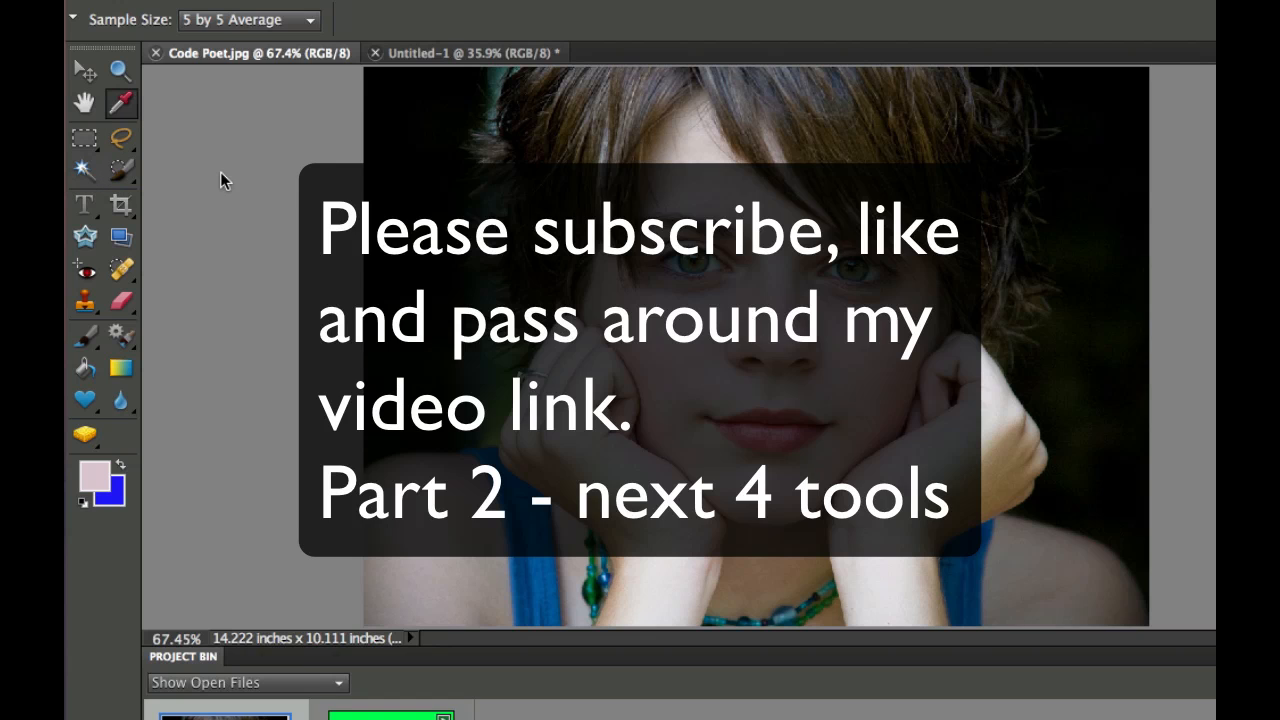